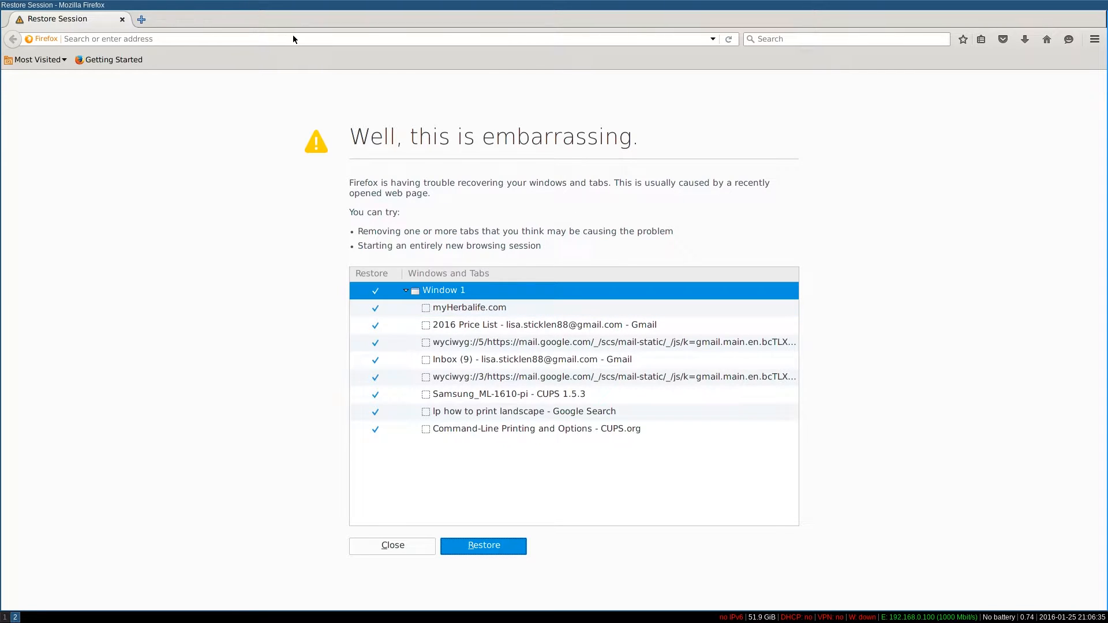
Navigate Firefox to linuxfromscratch.org, reaching the Linux From Scratch home page
text(linuxfromscratch.org)
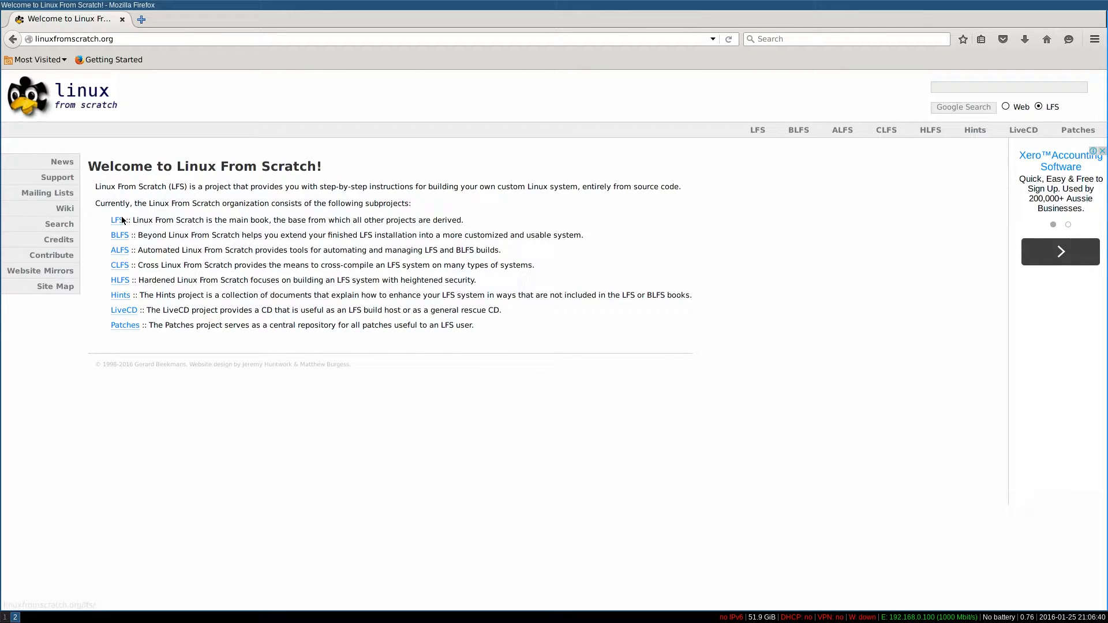
mouse_move(119, 292)
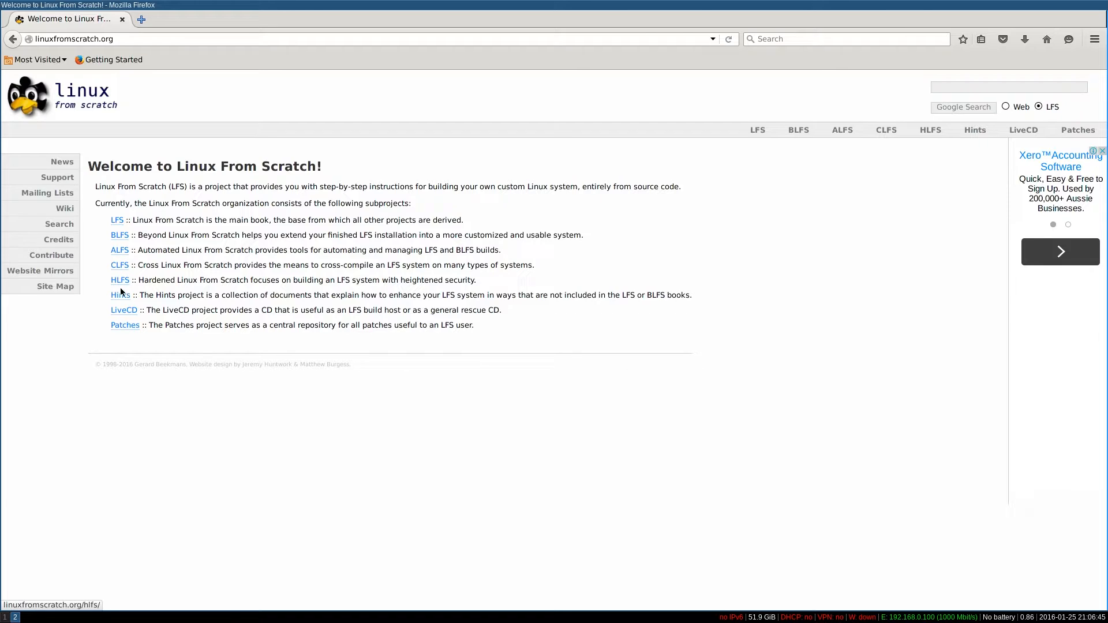
mouse_move(122, 243)
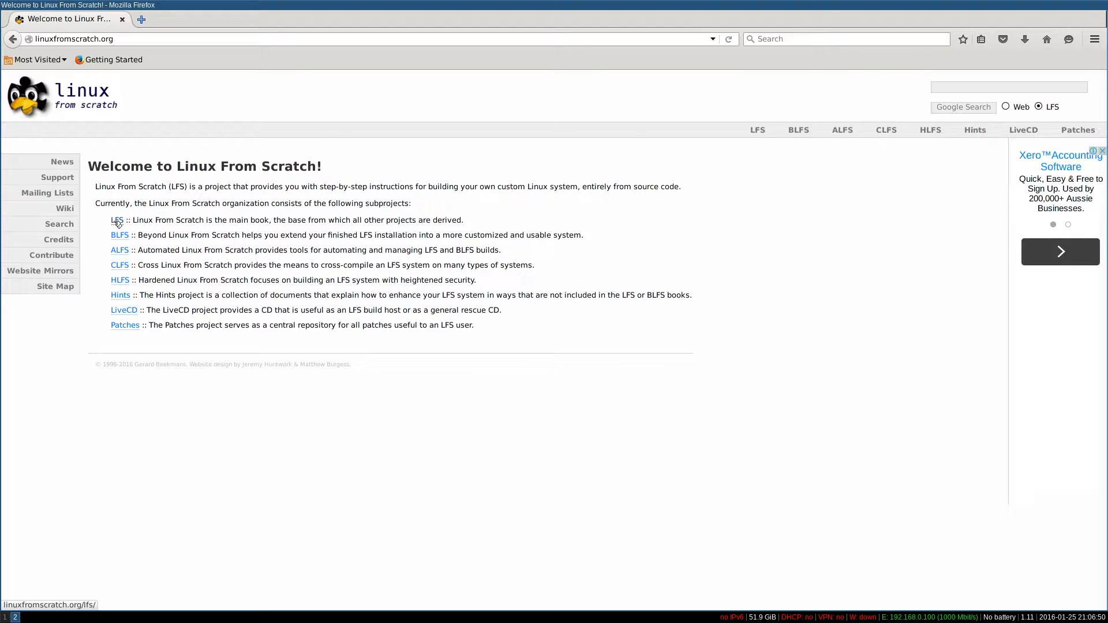
mouse_move(120, 220)
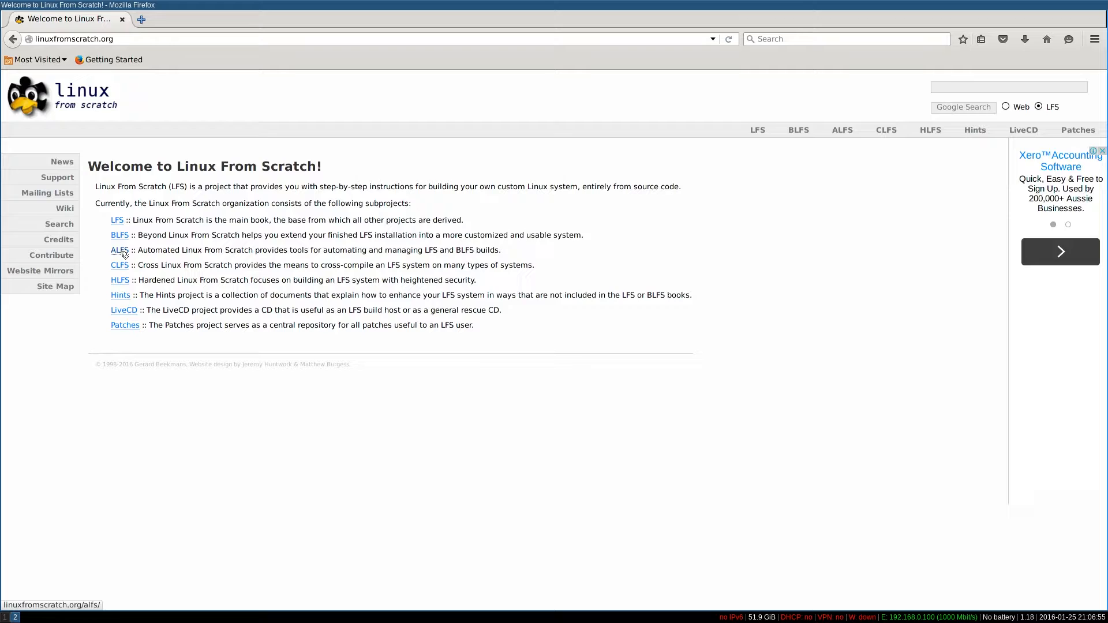
mouse_move(117, 219)
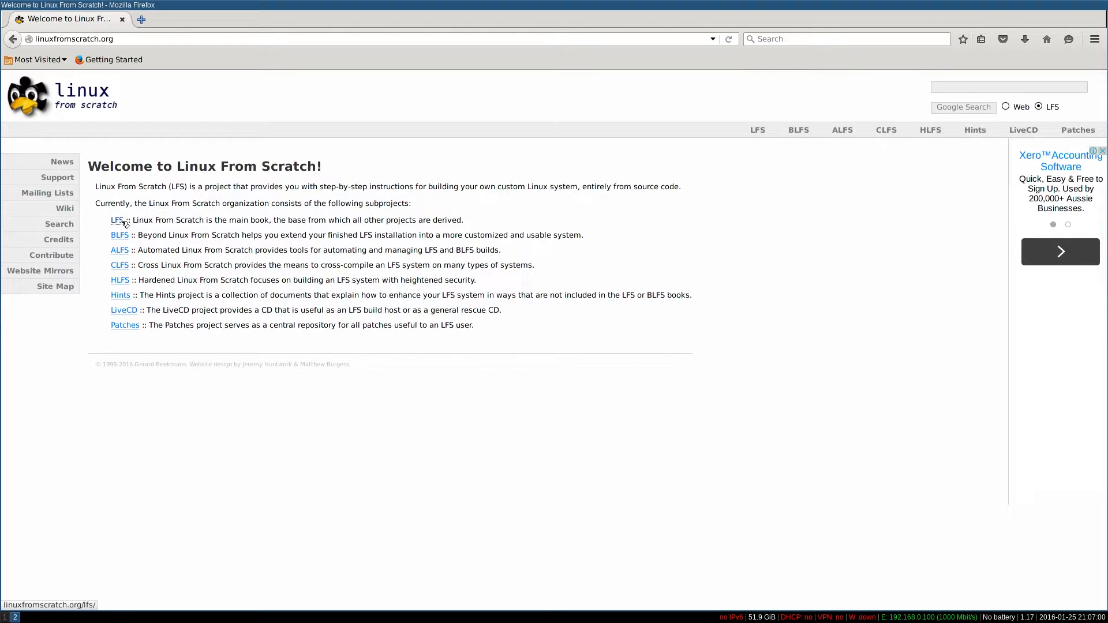
mouse_move(119, 234)
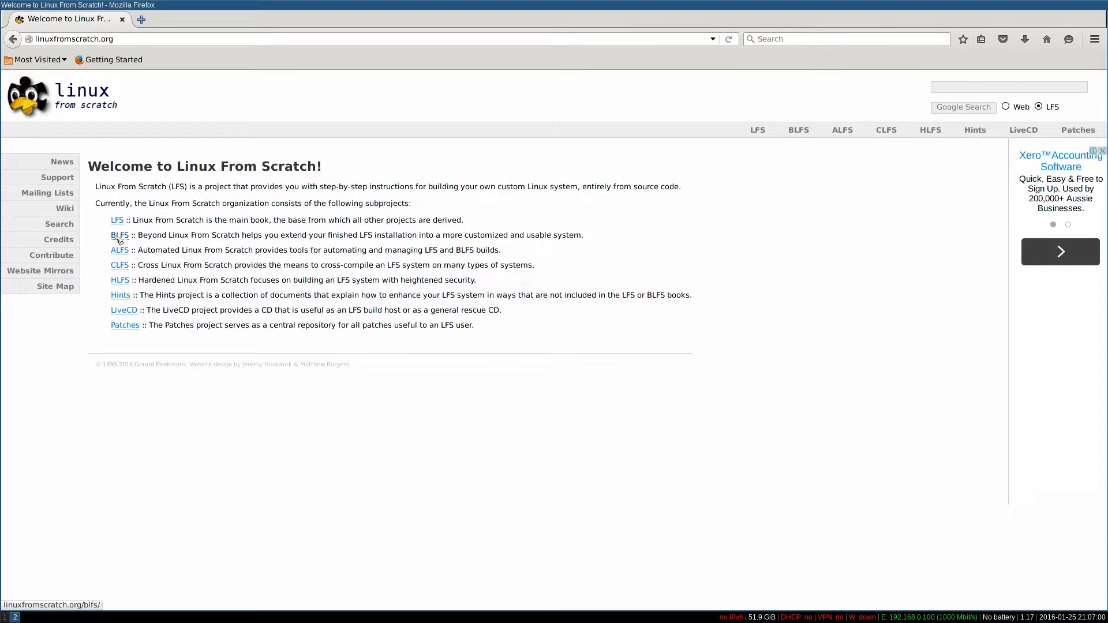
mouse_move(119, 242)
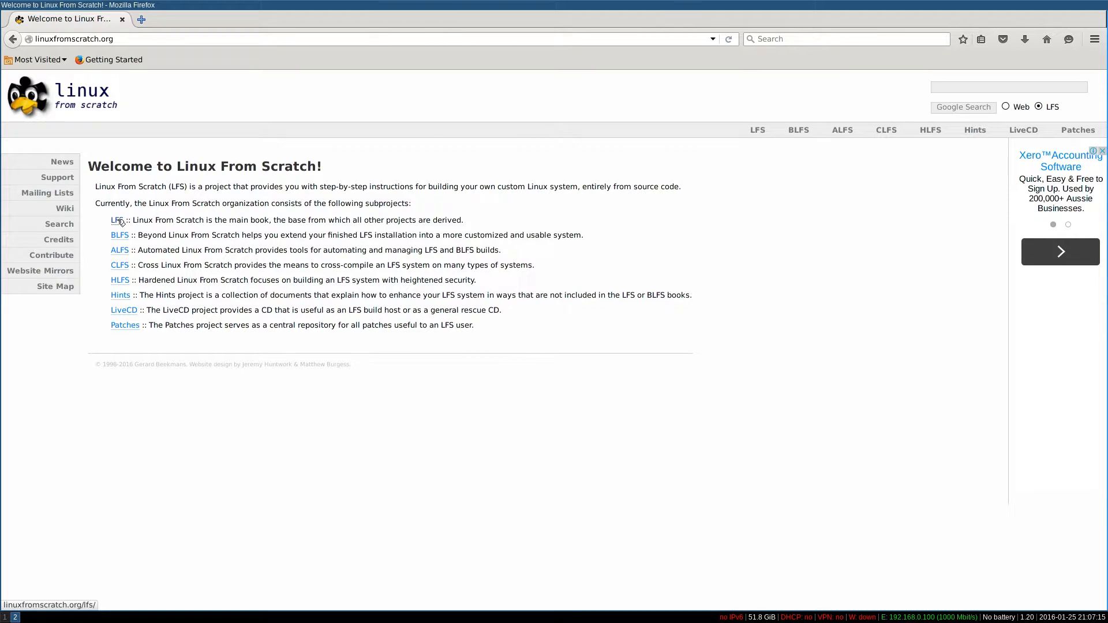
mouse_move(130, 243)
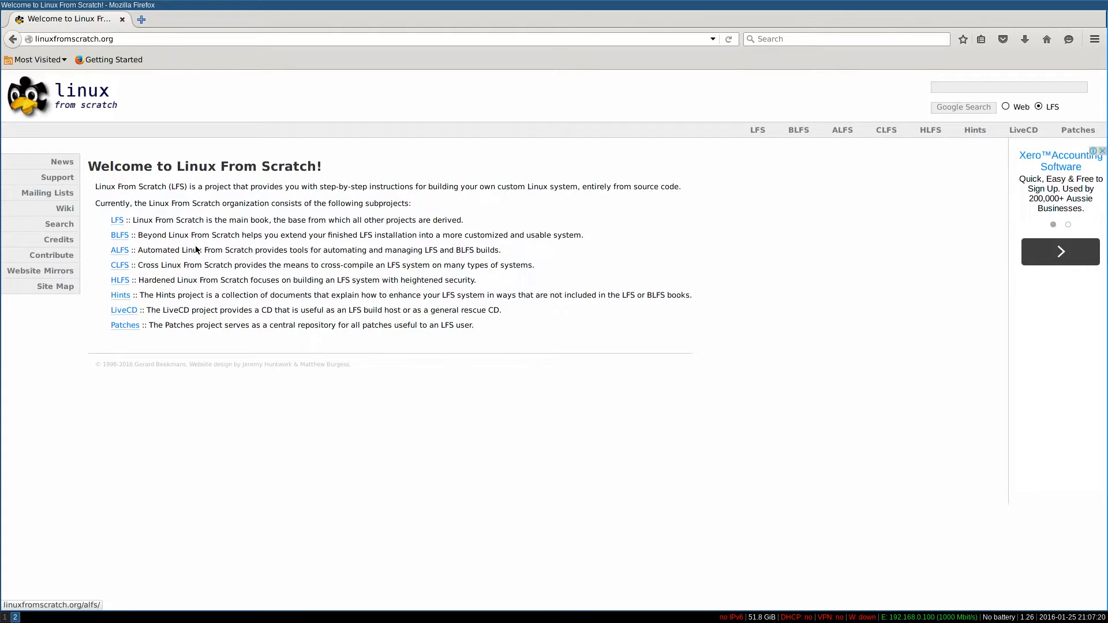
mouse_move(243, 263)
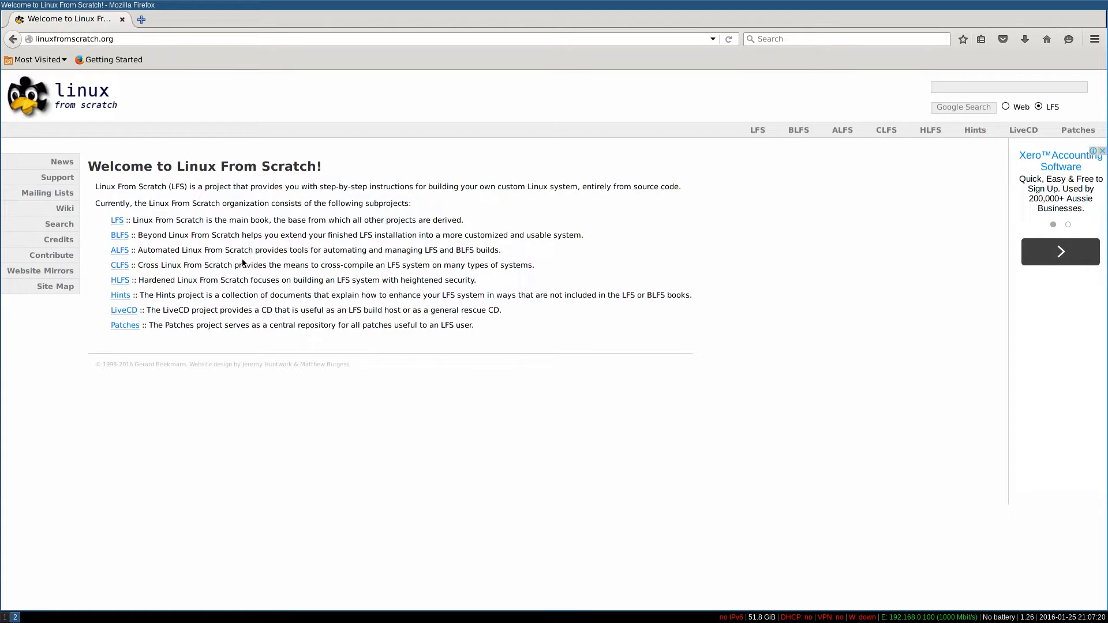
mouse_move(147, 249)
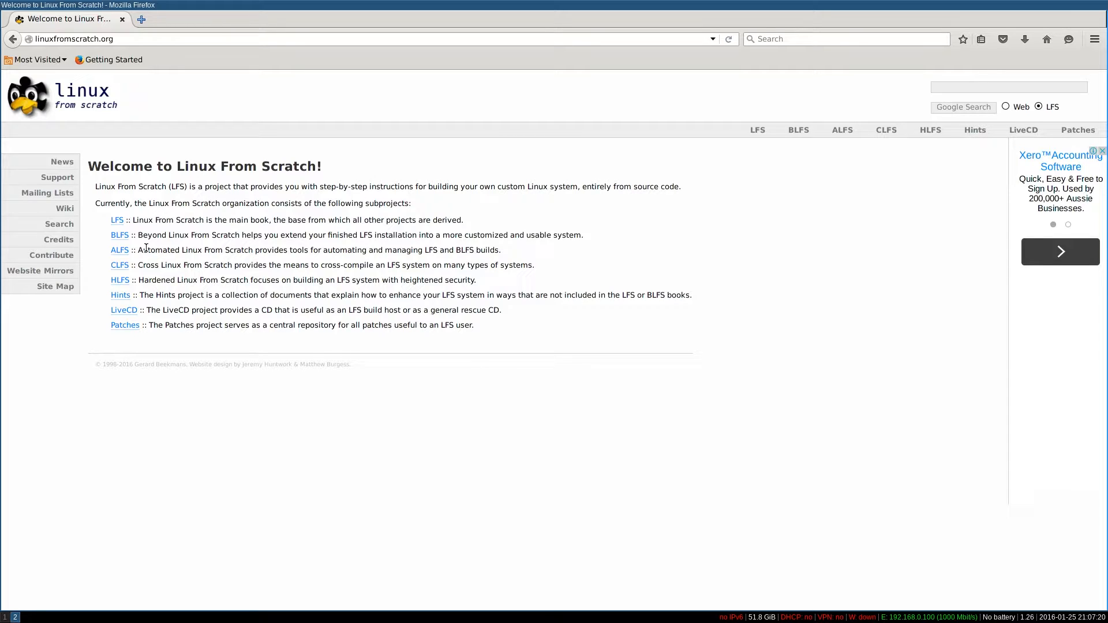
drag(146, 250, 500, 250)
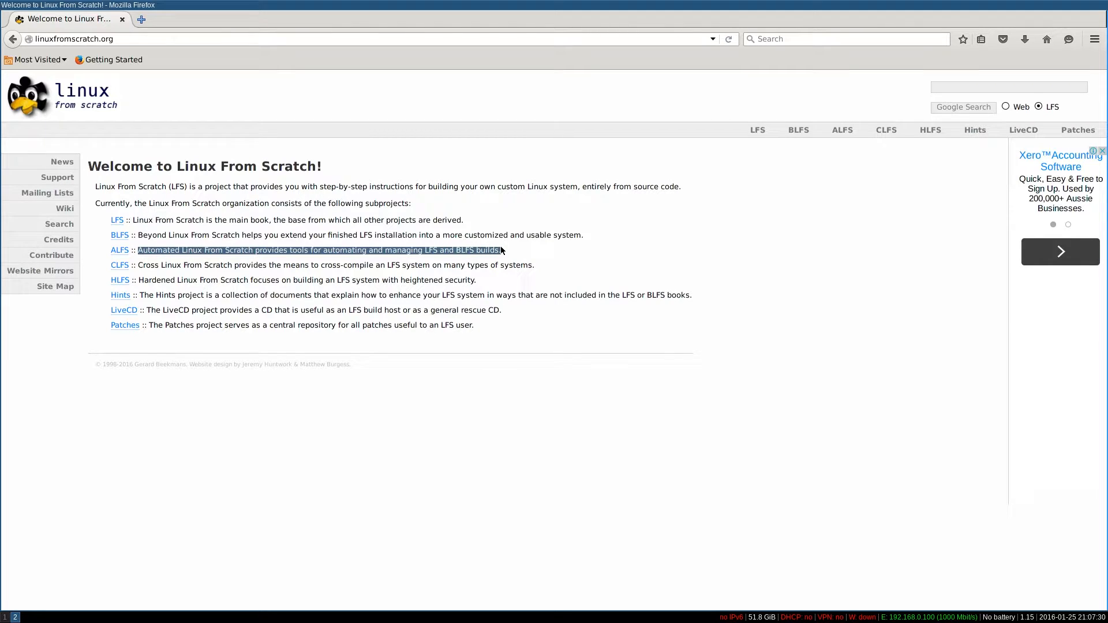
mouse_move(133, 222)
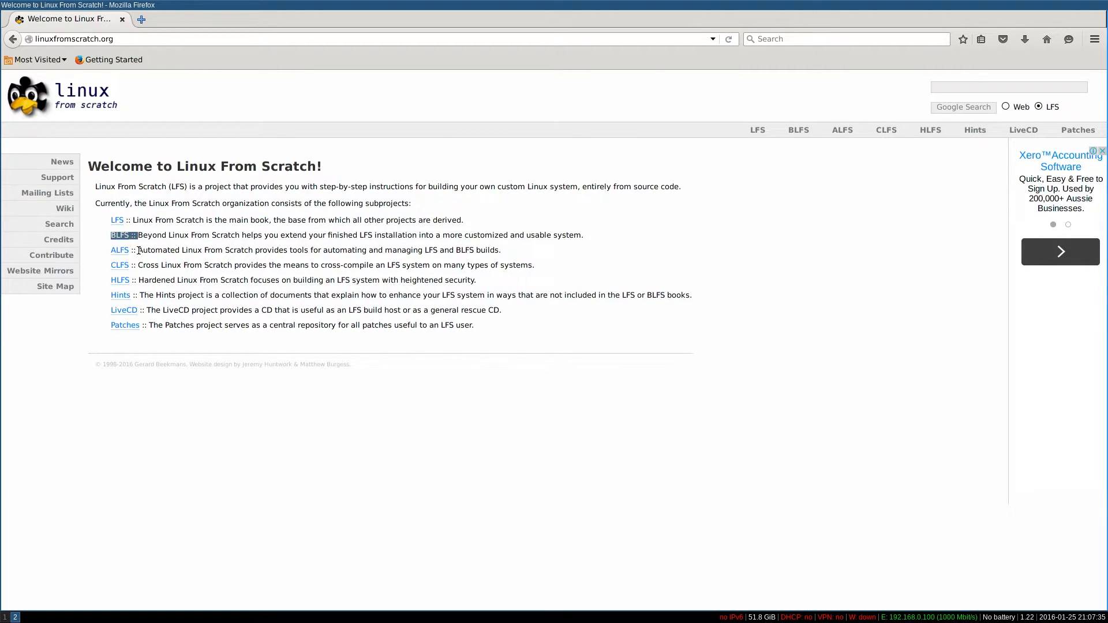
drag(138, 250, 500, 249)
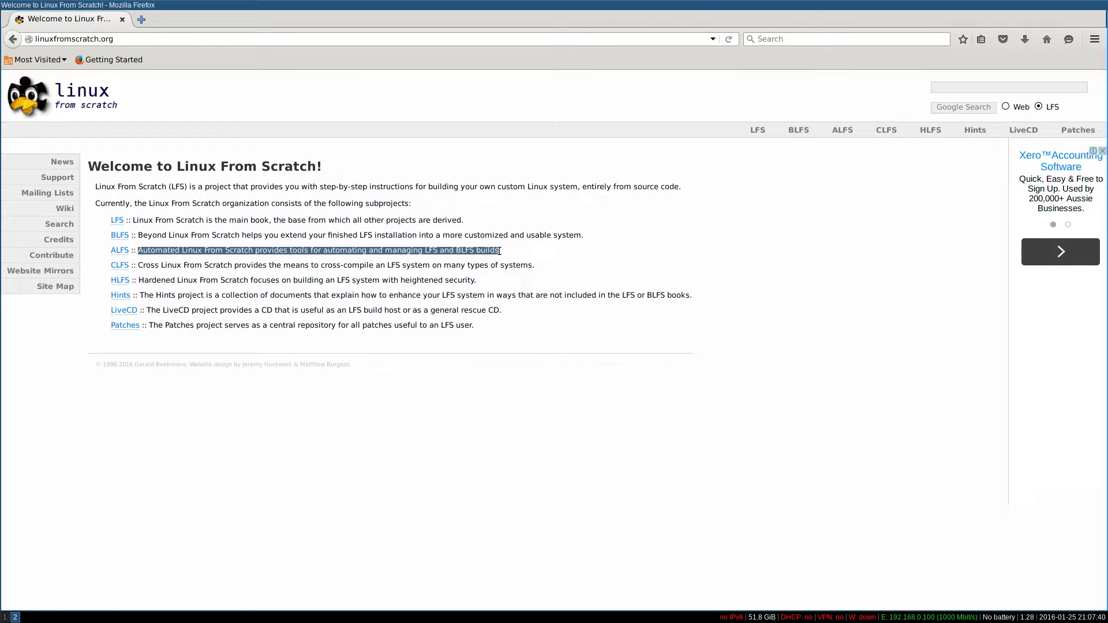
mouse_move(154, 259)
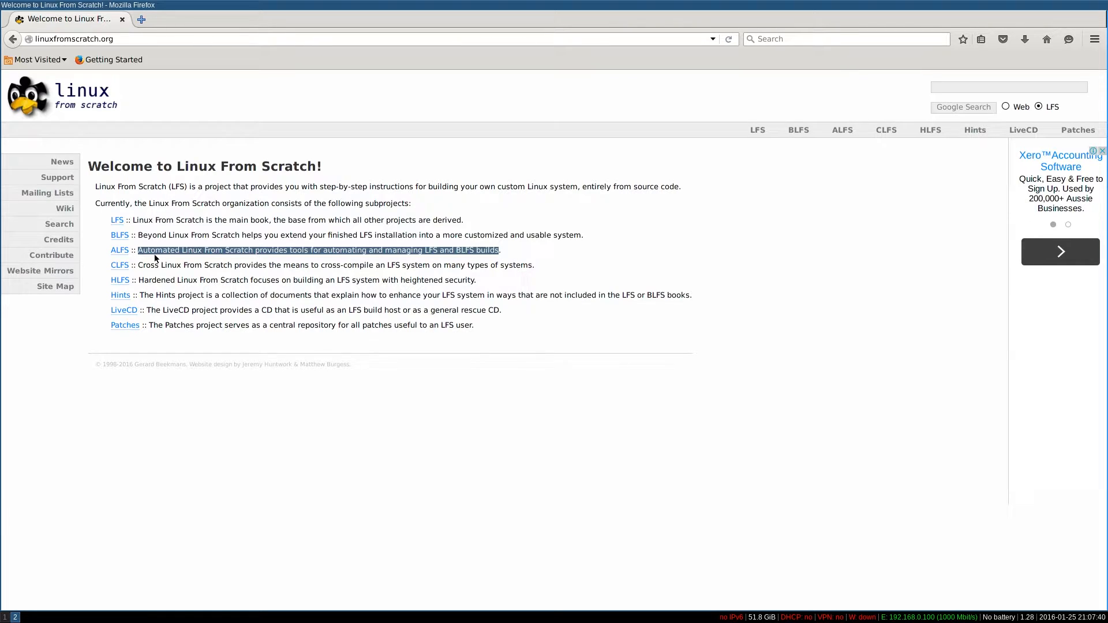
mouse_move(61, 162)
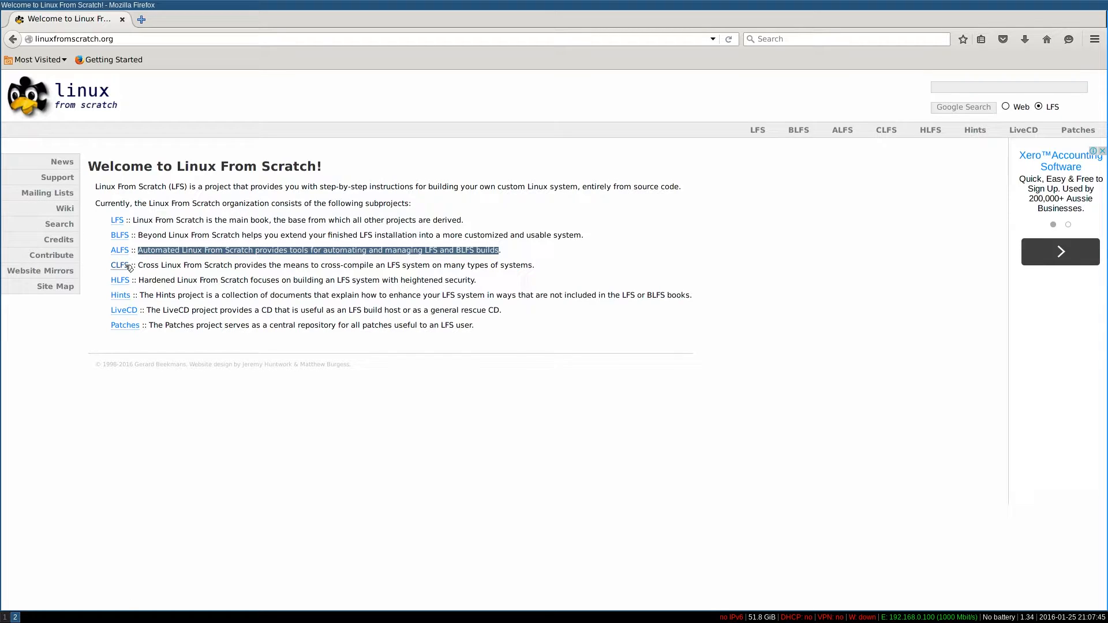
mouse_move(486, 298)
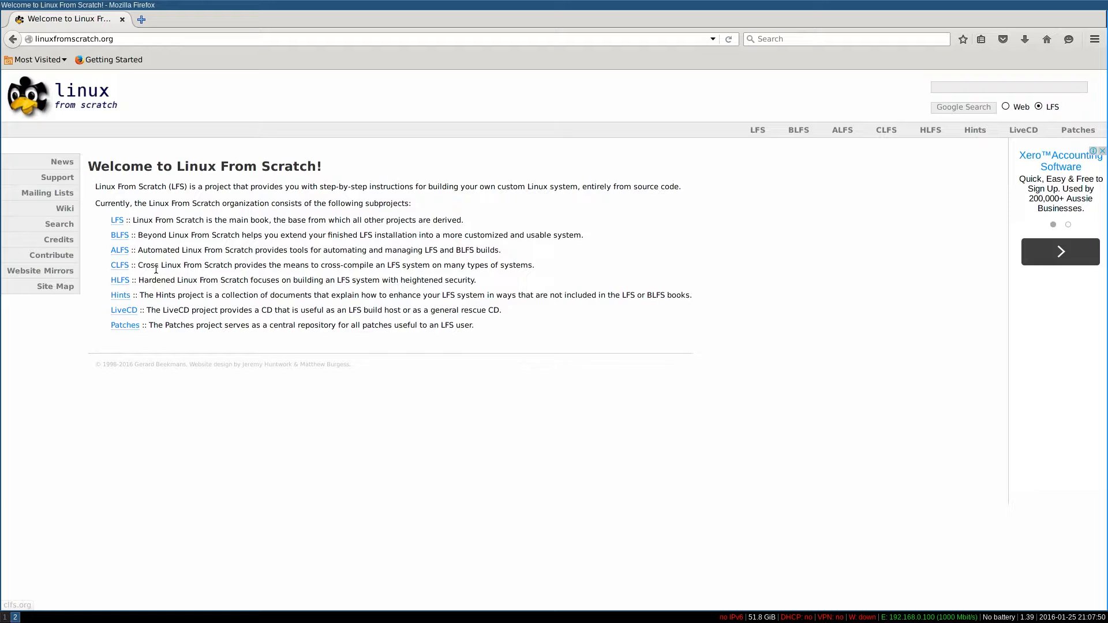
mouse_move(158, 280)
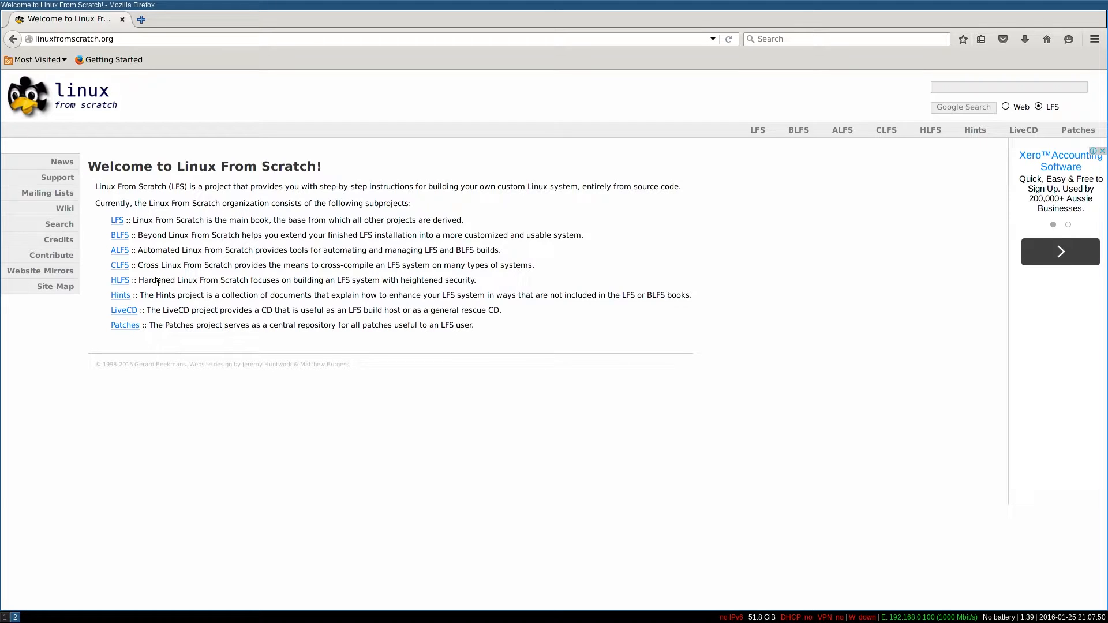
drag(147, 280, 477, 280)
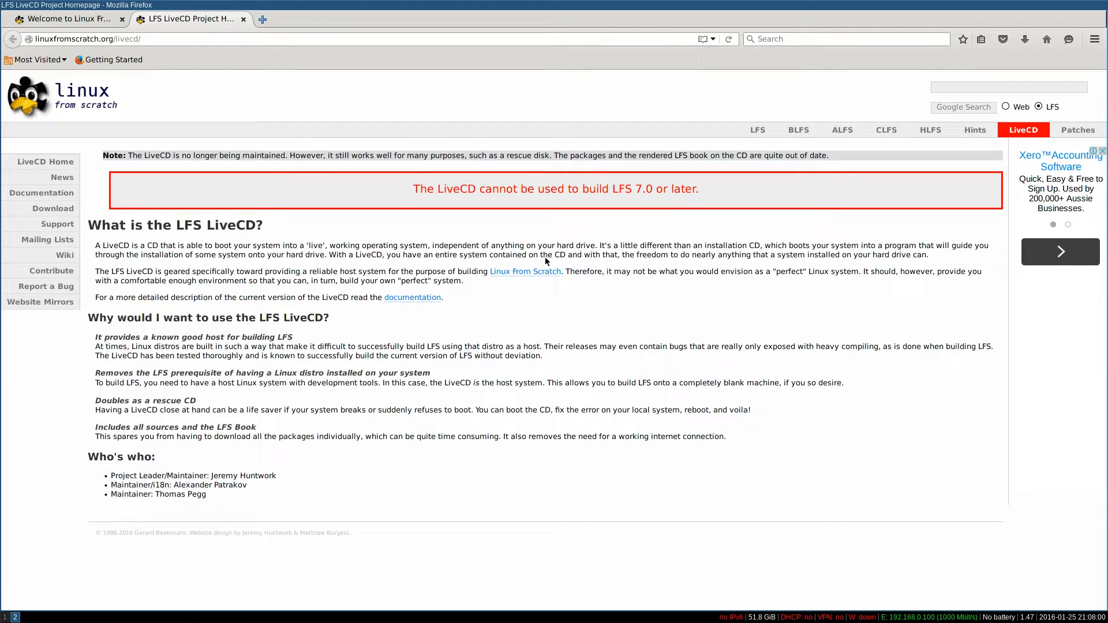
Open the LiveCD project page in a second tab and return to the LFS home page
drag(413, 188, 696, 188)
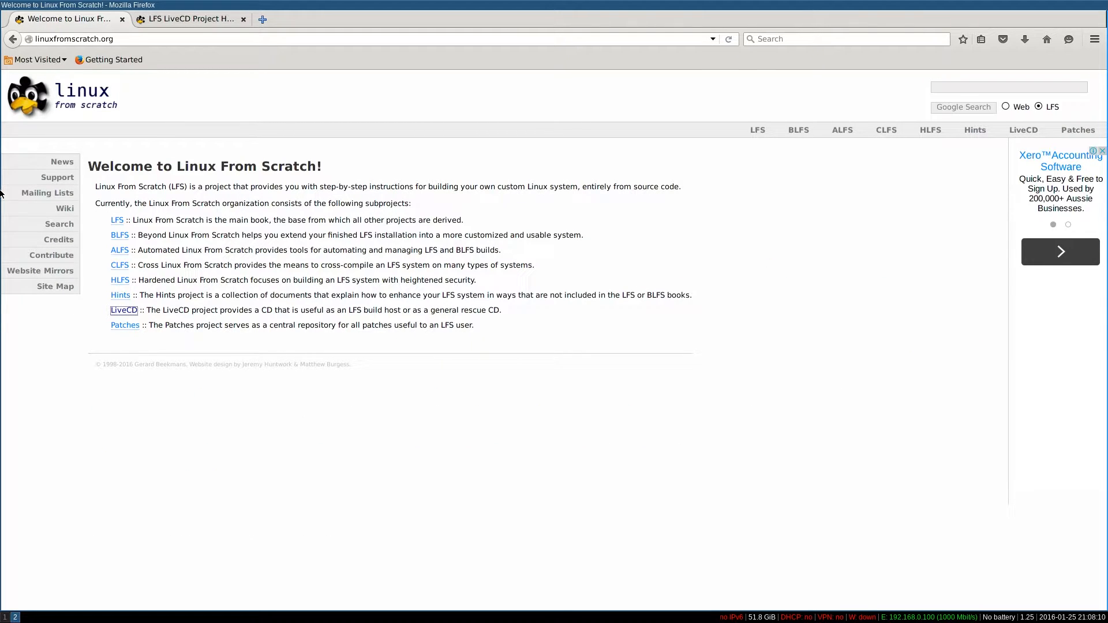
mouse_move(49, 254)
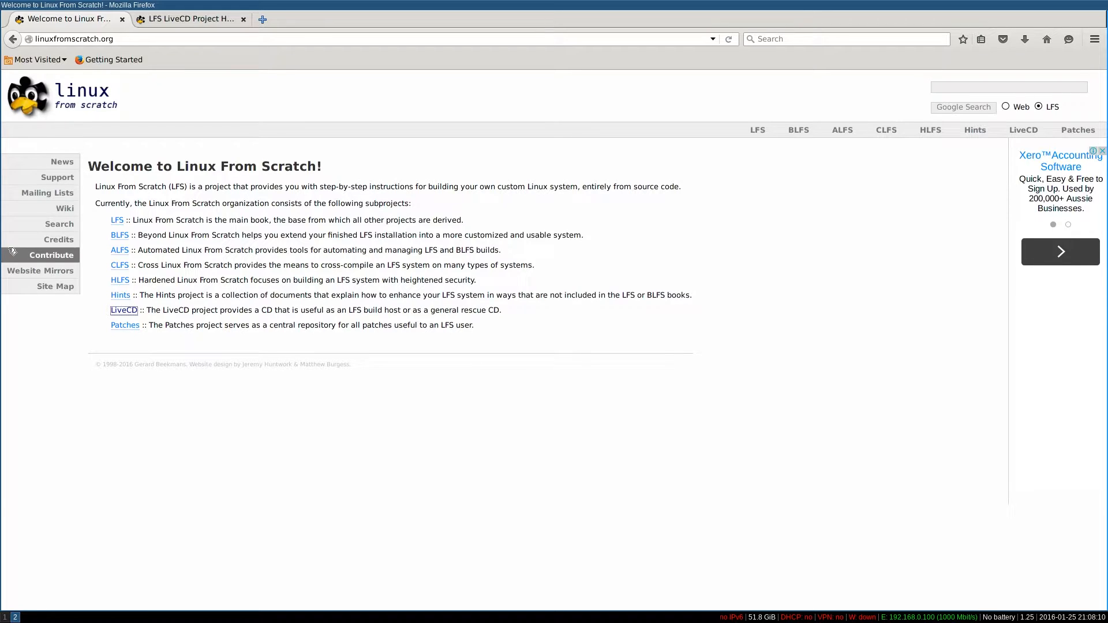
mouse_move(2, 182)
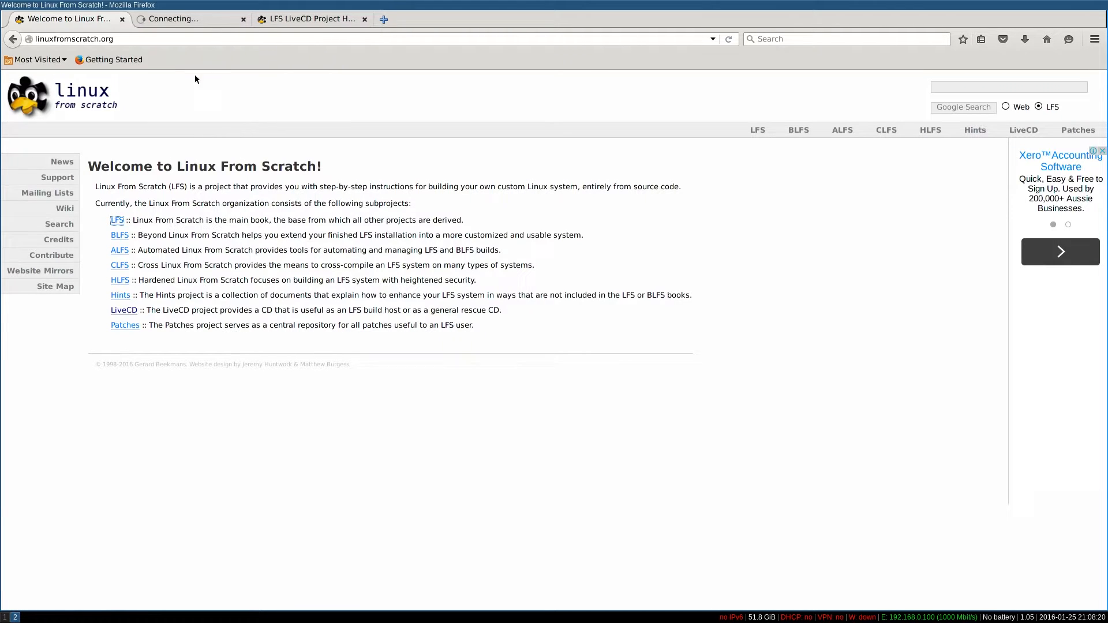
From the LFS project tab, reach Read Online and load the stable LFS 7.8 book contents
click(117, 219)
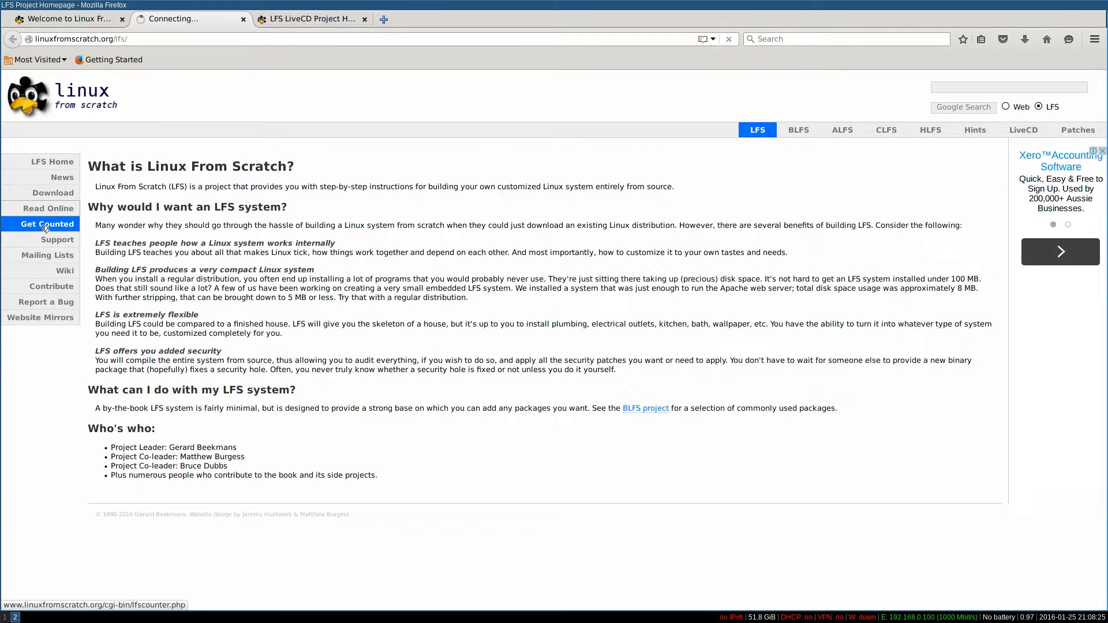
click(49, 208)
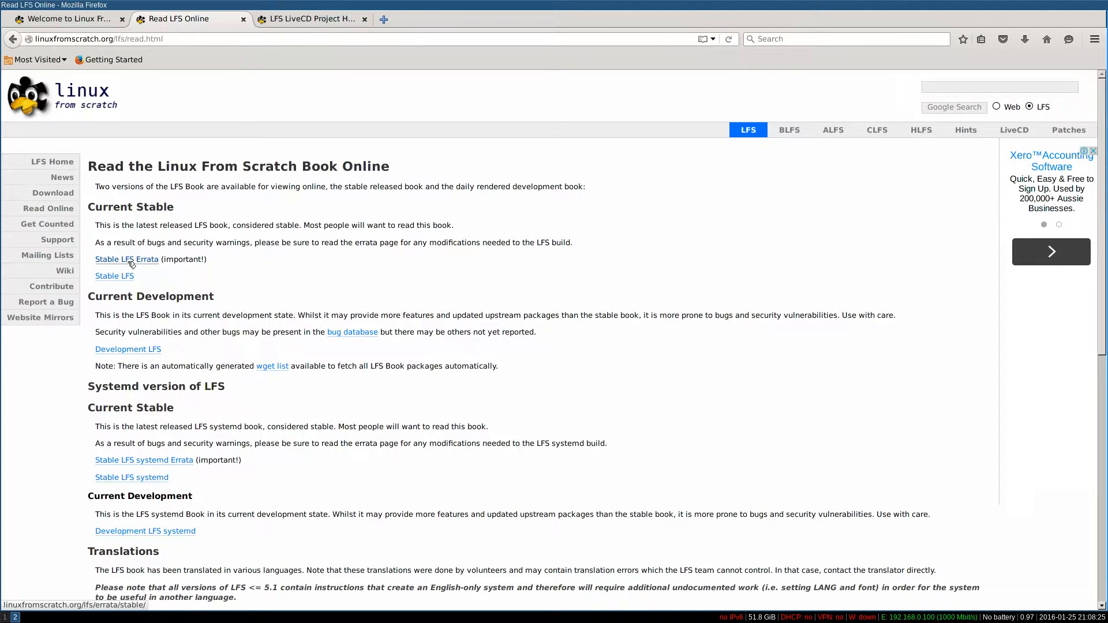
click(114, 276)
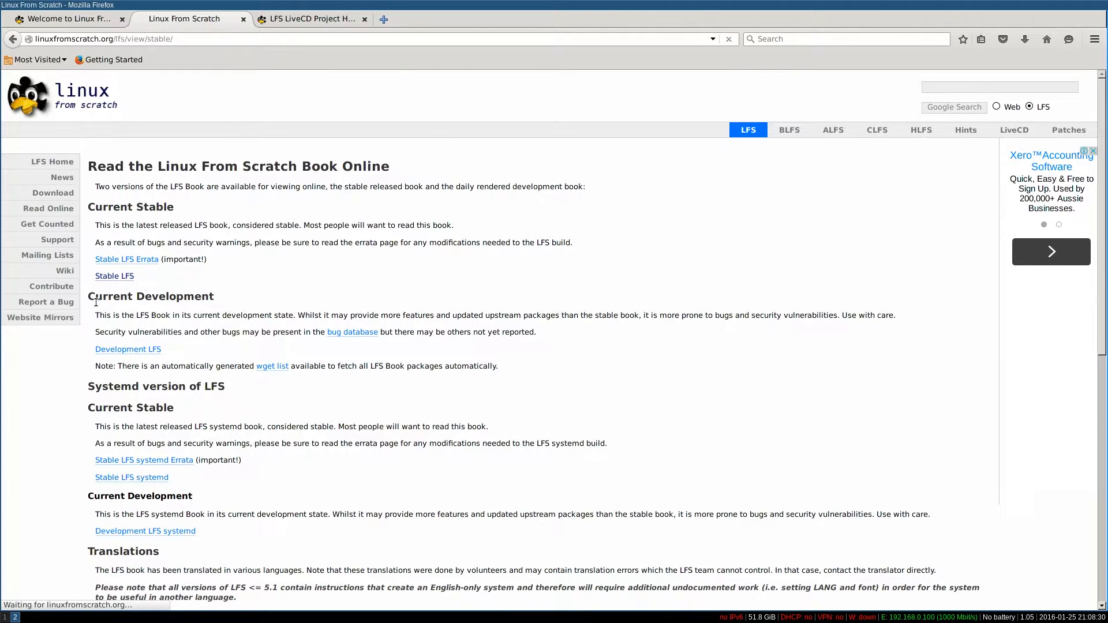
click(115, 276)
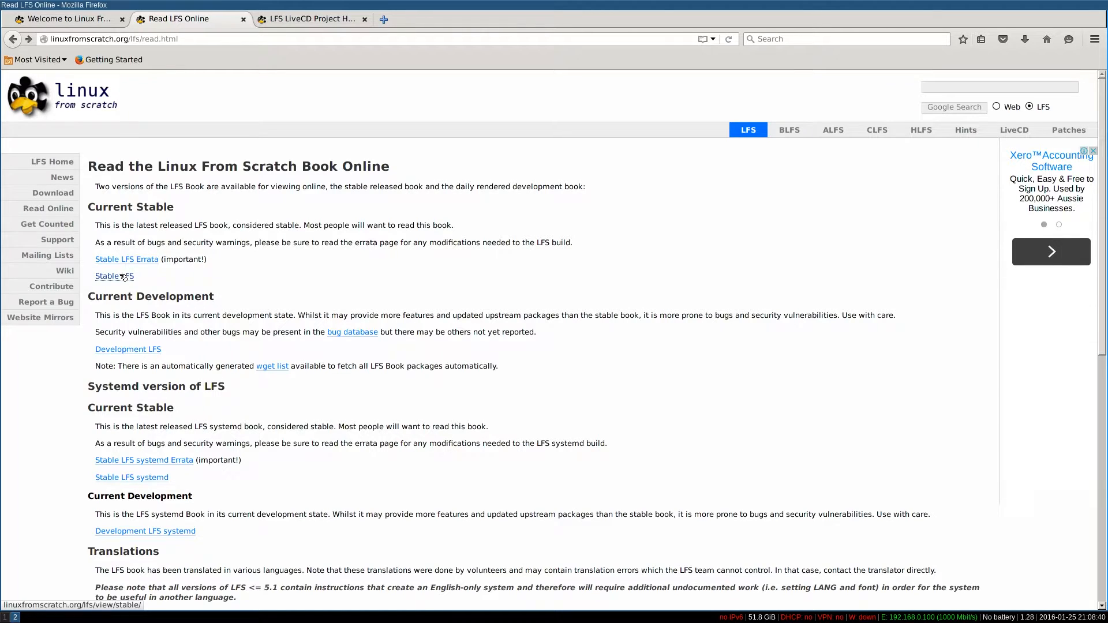
click(114, 276)
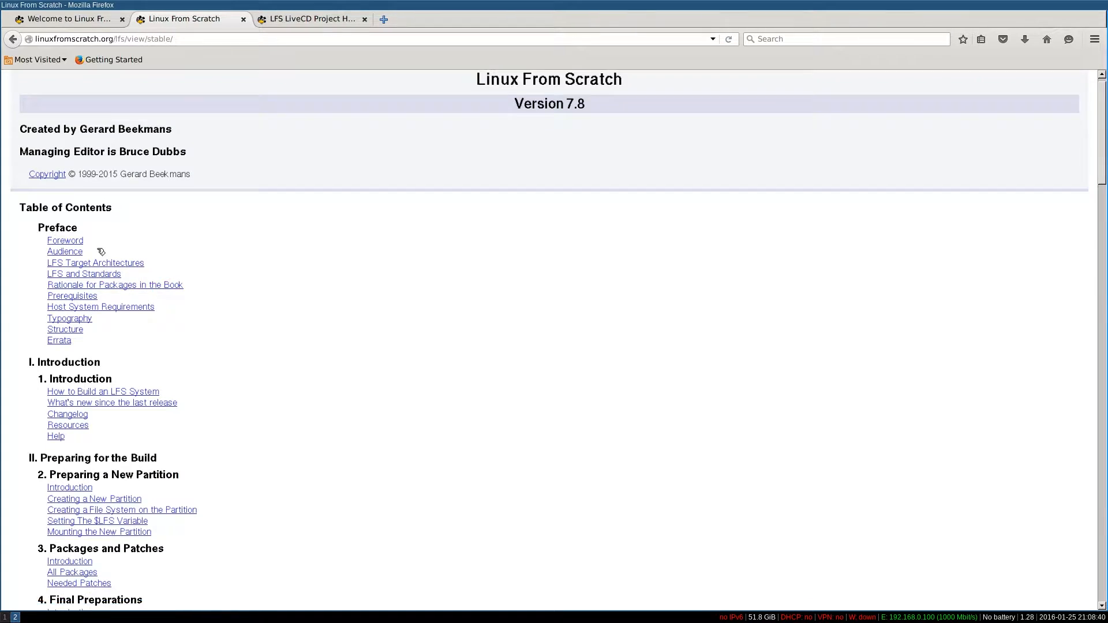
Scroll the LFS 7.8 table of contents down to the appendices and Index link
scroll(down, 3)
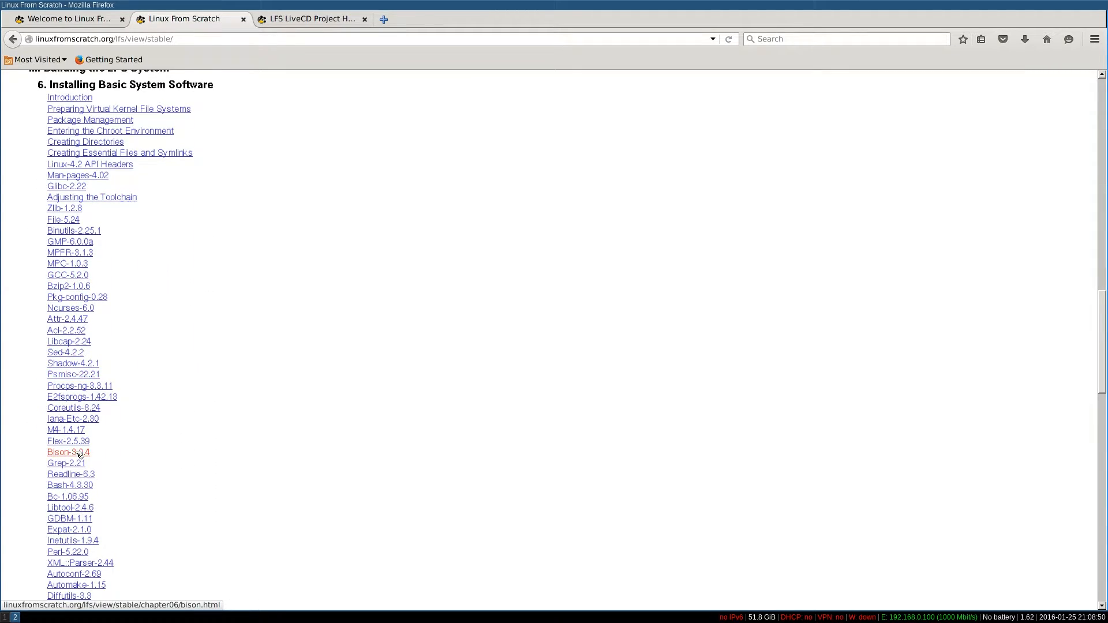
scroll(down, 3)
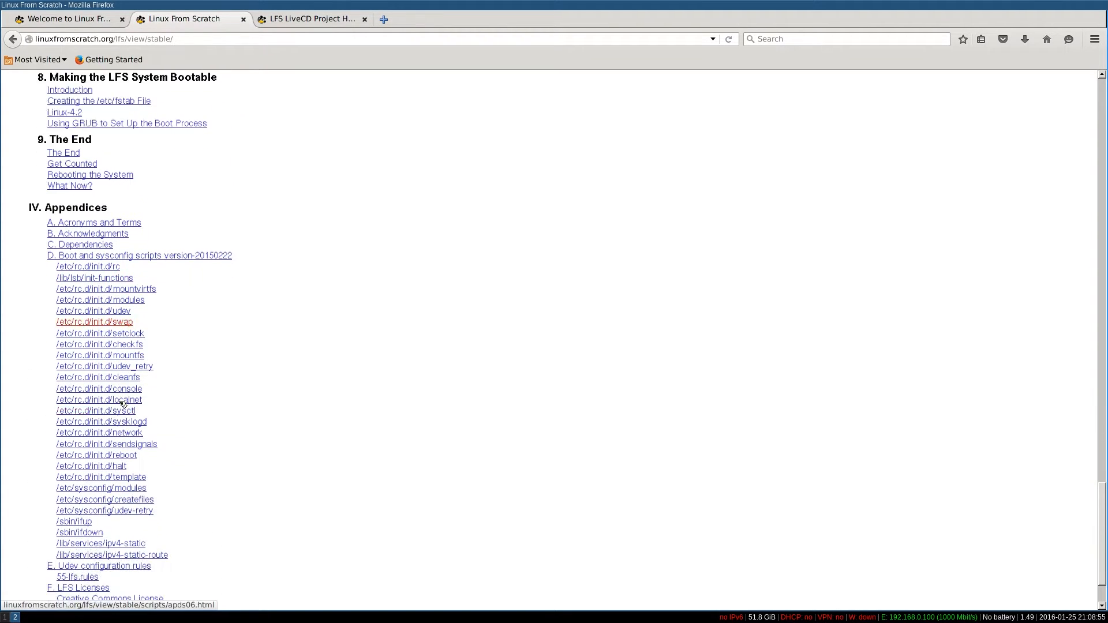
scroll(down, 3)
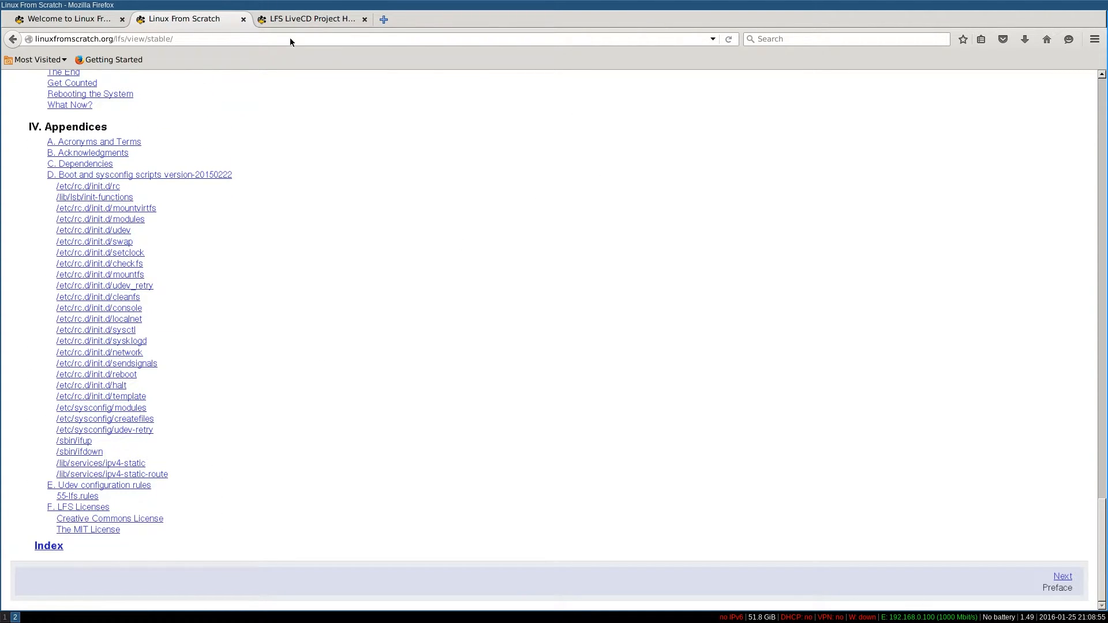
mouse_move(650, 292)
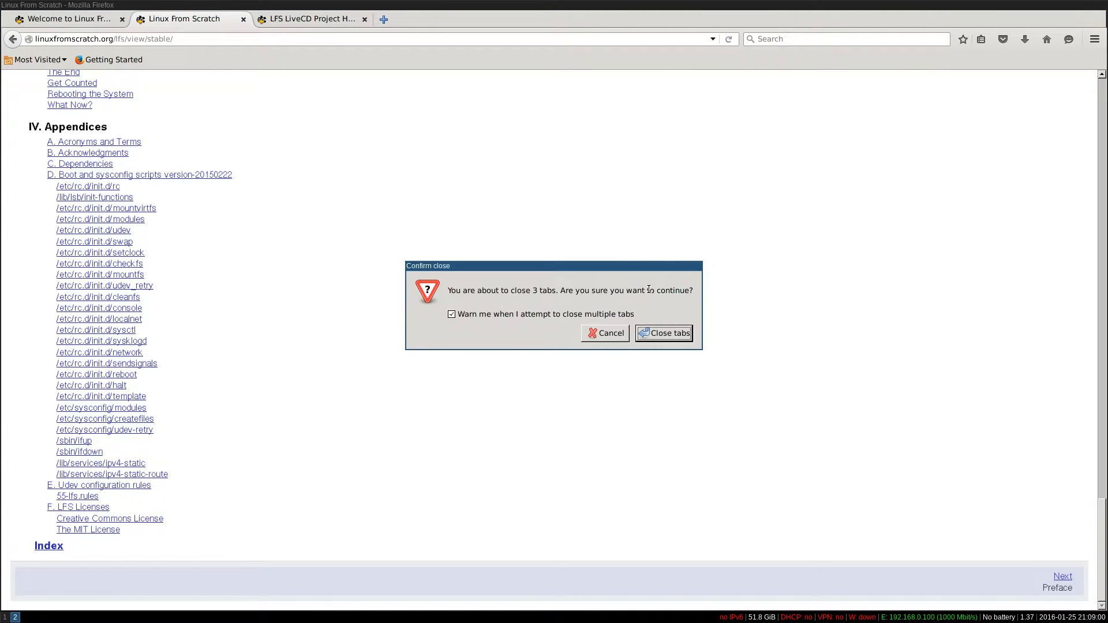
Confirm closing Firefox's three tabs, then start typing a launcher command on a new workspace
click(662, 332)
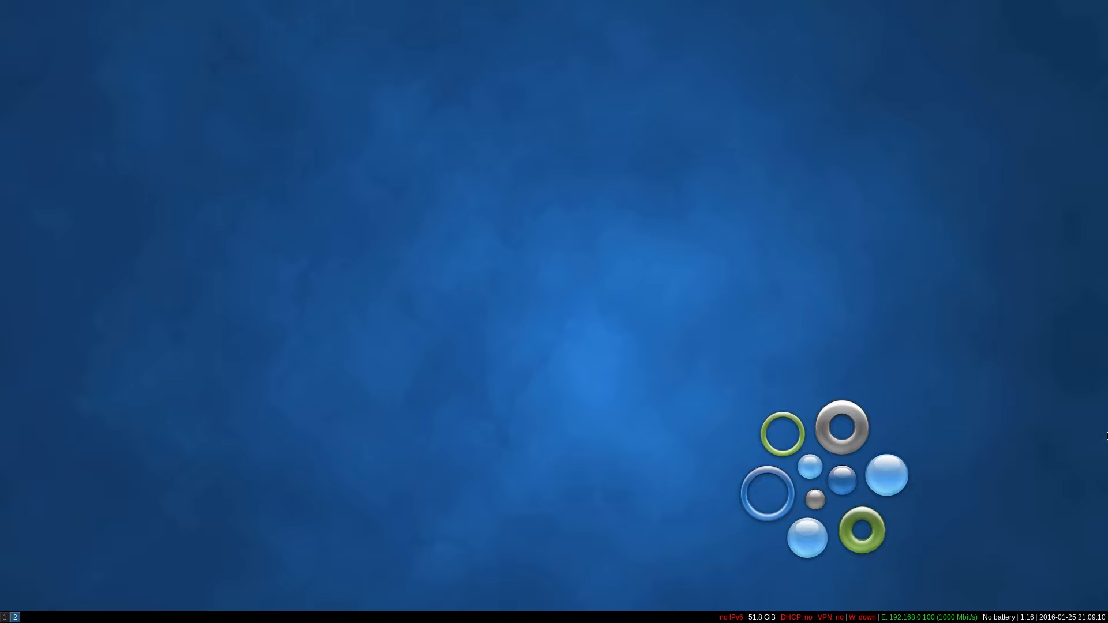
mouse_move(832, 276)
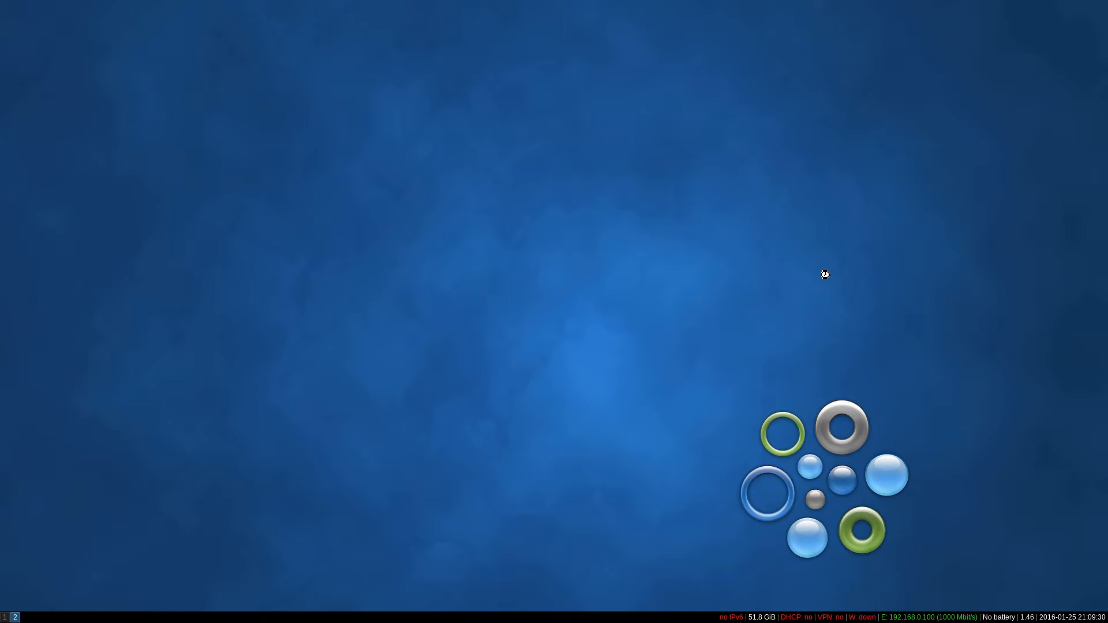
mouse_move(310, 187)
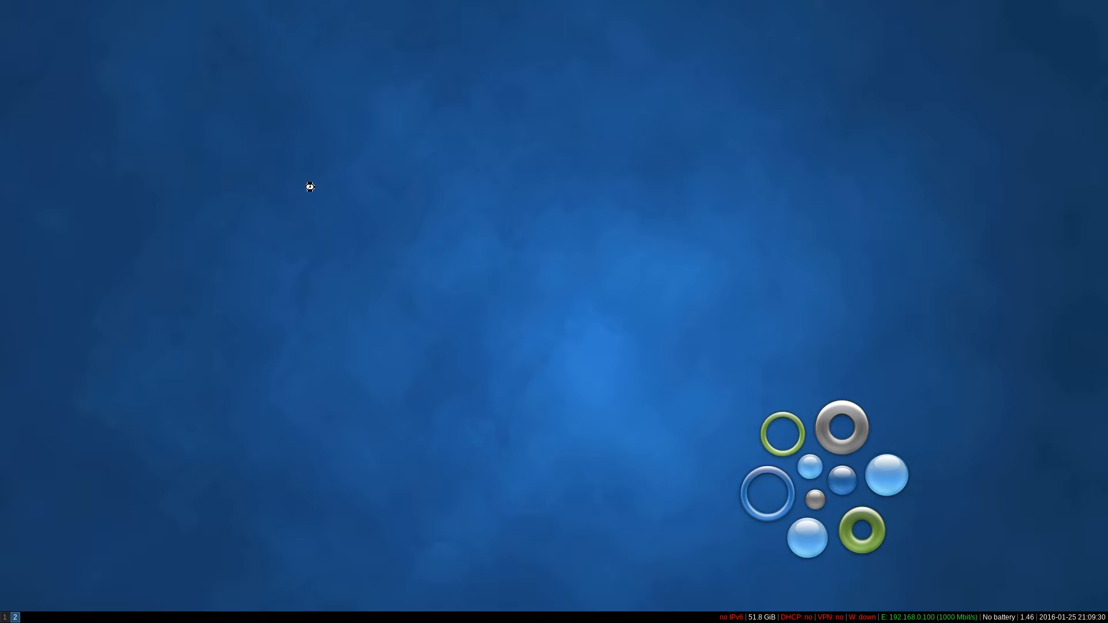
mouse_move(685, 270)
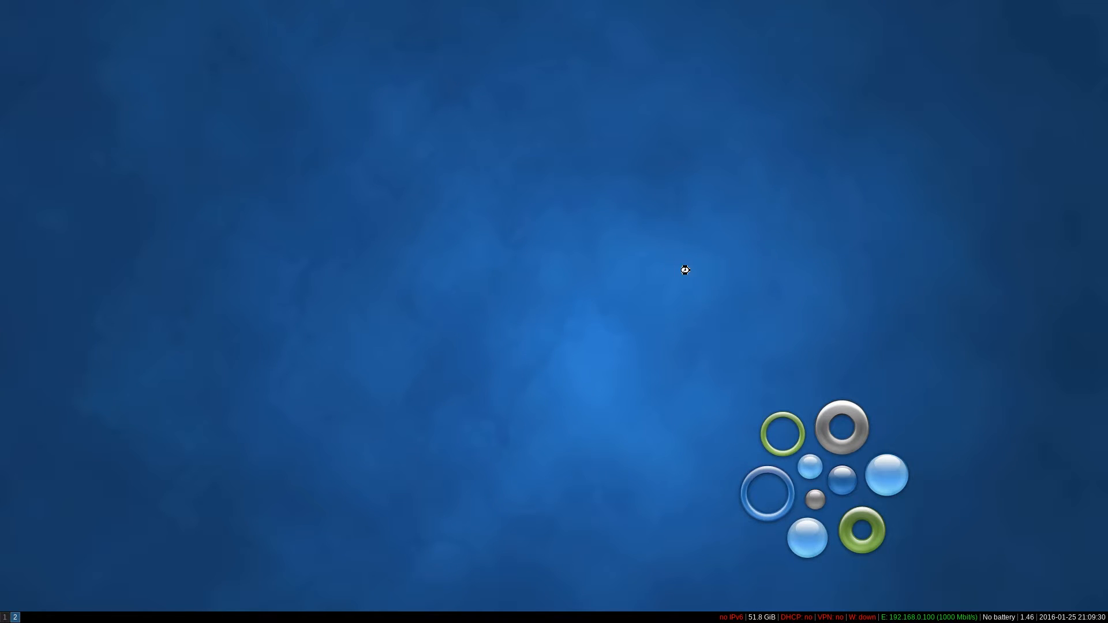
mouse_move(262, 308)
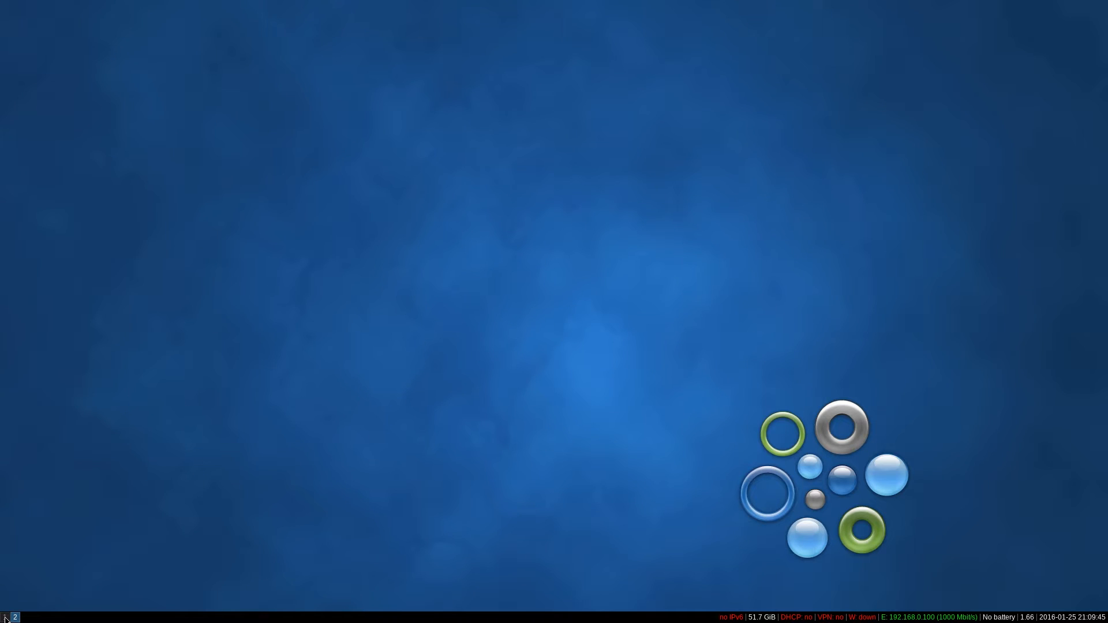
text(fir)
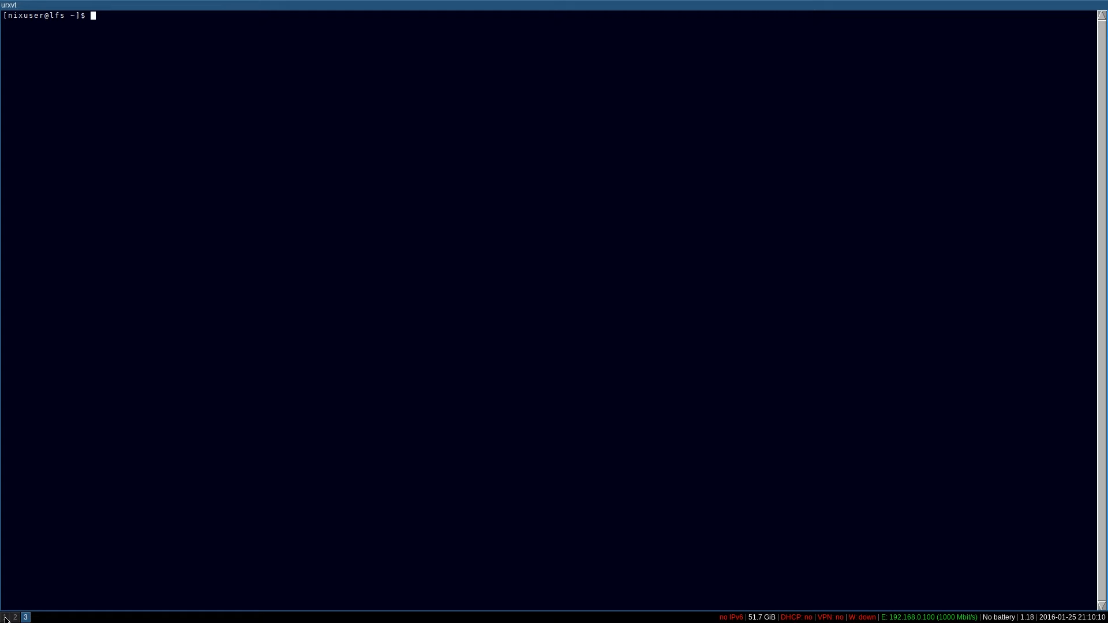
Probe for apt, yum, zypper and emerge, print uname -a (Linux 4.2.0 on lfs) and cat /etc/issue
text(a)
text(rpm)
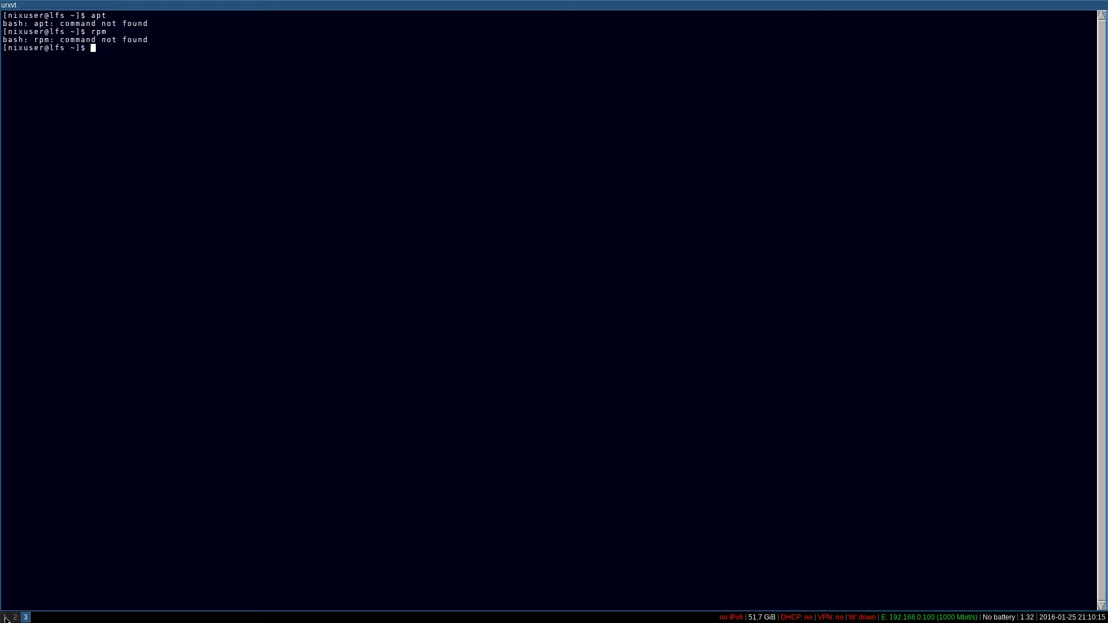
text(ym)
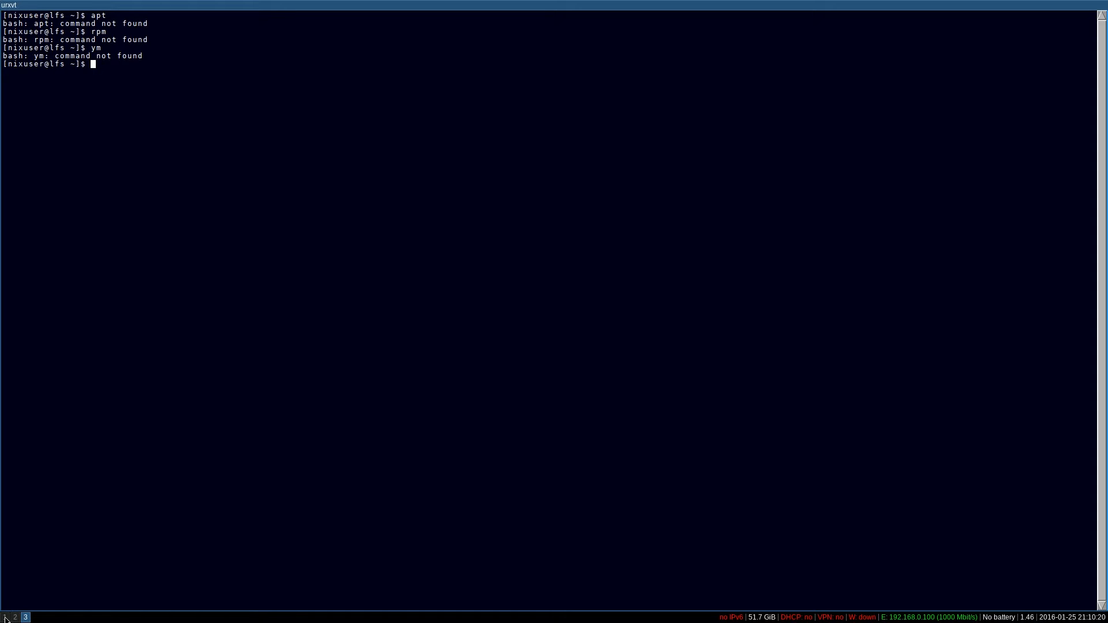
text(zypper)
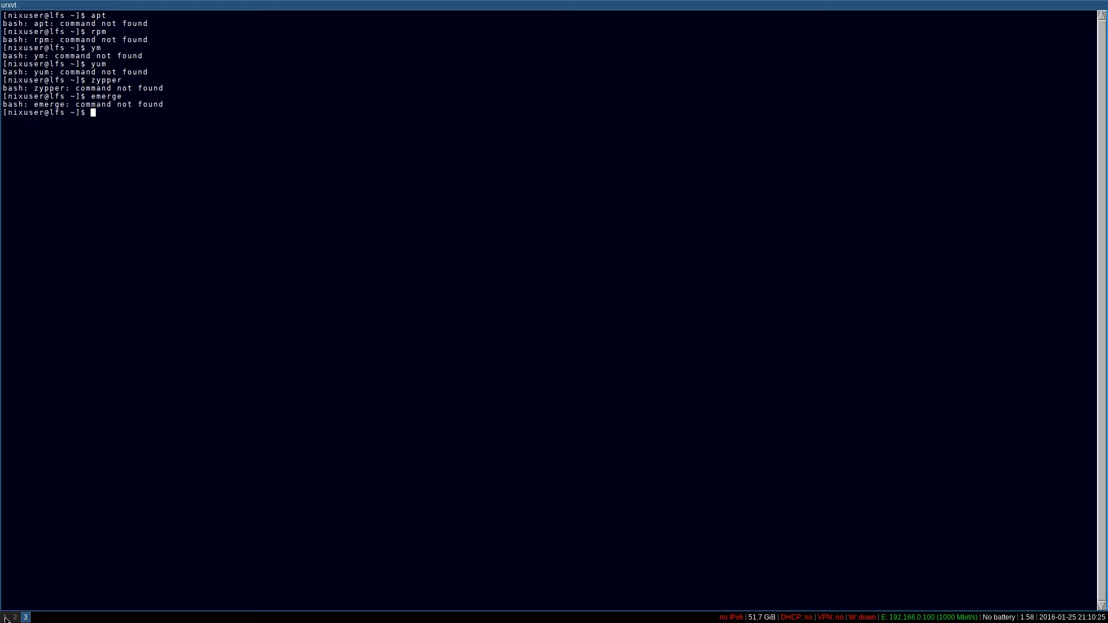
text(uname -a)
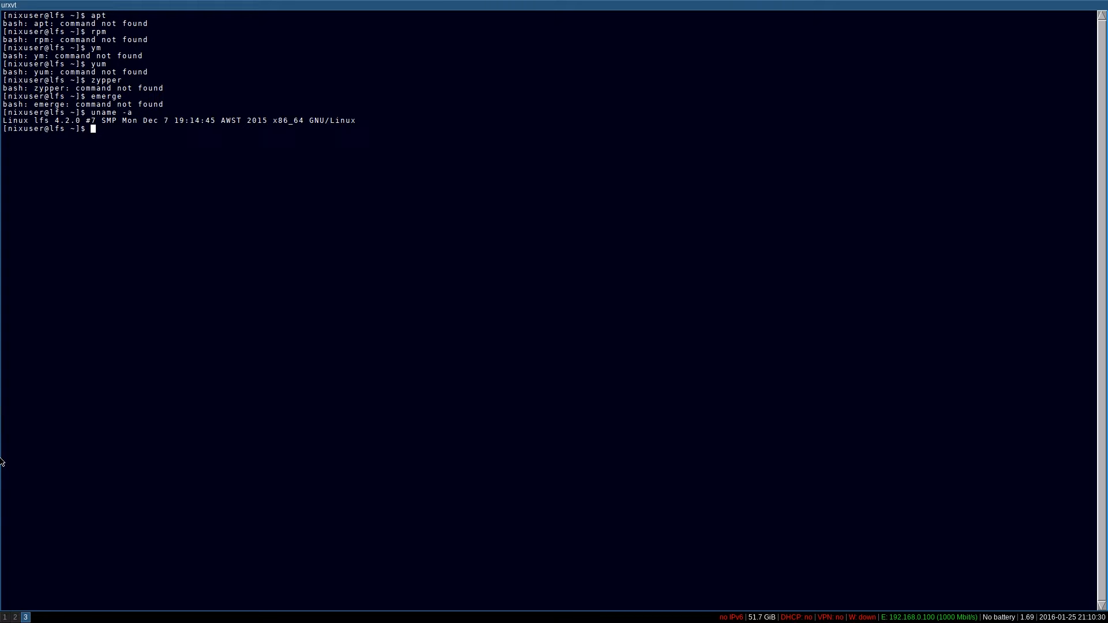
mouse_move(90, 264)
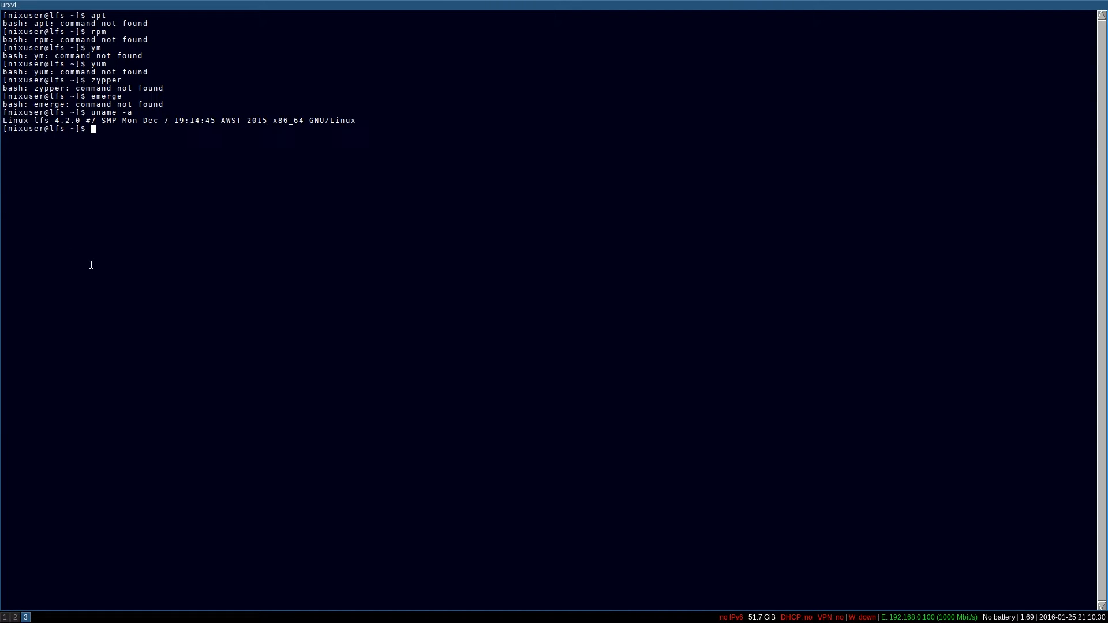
mouse_move(711, 317)
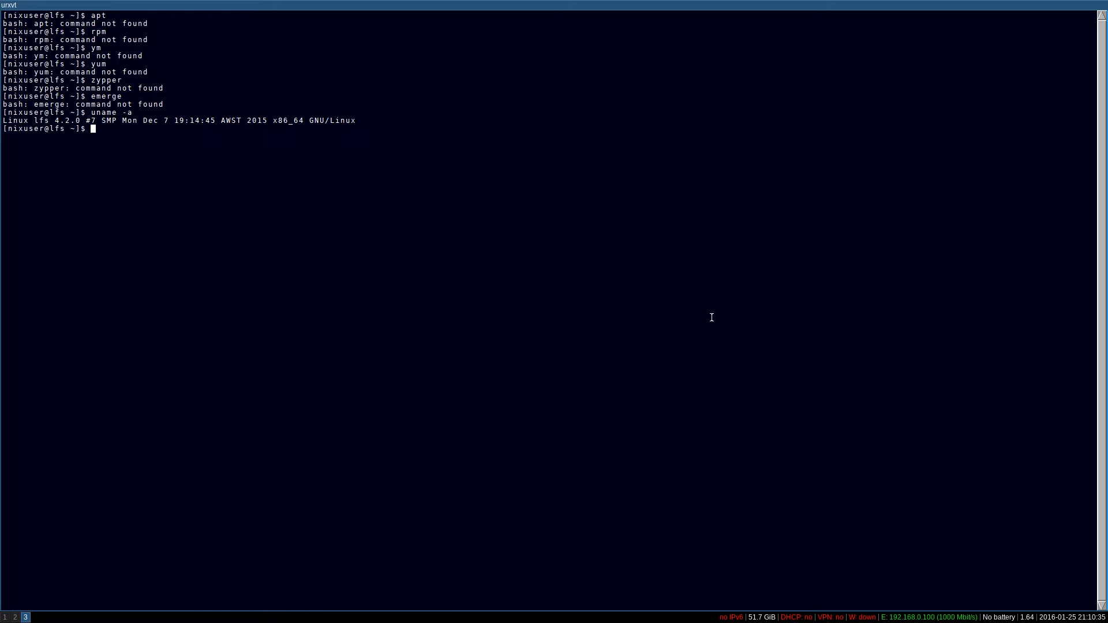
text(cat /etc/issue)
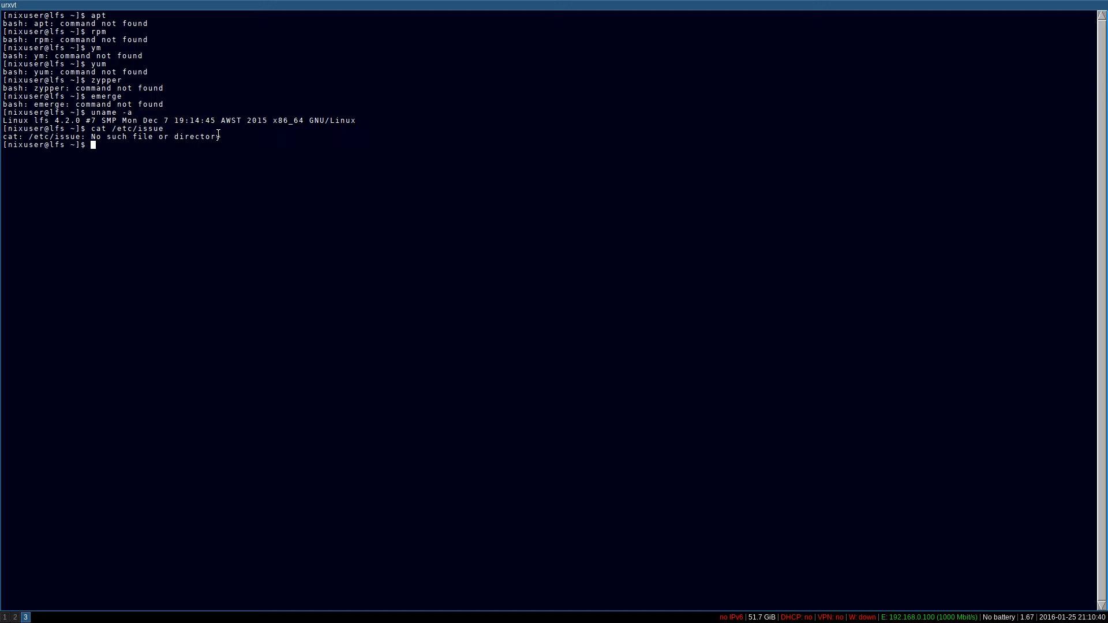
mouse_move(732, 259)
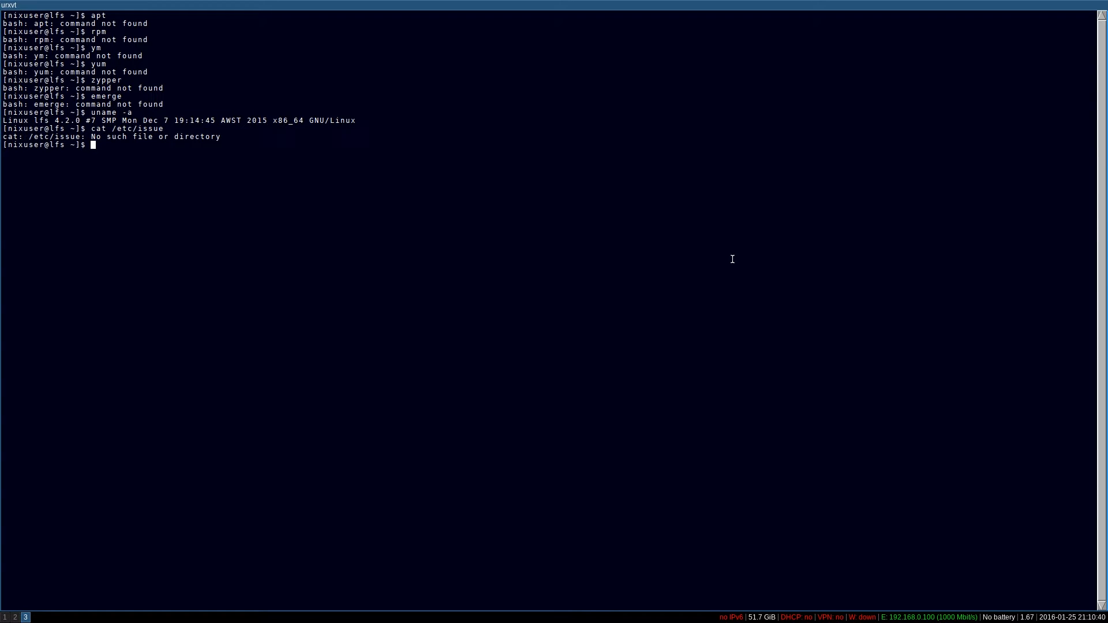
mouse_move(767, 253)
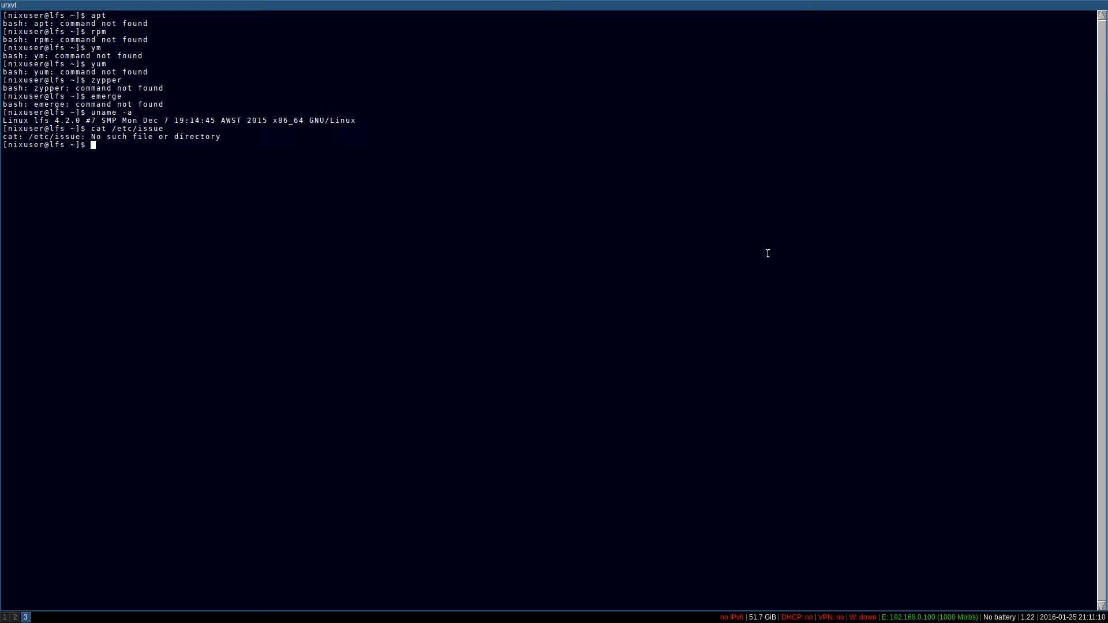
text(thund)
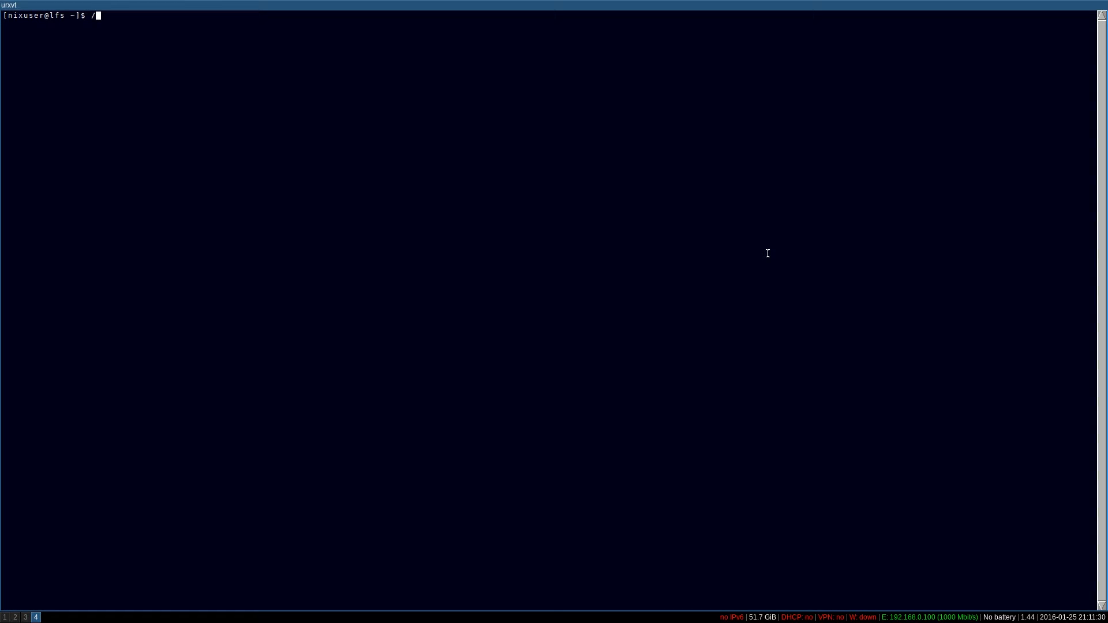
List the lo* launchers in /opt/bin and run /opt/bin/loffice to bring up the Start Center
text(opt/)
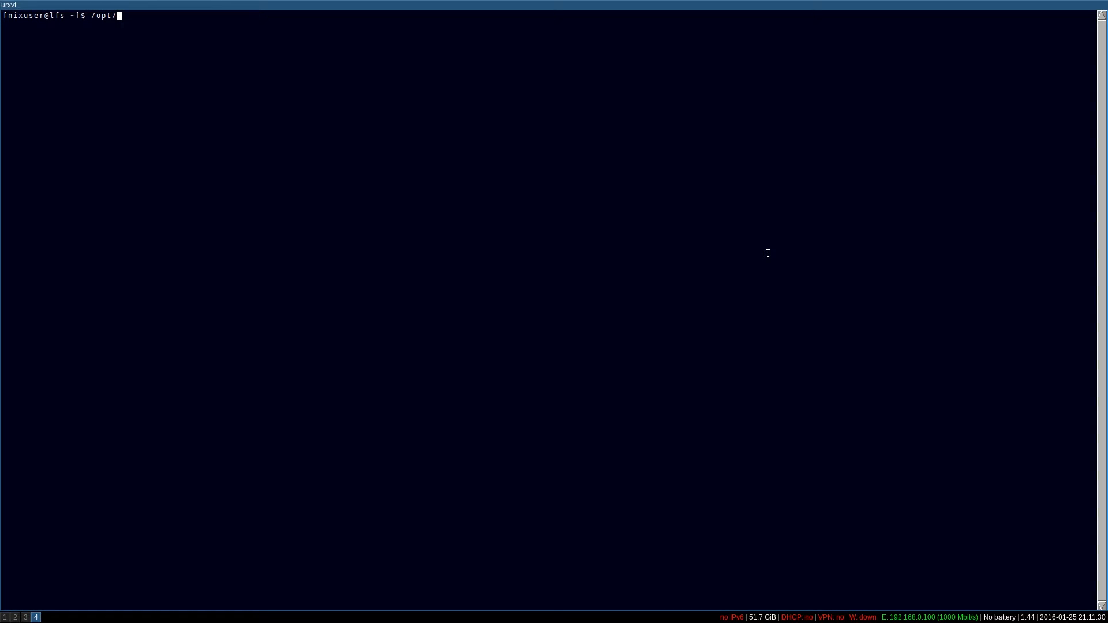
key(Tab)
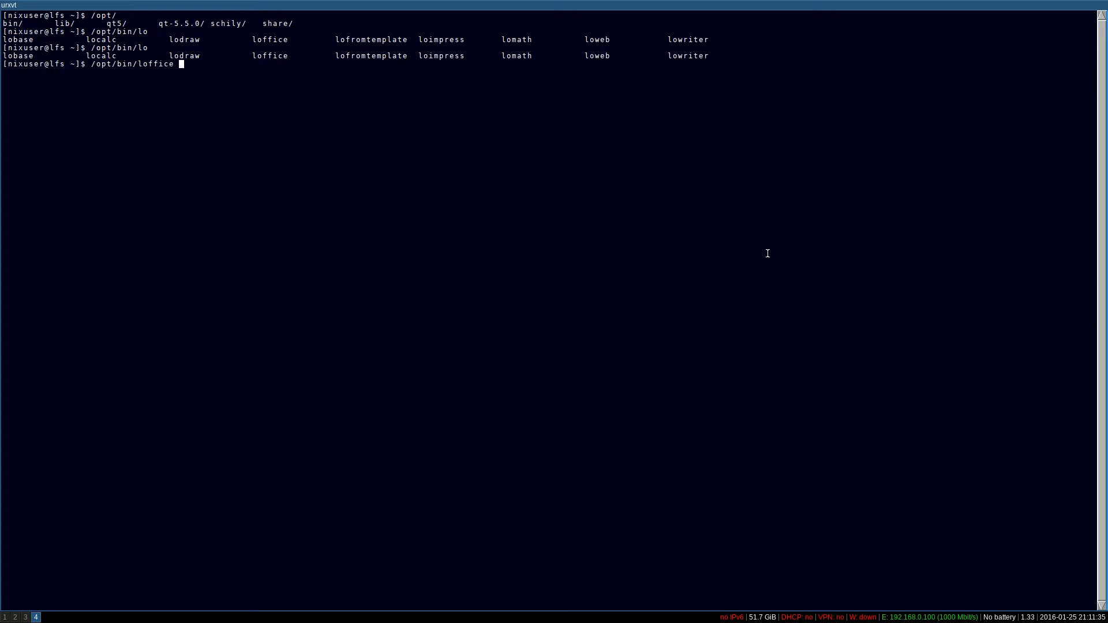
key(Return)
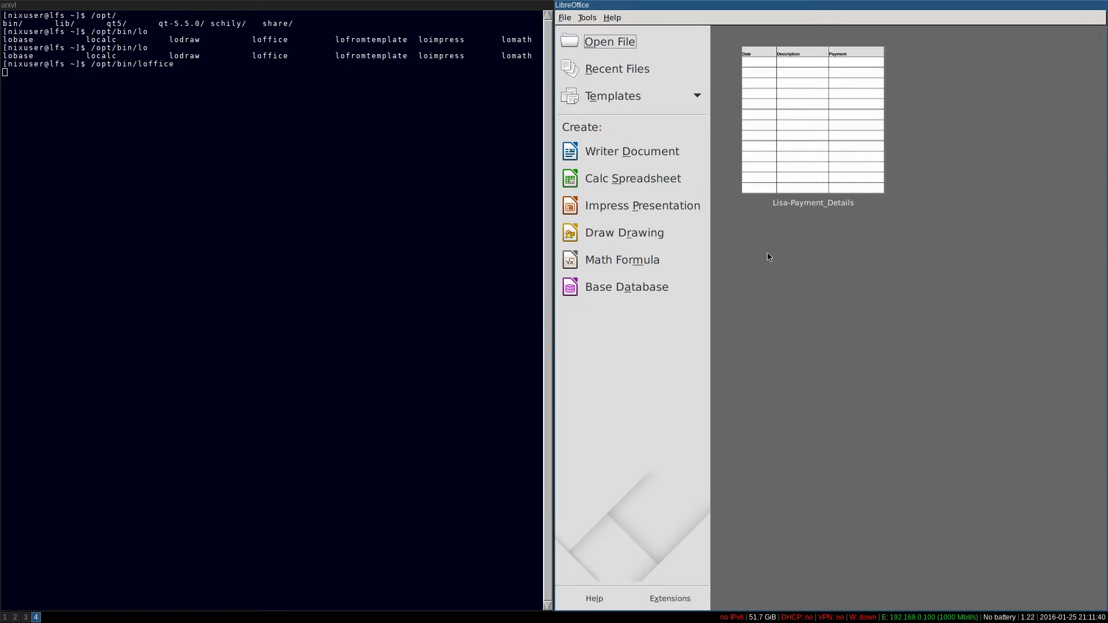
Start a blank Calc sheet, view About LibreOffice (5.0.1.2), dismiss it and select cells in A–B
click(633, 178)
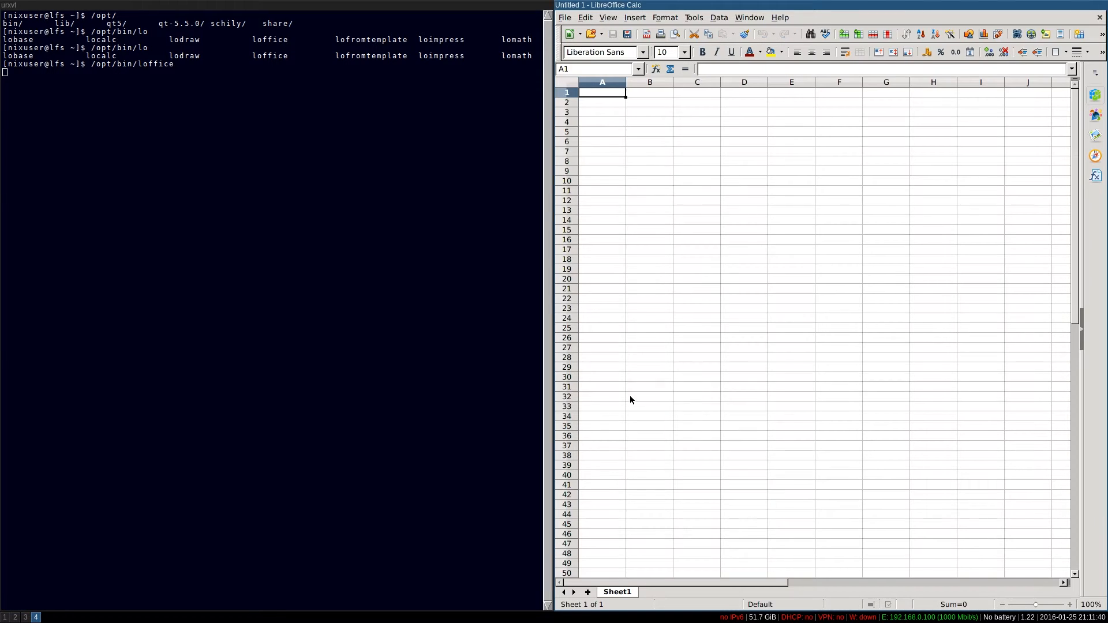
click(780, 18)
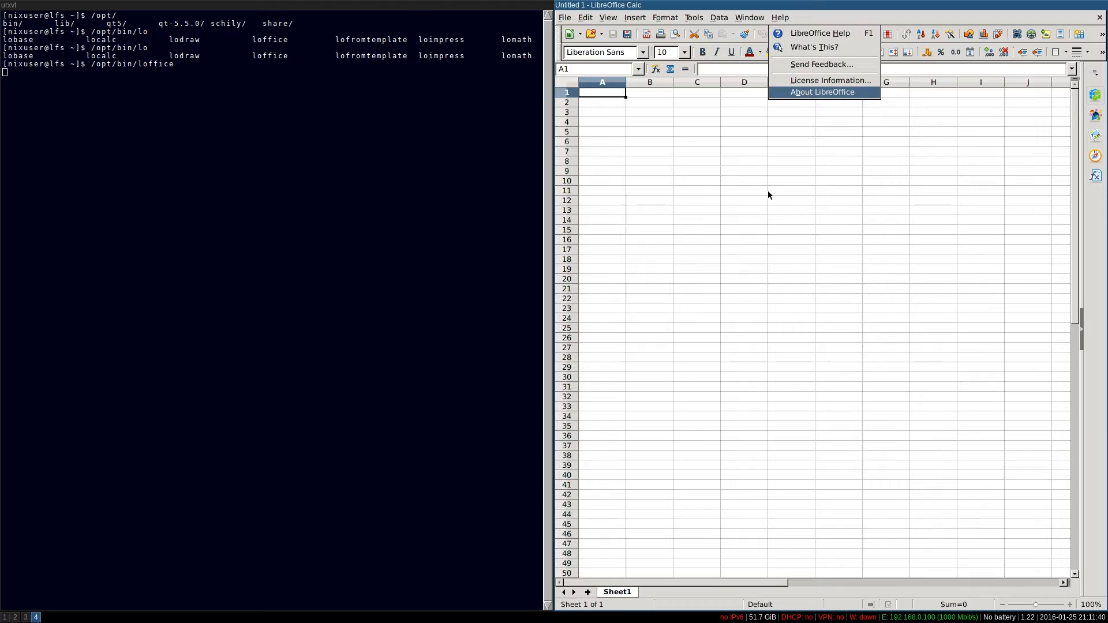
click(821, 92)
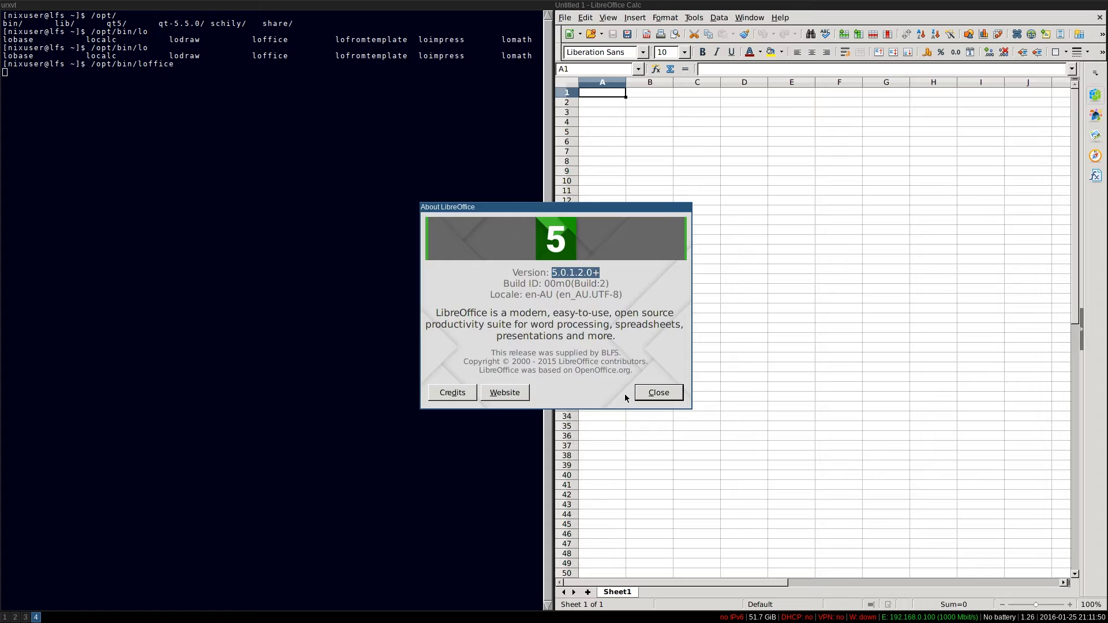
mouse_move(625, 322)
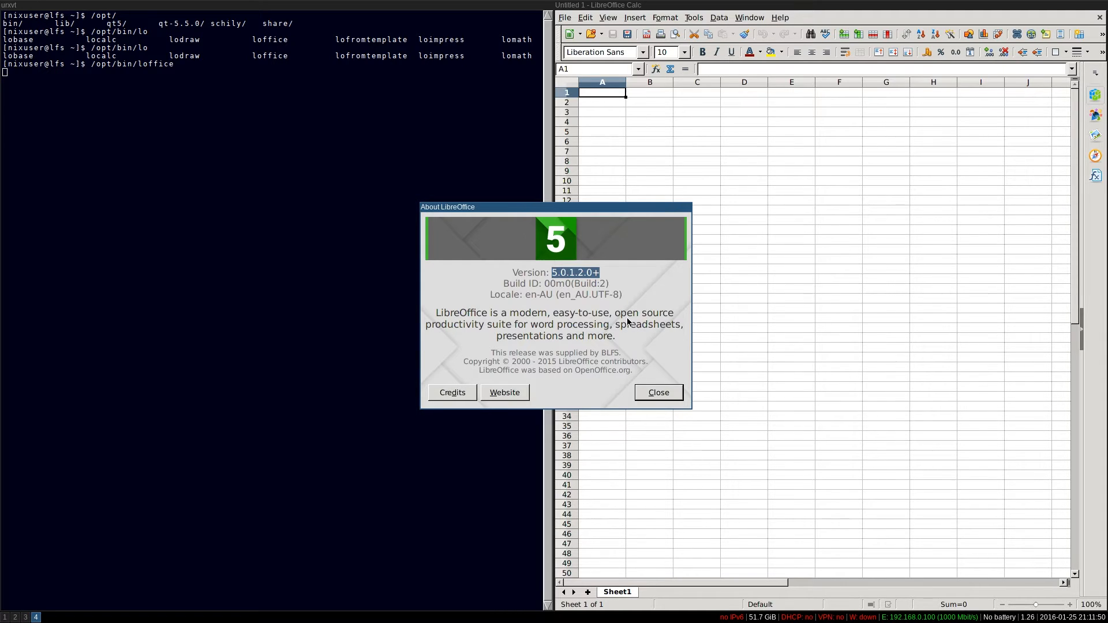
click(657, 393)
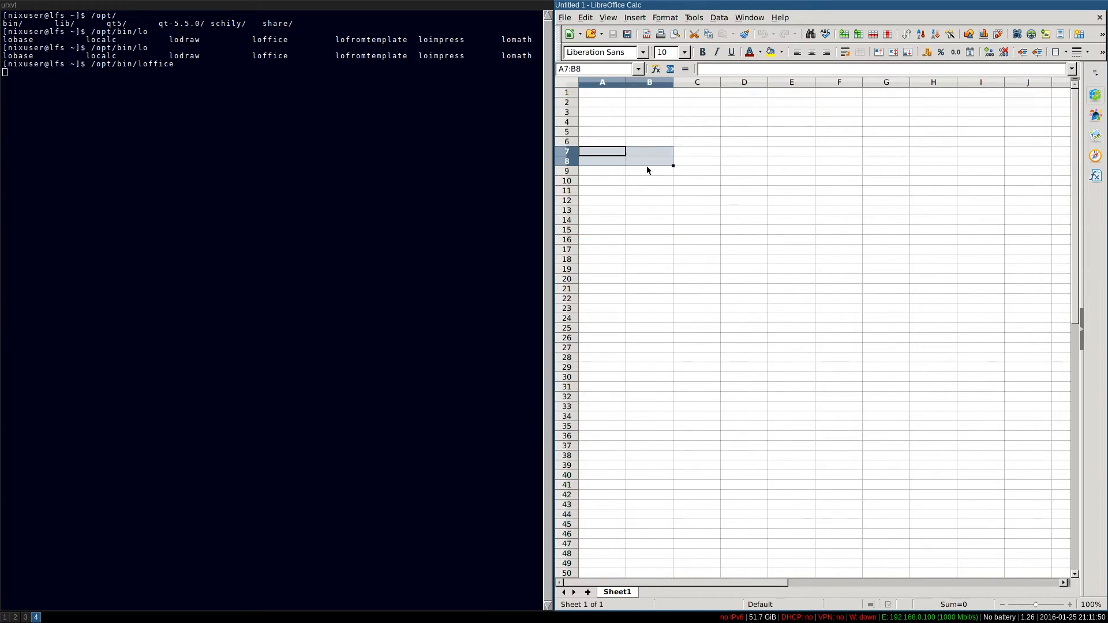
drag(601, 150, 839, 338)
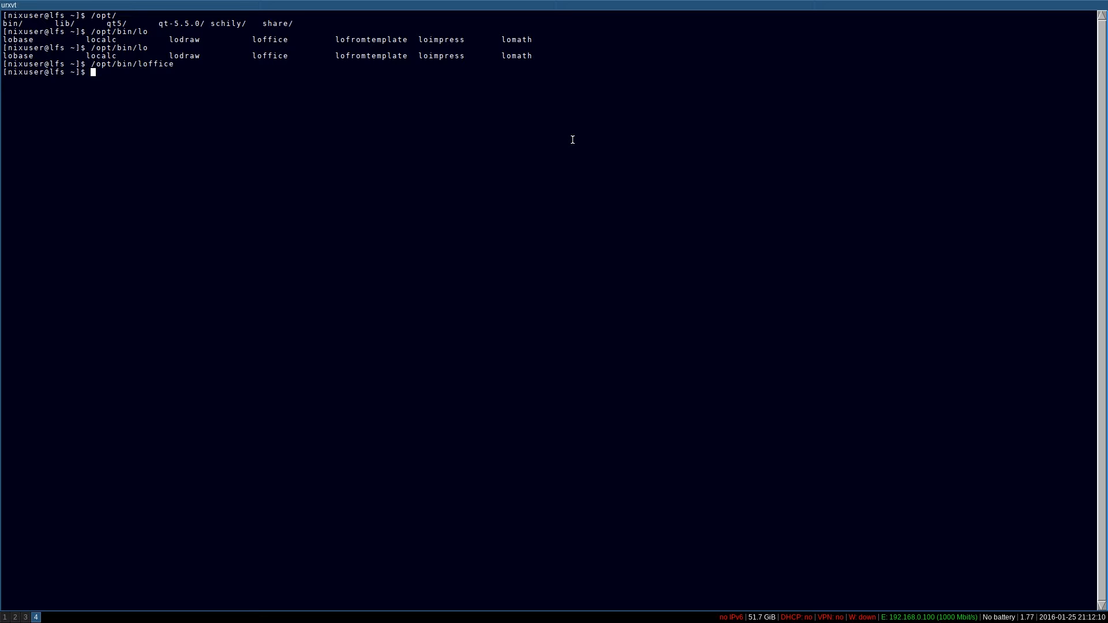
Run ls / and ls /usr/lib | sort to list the sorted library directory
text(ls /)
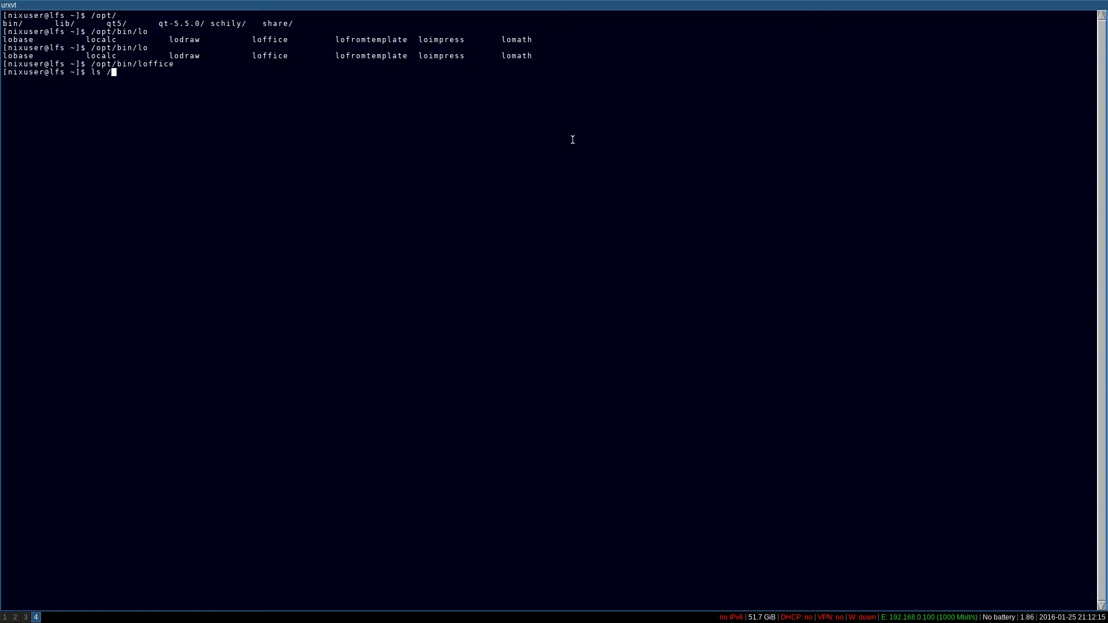
key(Return)
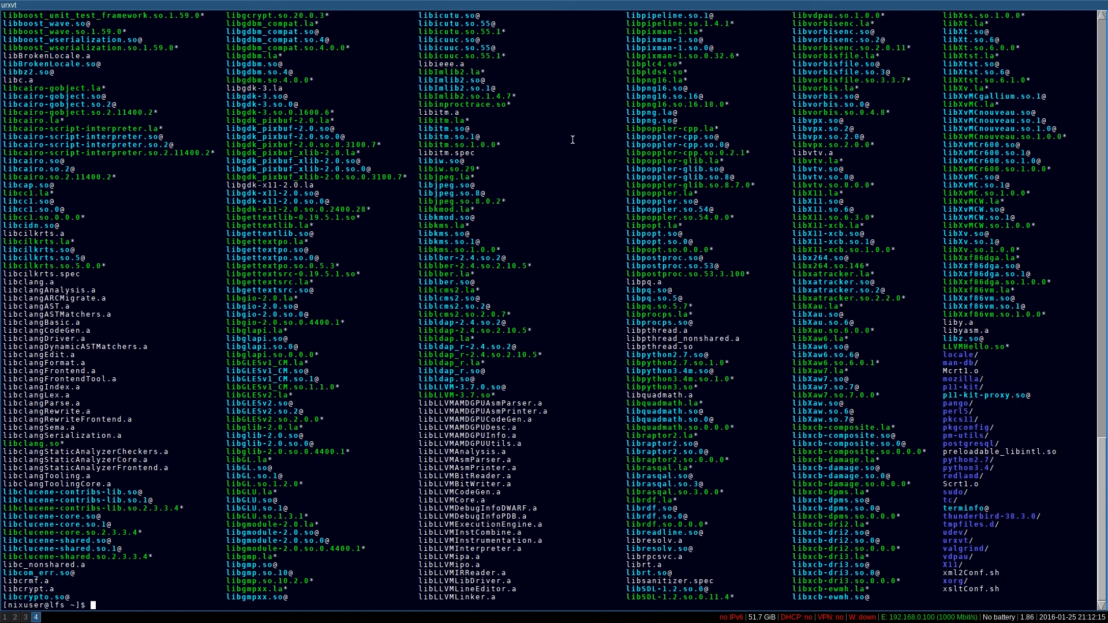
text(ls /usr/lib)
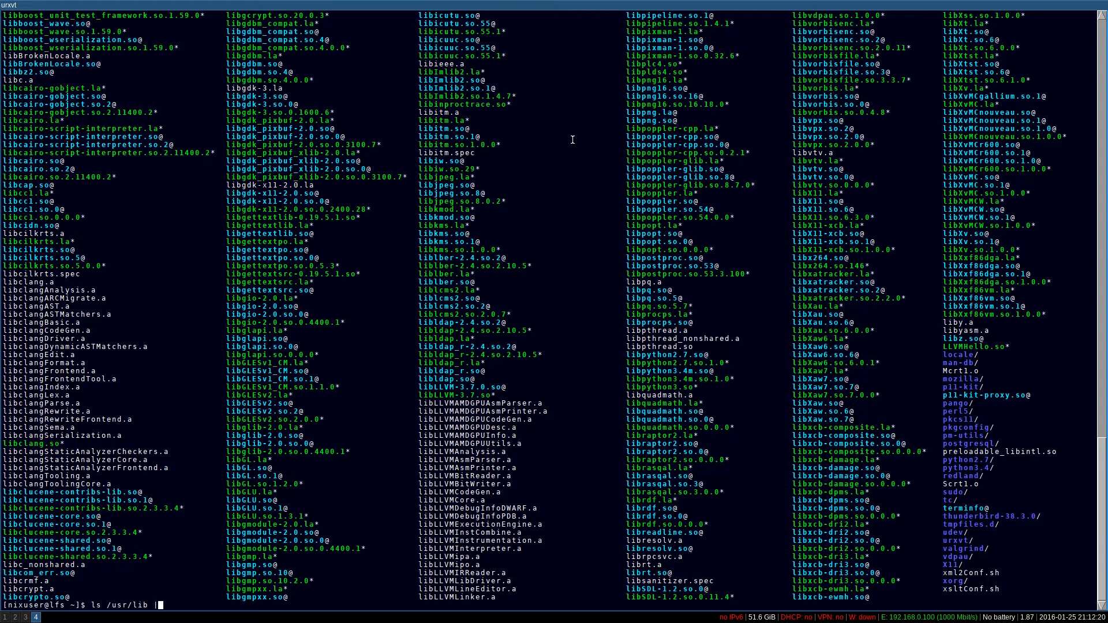
text(| sort)
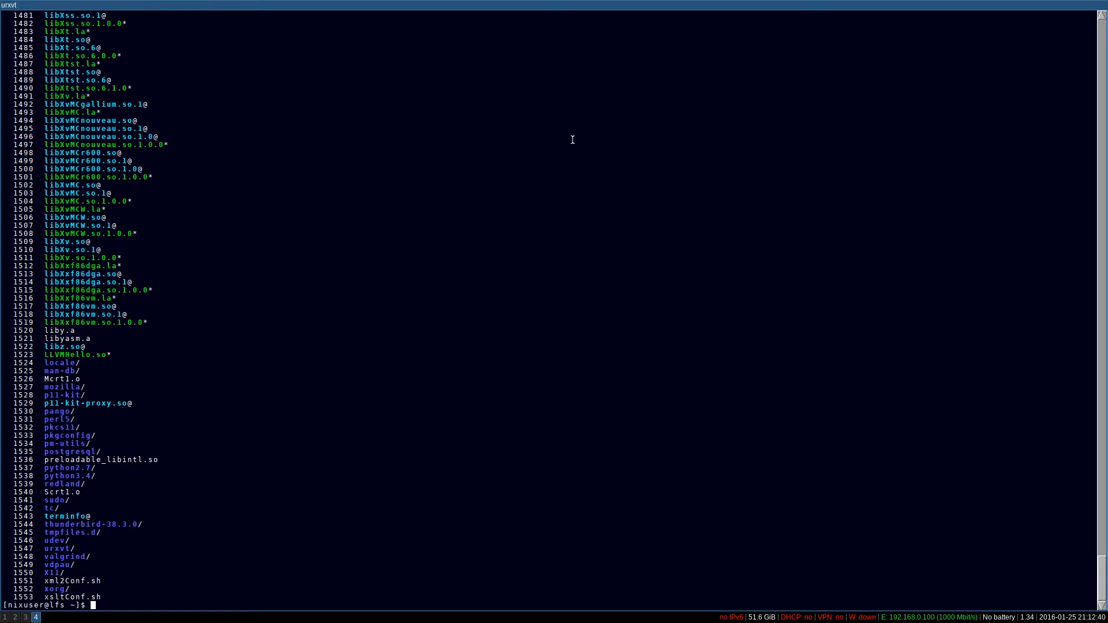
Switch to the LibreOffice 5.1 workspace and recover the Untitled 1 spreadsheet
click(46, 616)
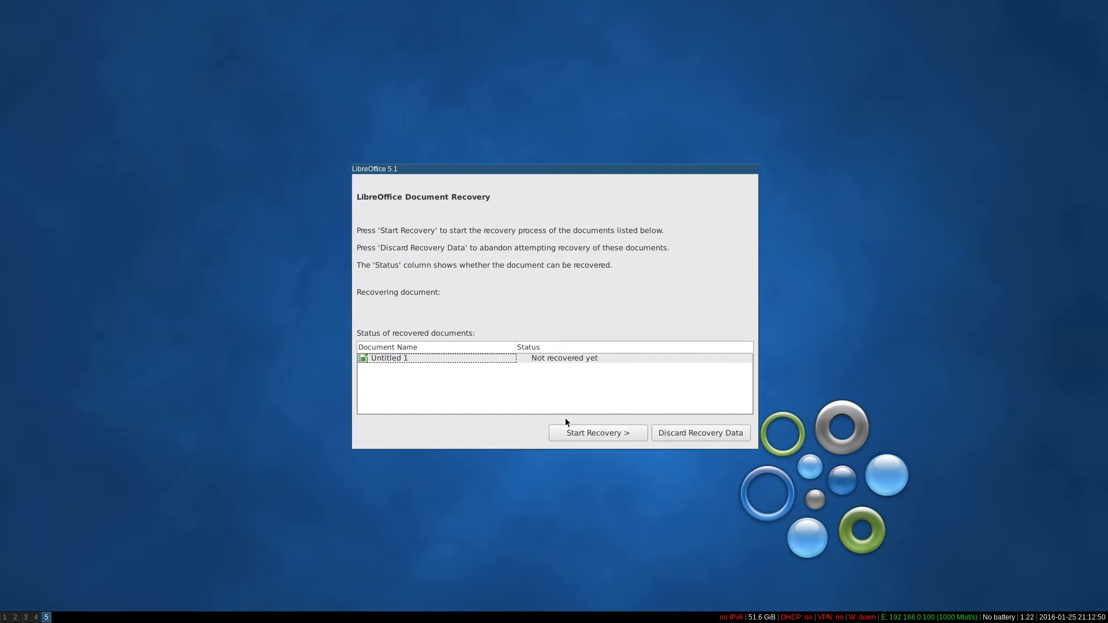
click(597, 433)
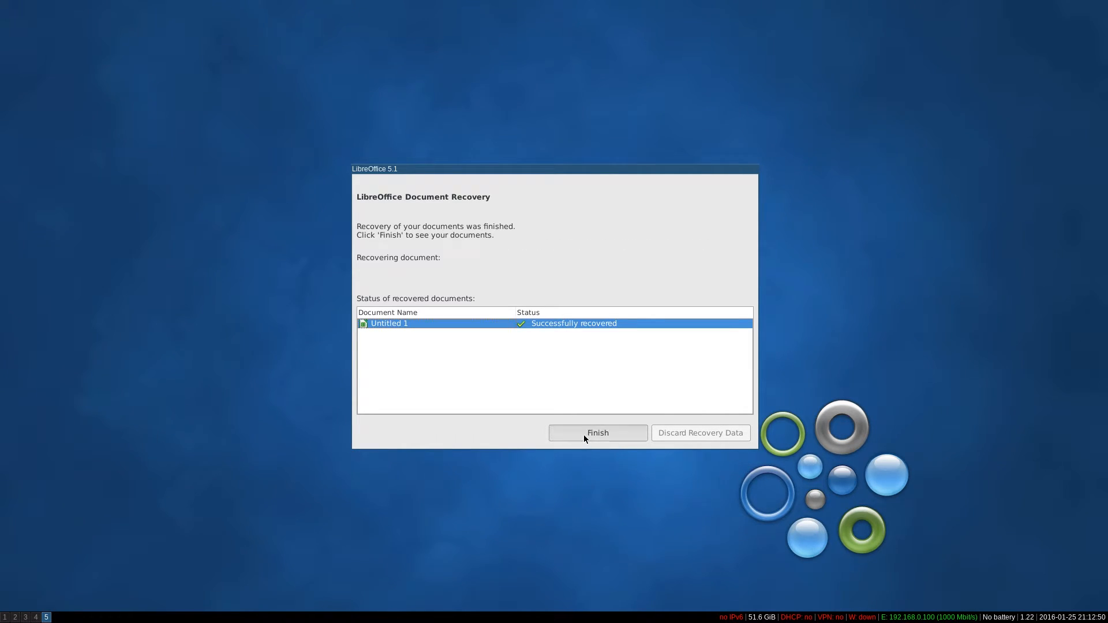
click(597, 433)
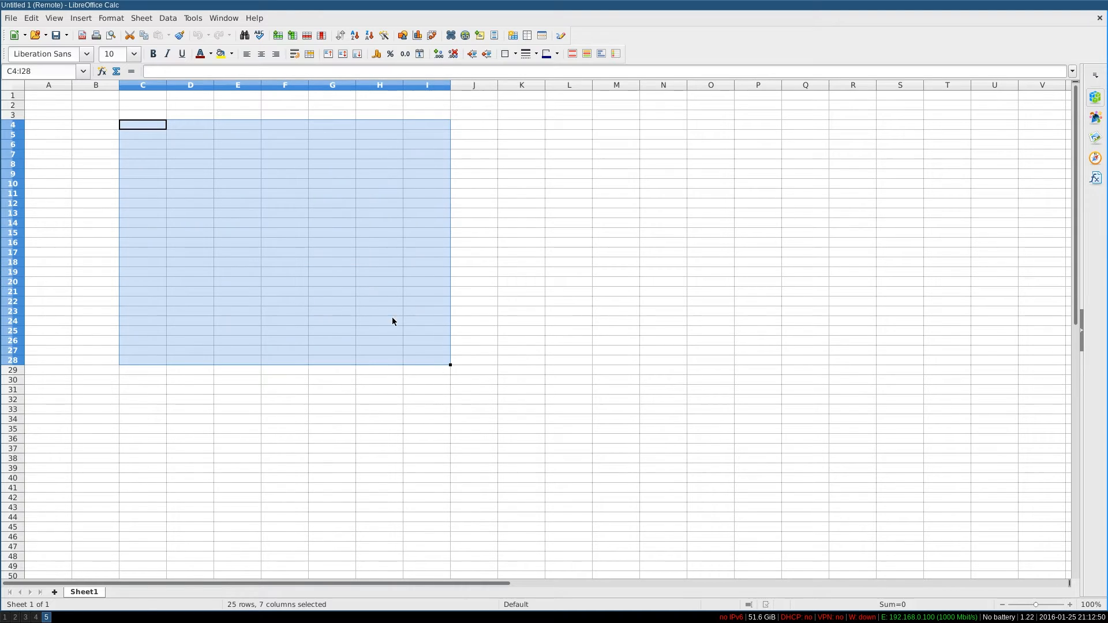
mouse_move(511, 66)
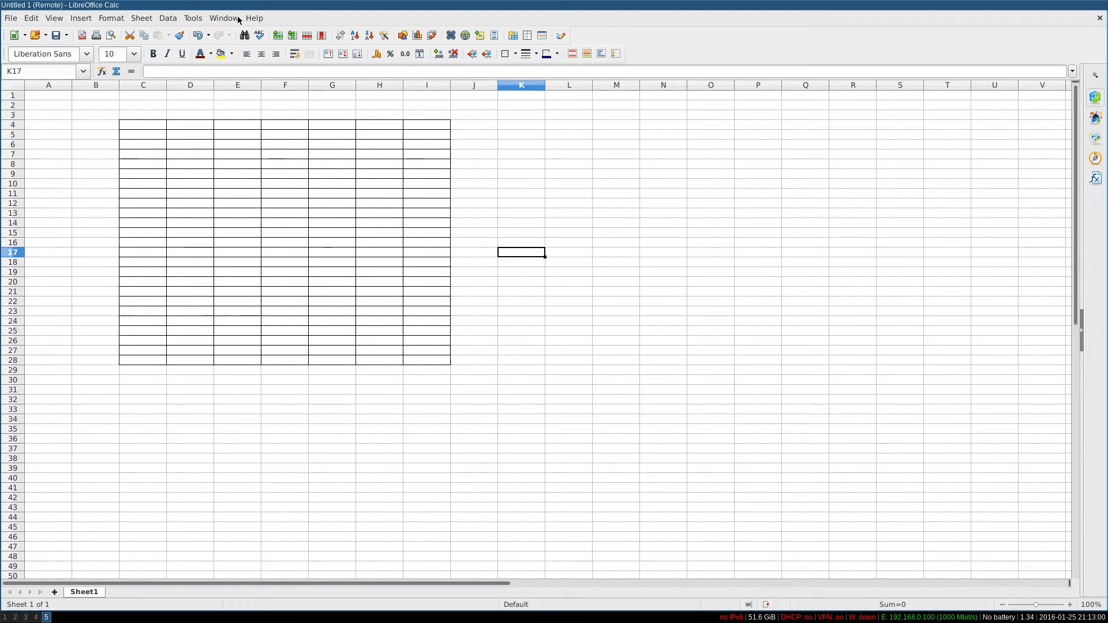
View About LibreOffice showing 5.1.0.2, dismiss it, then choose File > Exit LibreOffice
click(253, 17)
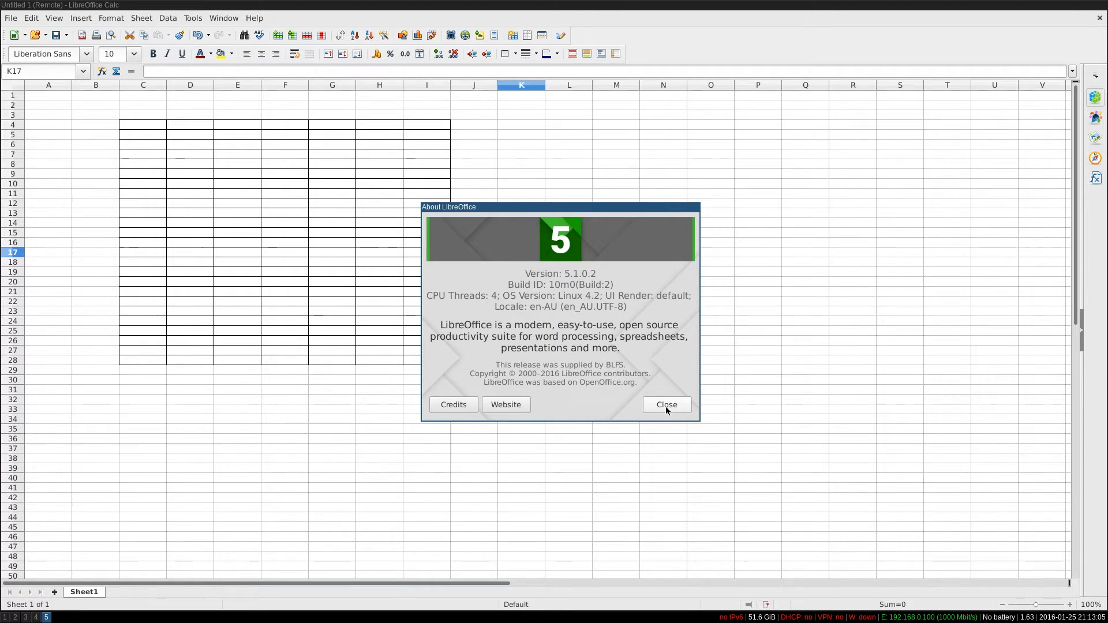
mouse_move(623, 365)
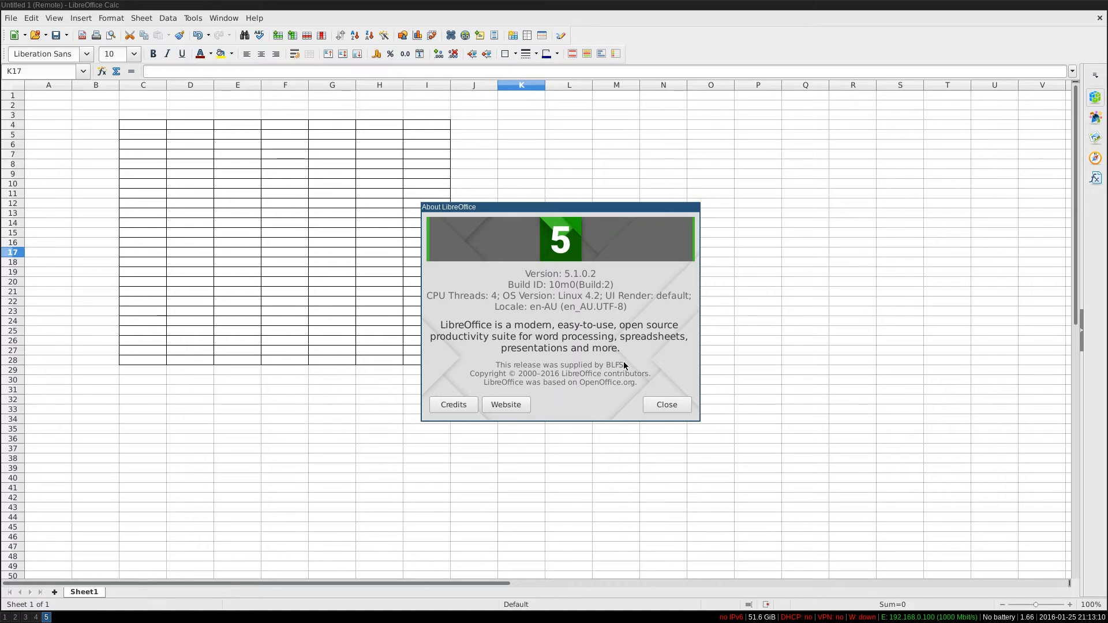
click(665, 404)
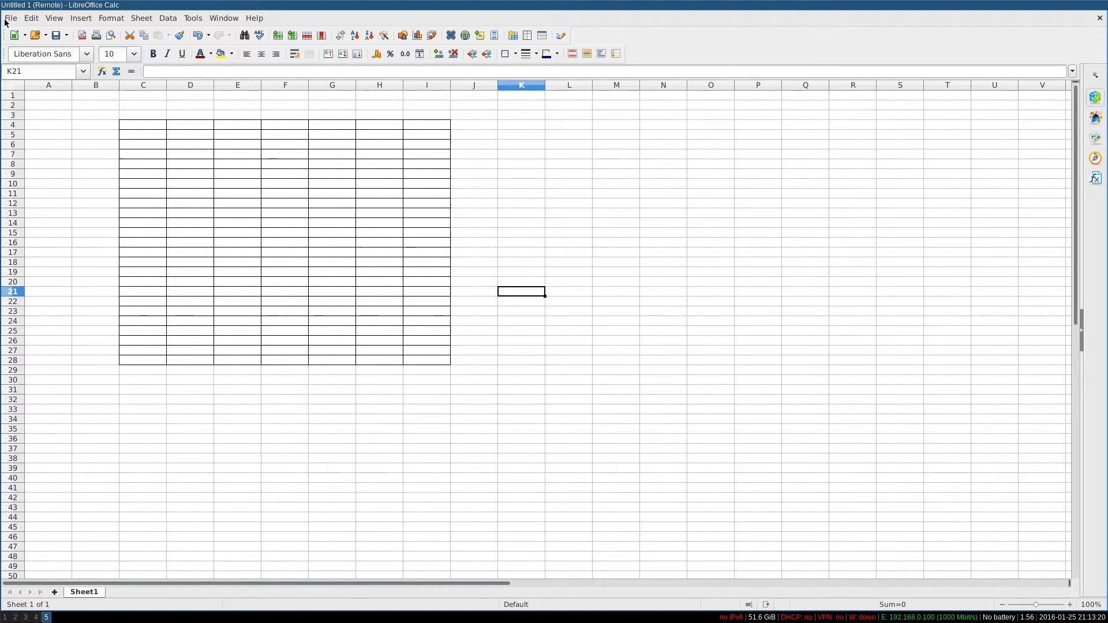
click(11, 17)
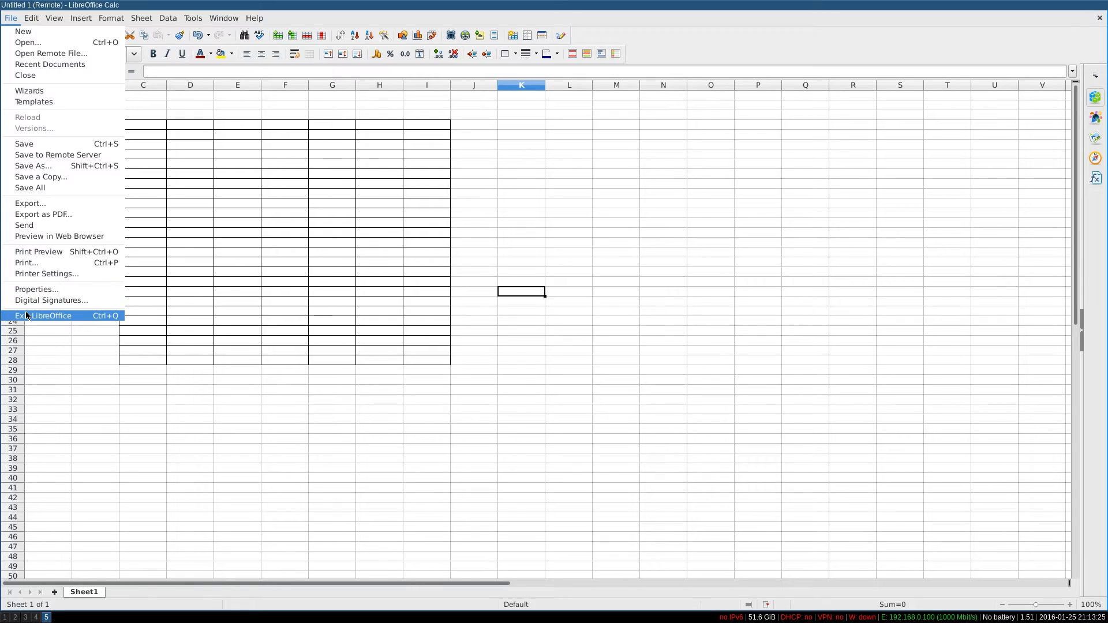
click(43, 316)
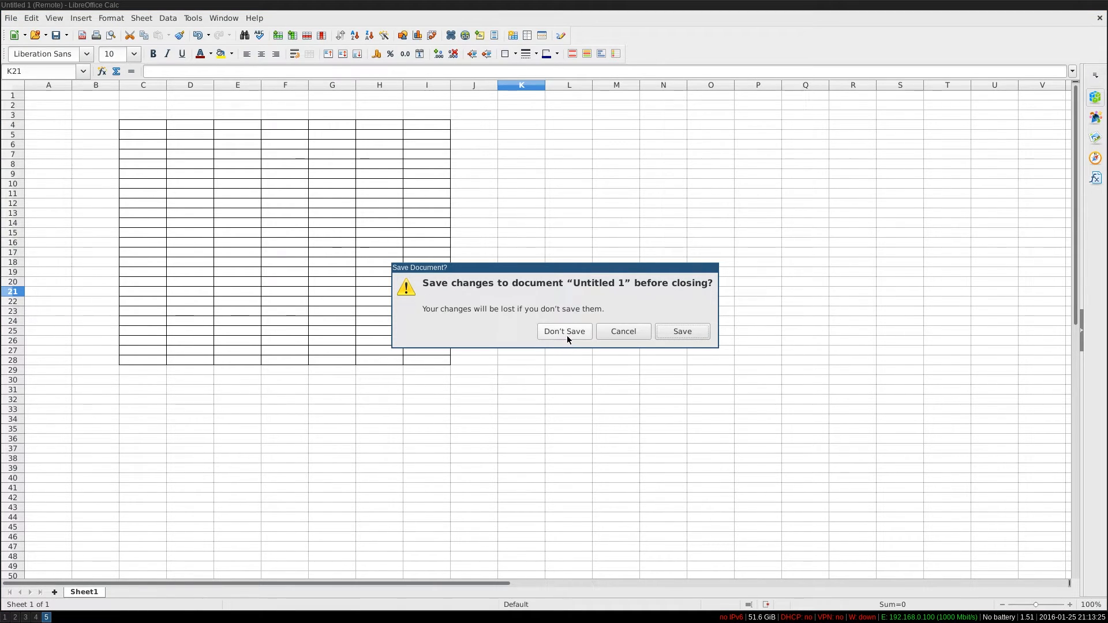
Discard the spreadsheet changes with Don't Save, closing Calc to an empty terminal
click(563, 332)
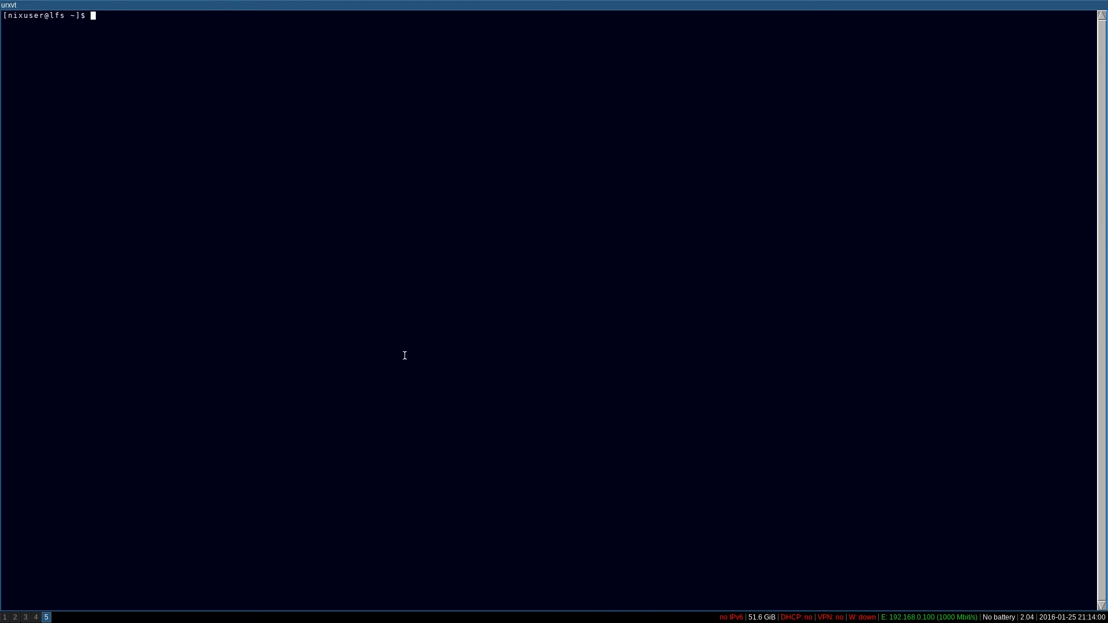
Launch irssi without a server and quit it straight away
text(irsi)
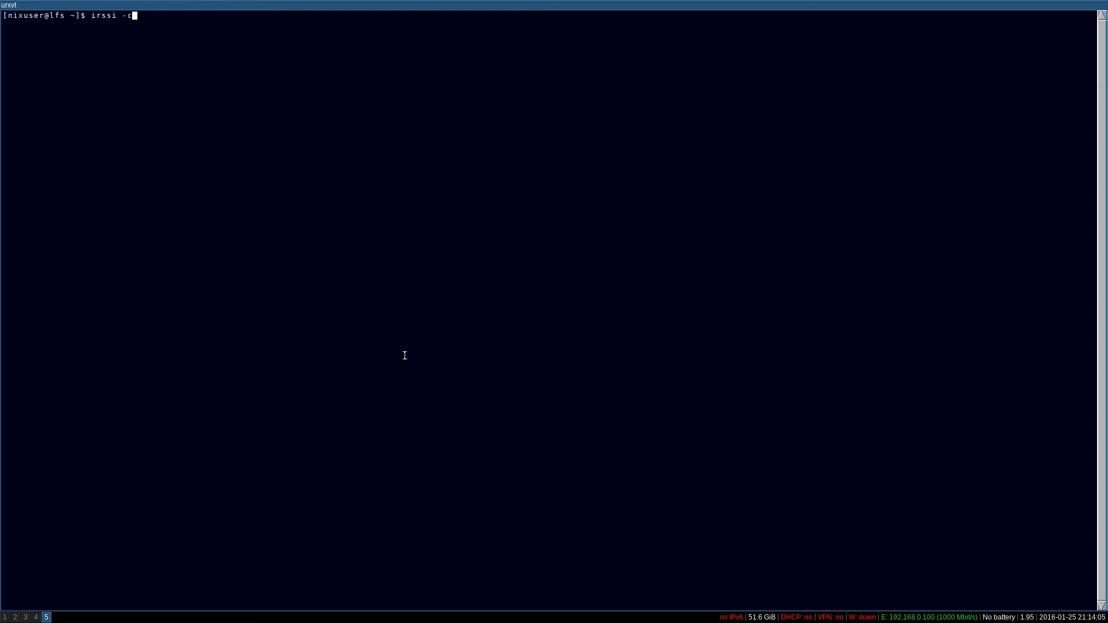
text(wor)
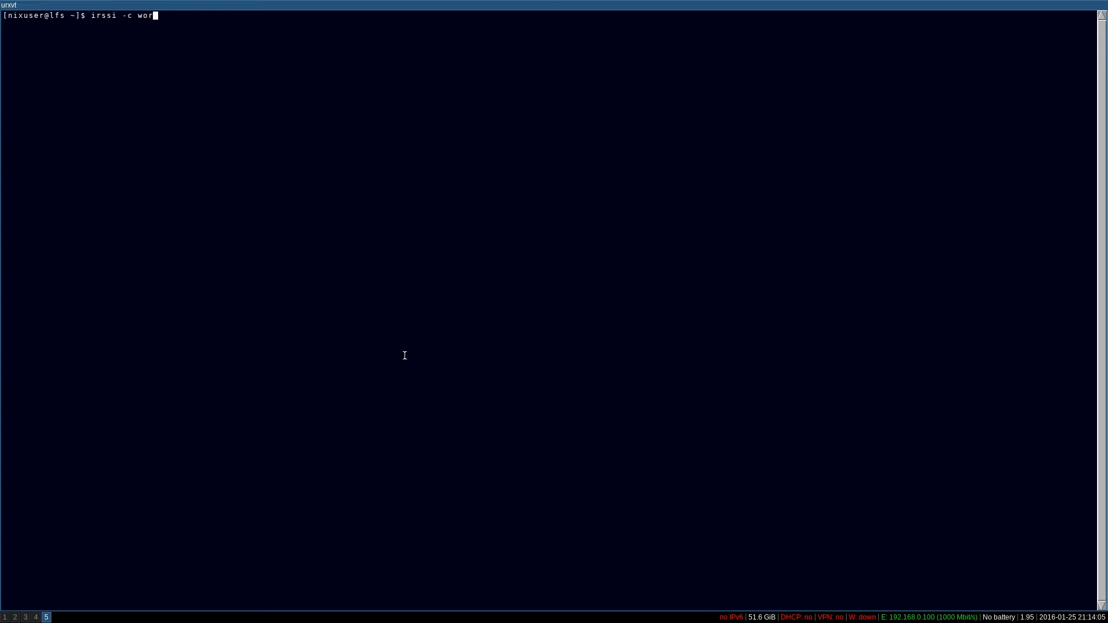
key(BackSpace)
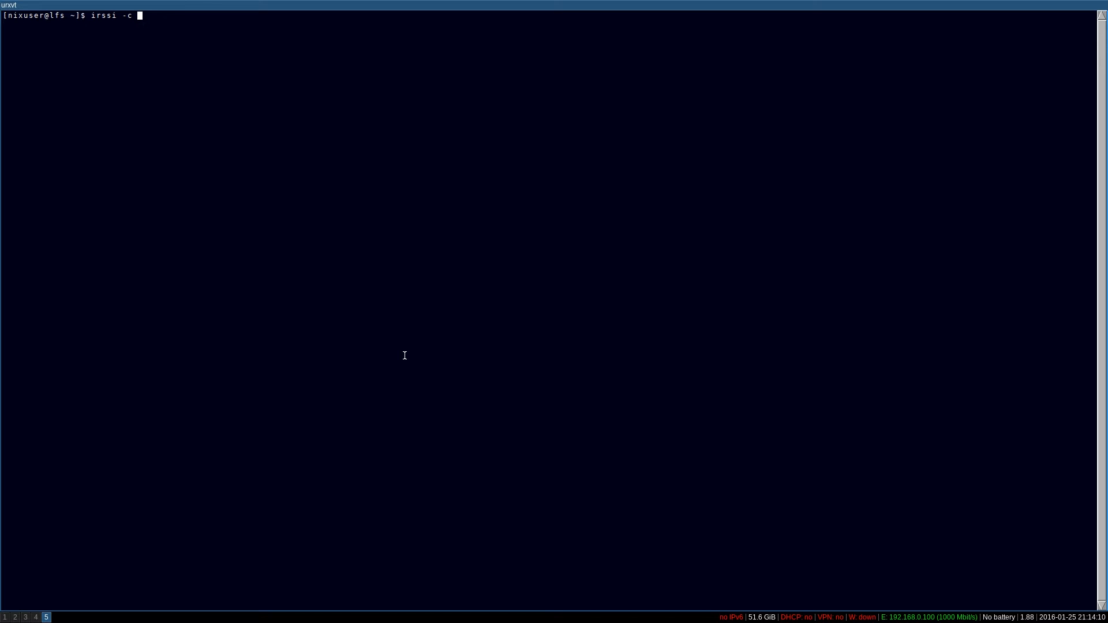
key(BackSpace)
text(/qui)
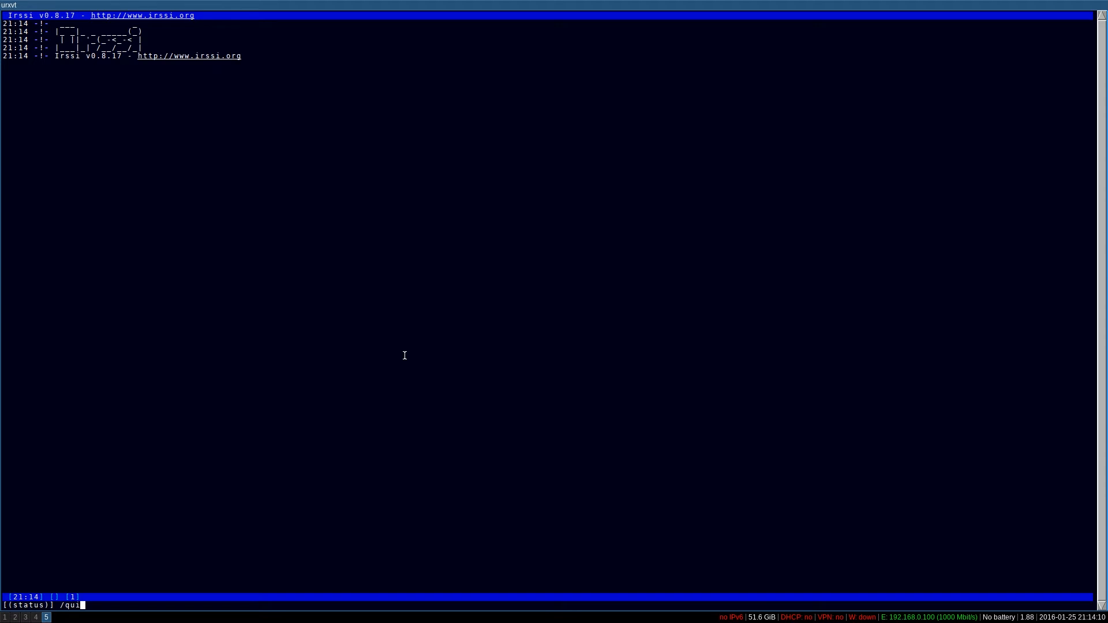
key(Return)
text(irssi -c f)
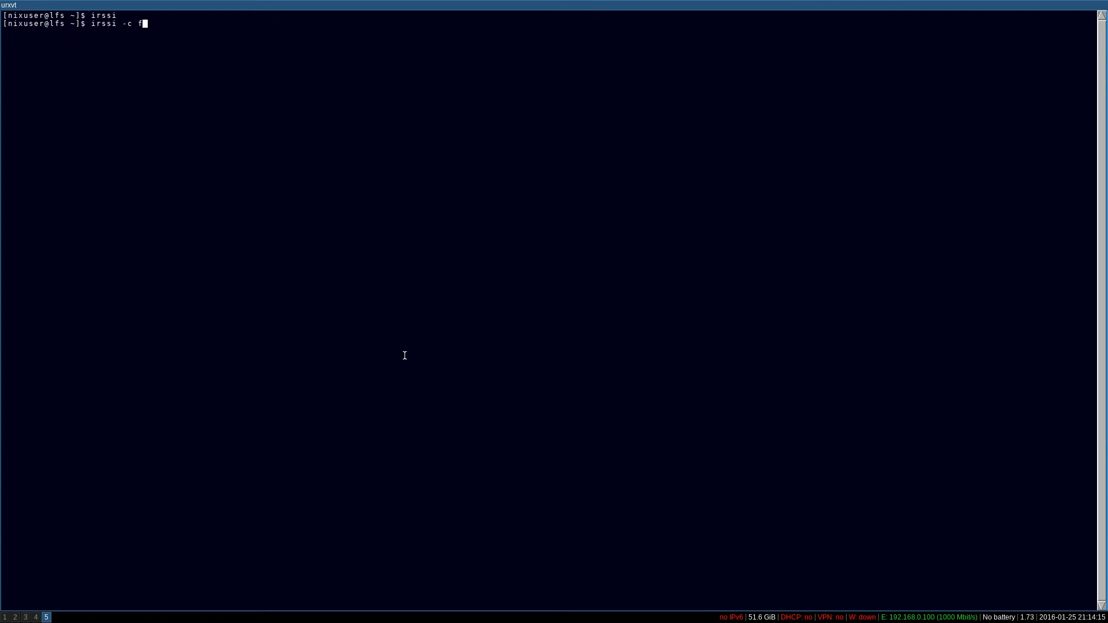
Run irssi -c irc.freenode to try connecting to the freenode server
text(irc.fr)
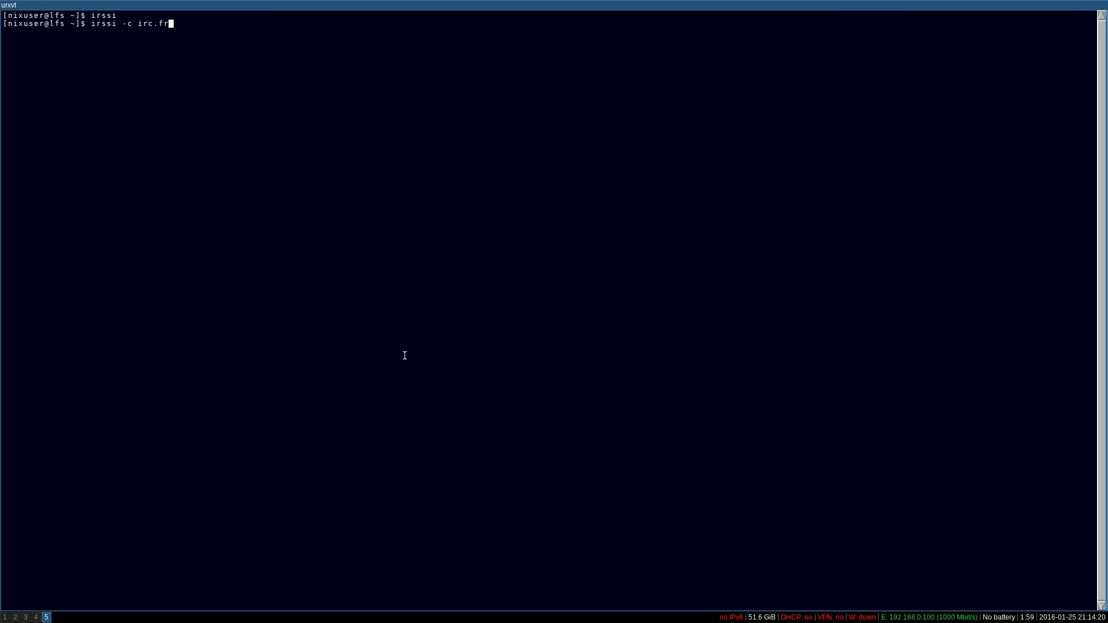
text(eenode)
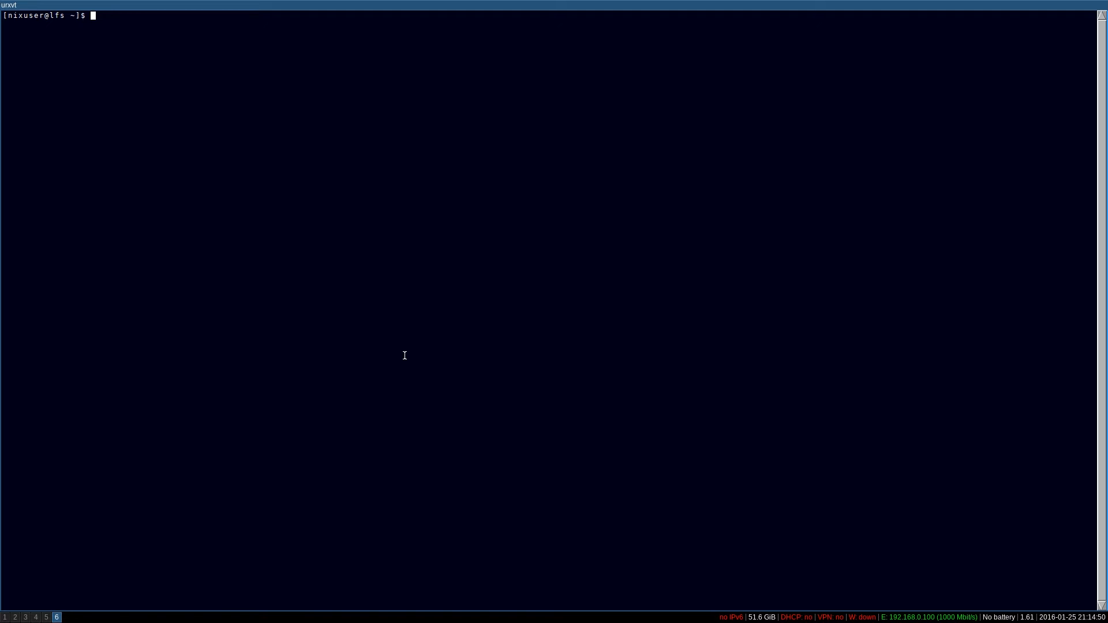
Launch mcabber, then /quit it back to the shell prompt
text(mcabber)
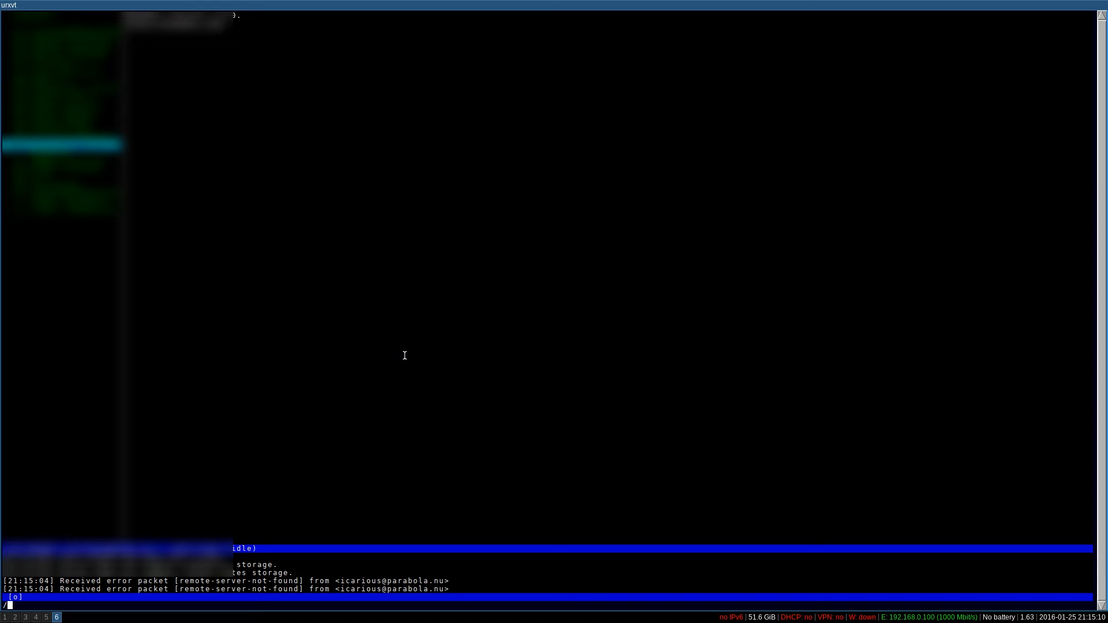
text(quit)
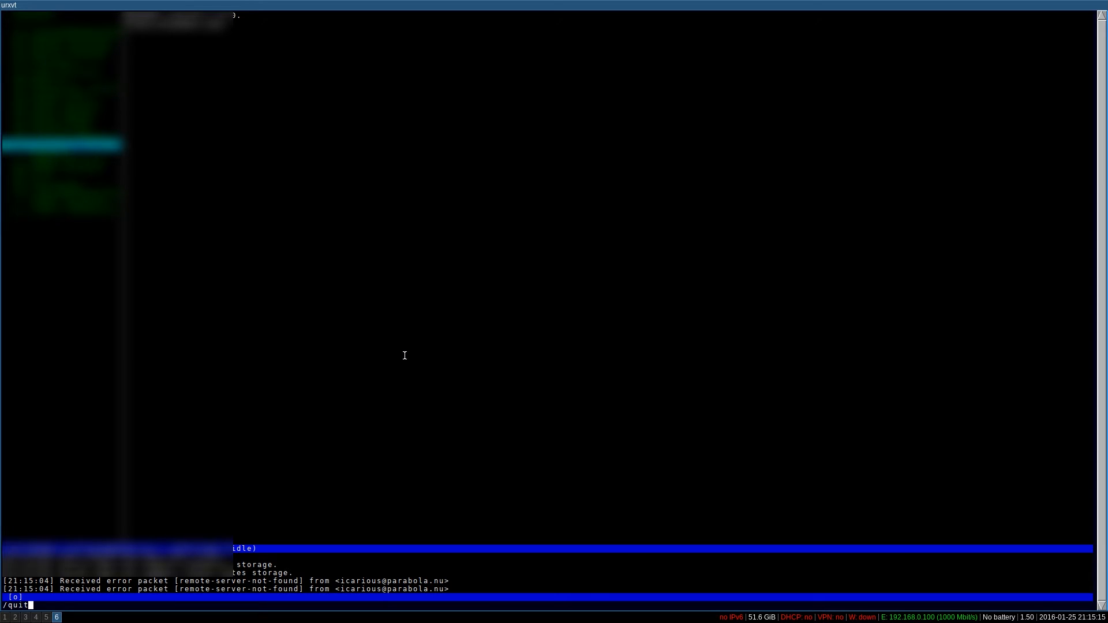
key(Return)
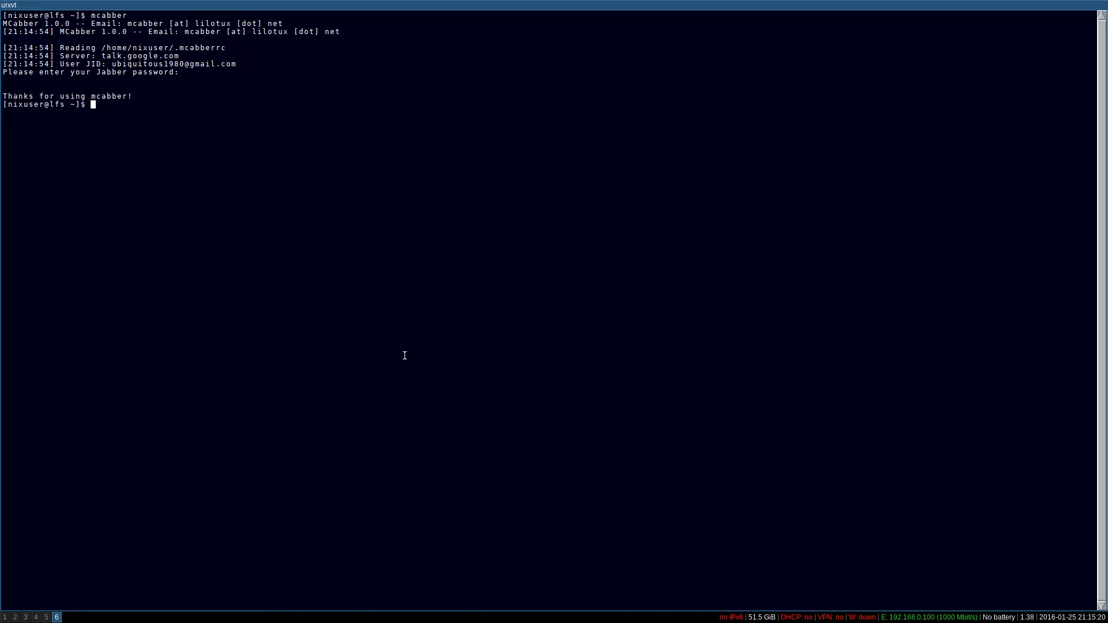
Move into ~/sources-ext and list its source tarballs
text(cd)
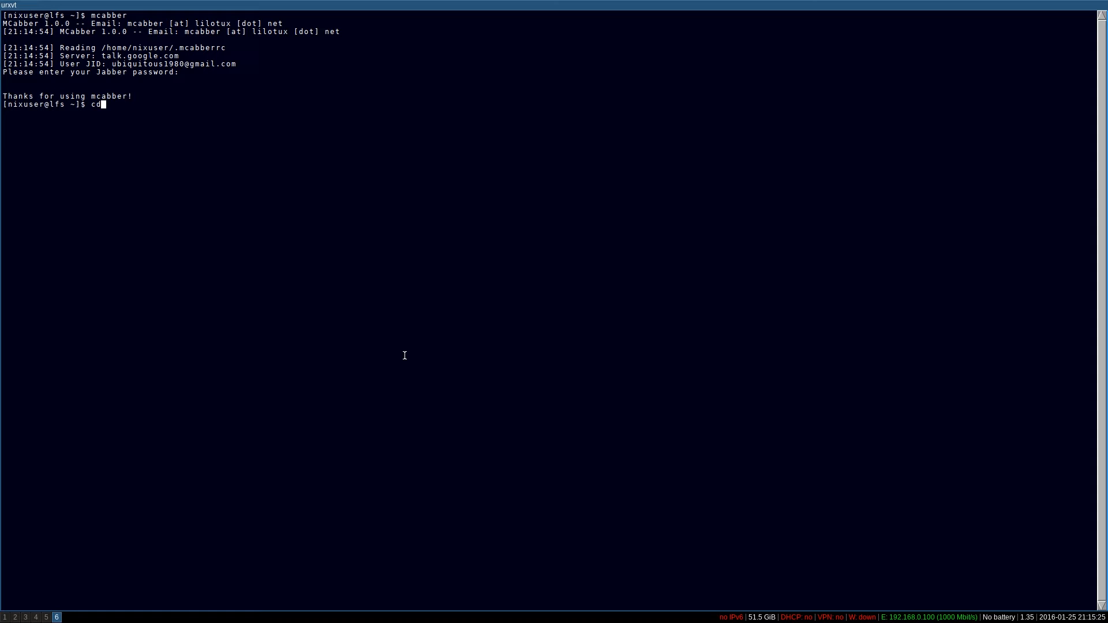
text(~/)
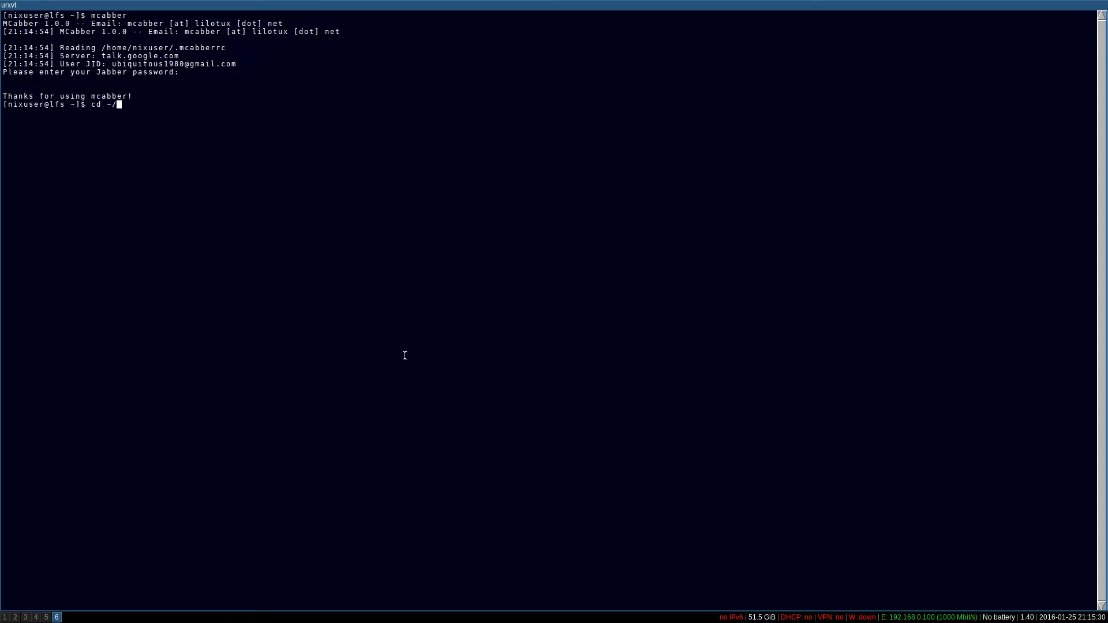
text(sou)
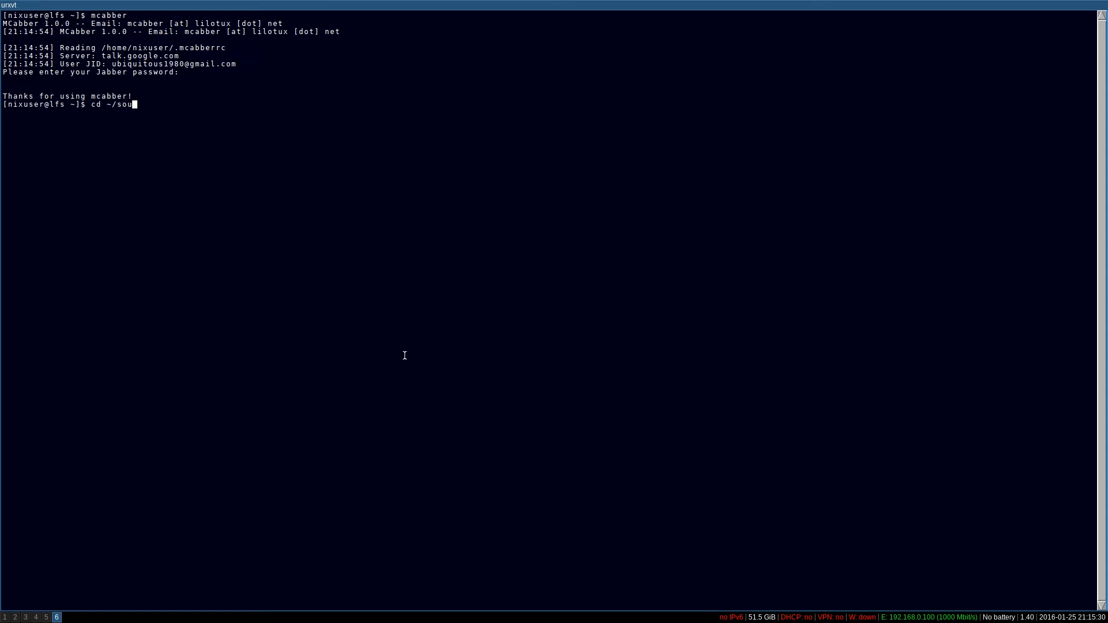
text(rces-ext/)
text(ls)
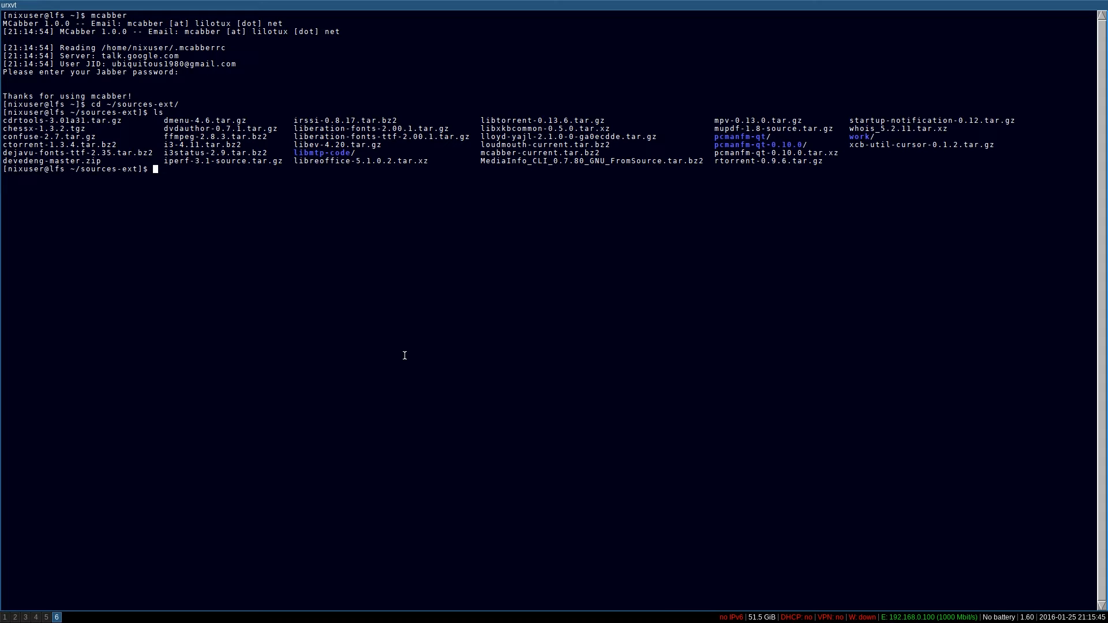
mouse_move(606, 287)
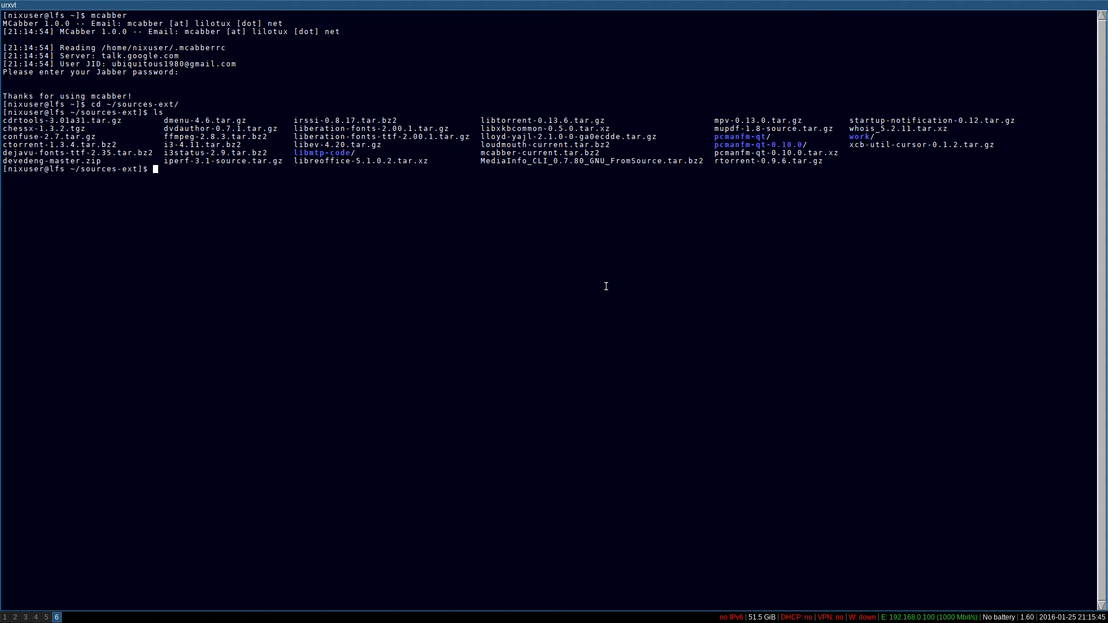
mouse_move(960, 430)
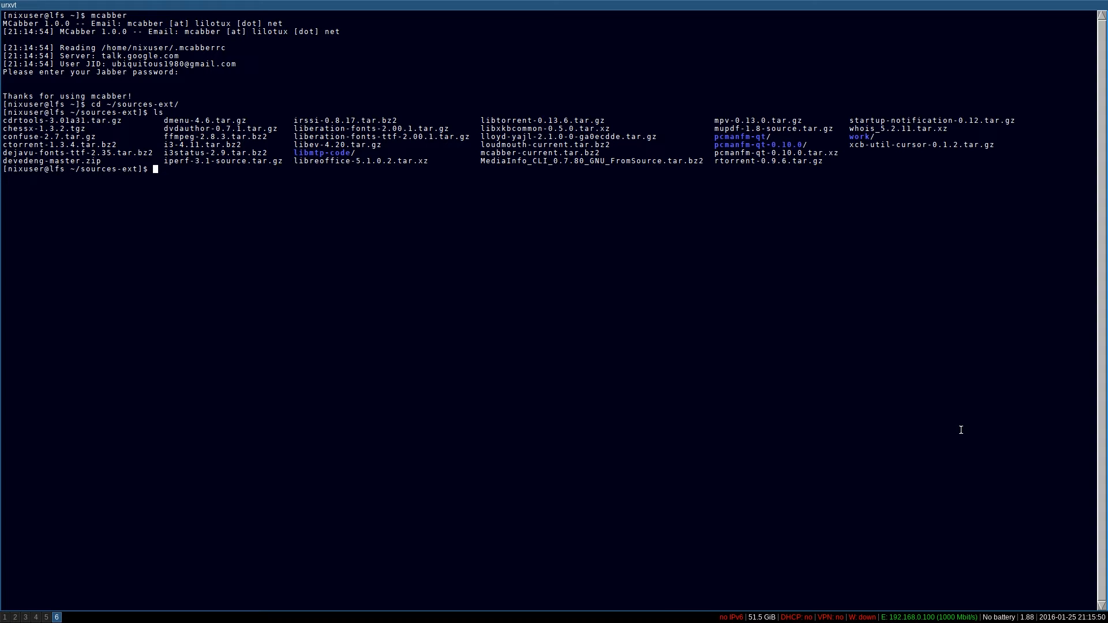
text(ls /usr/locas)
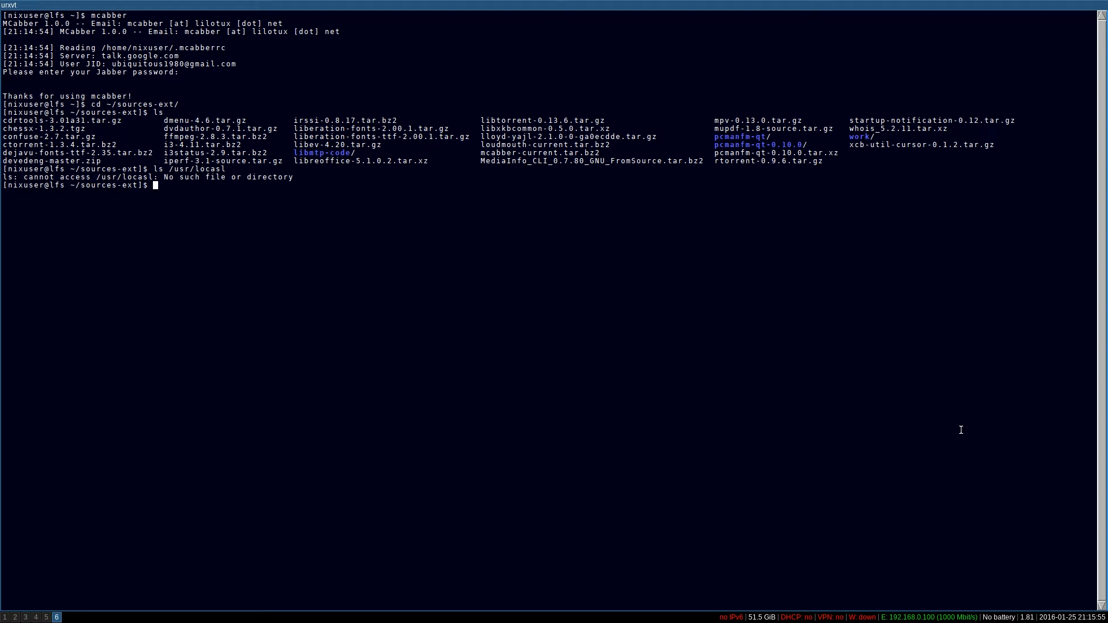
List the contents of /usr/local and its lib folder
text(ls /usr/local)
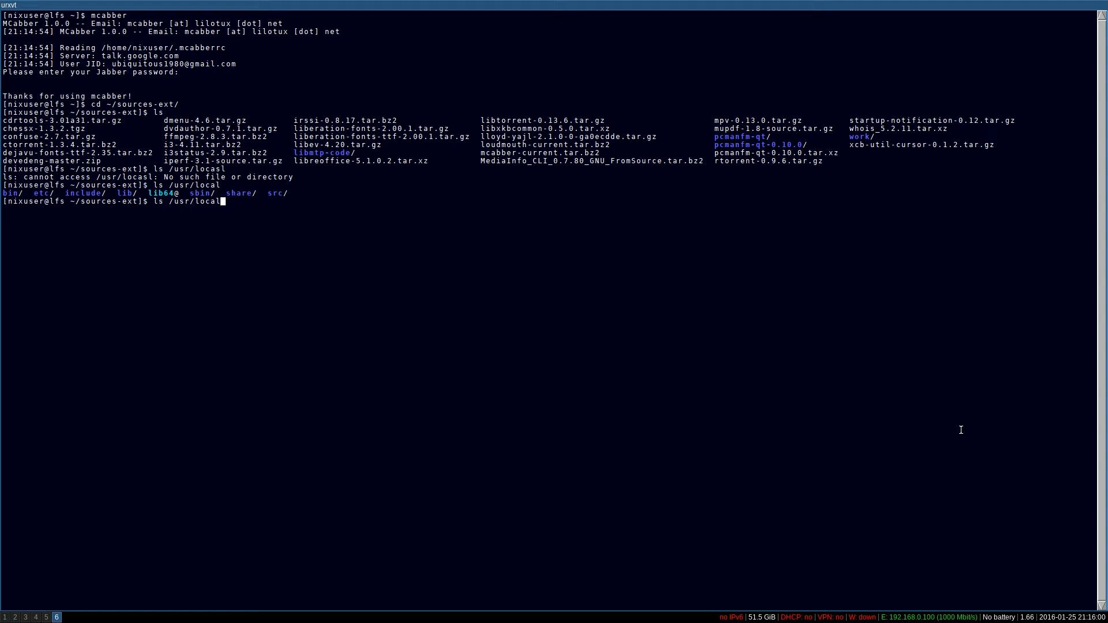
text(lib)
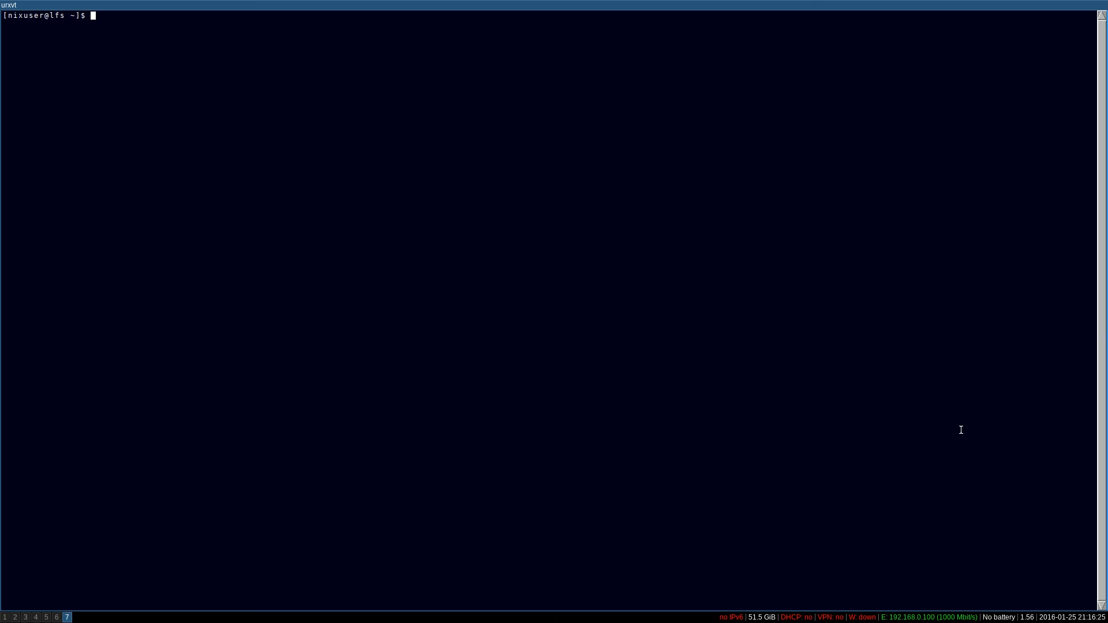
Enter ~/screencasts, play screencast0.mkv in mpv, then quit with q
text(ls)
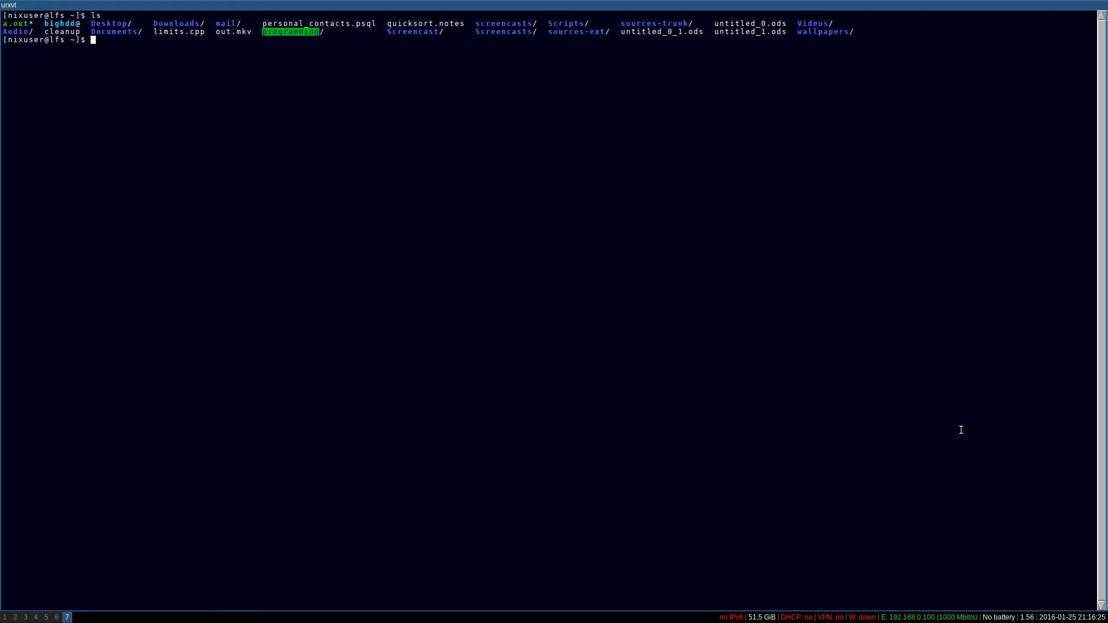
text(cd screencasts/)
text(mpv screencast0.mkv)
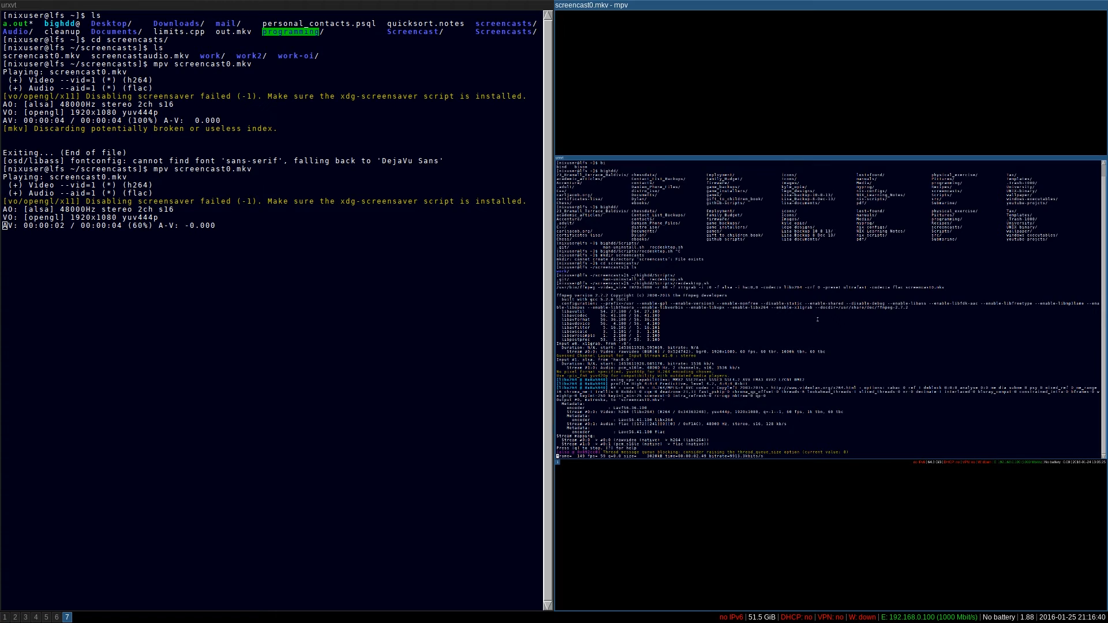
key(q)
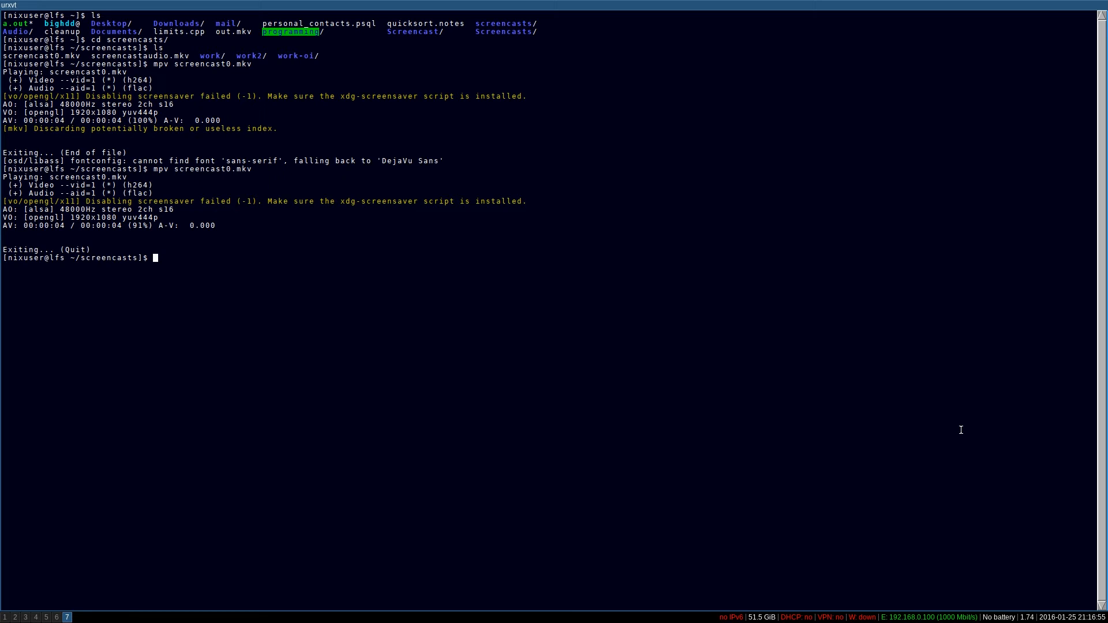
Run find ~ -iname *.pdf to list every PDF under the home folder
text(find)
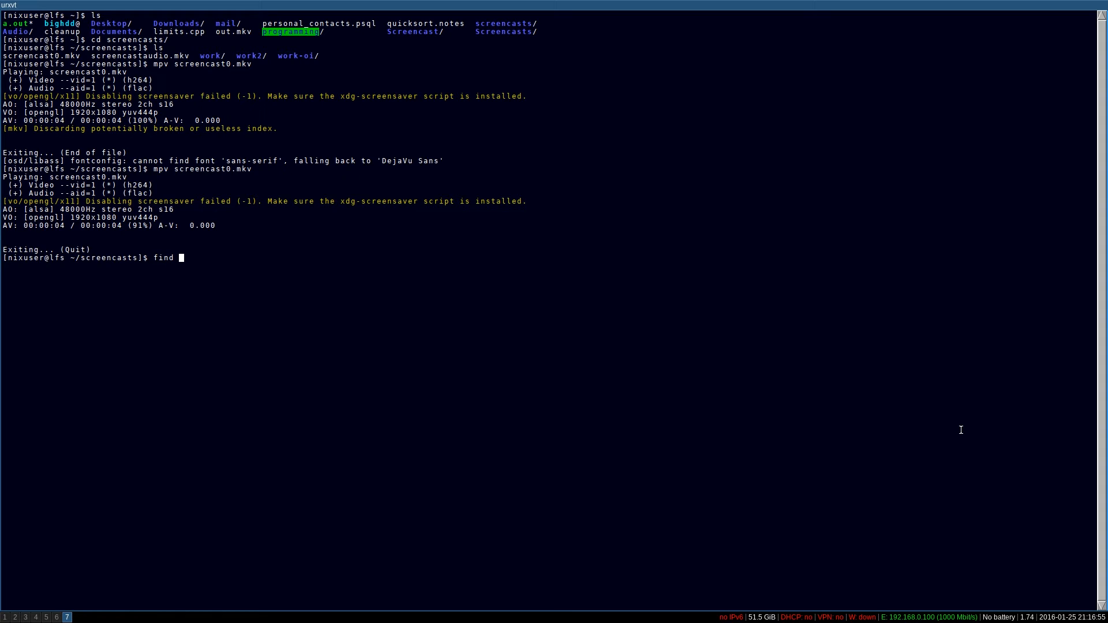
text(. -i)
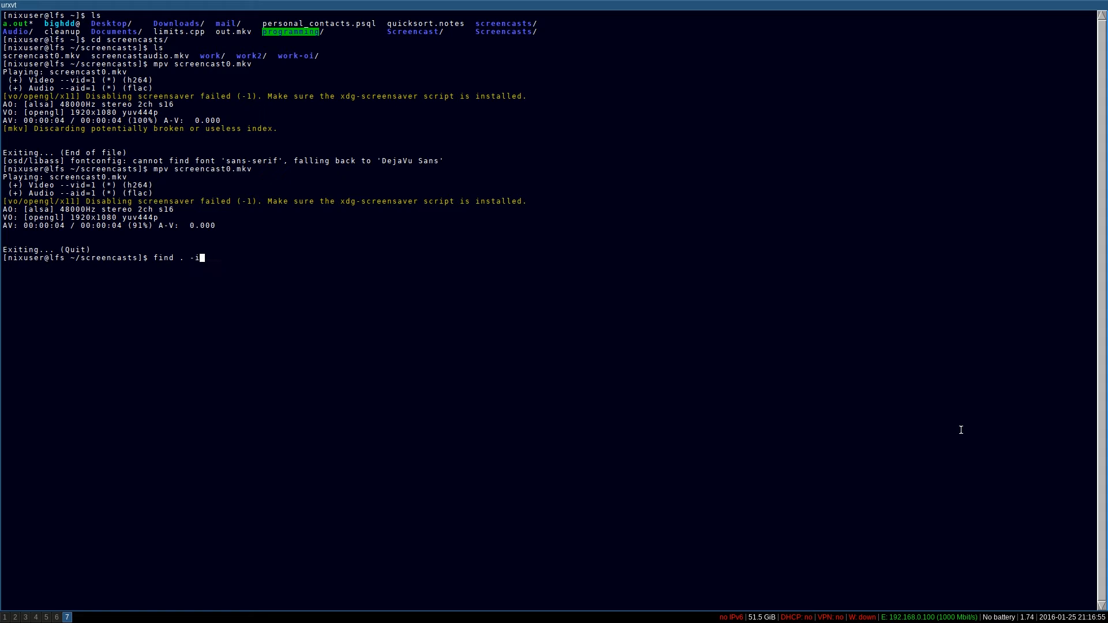
text(name *.pdf)
text(find)
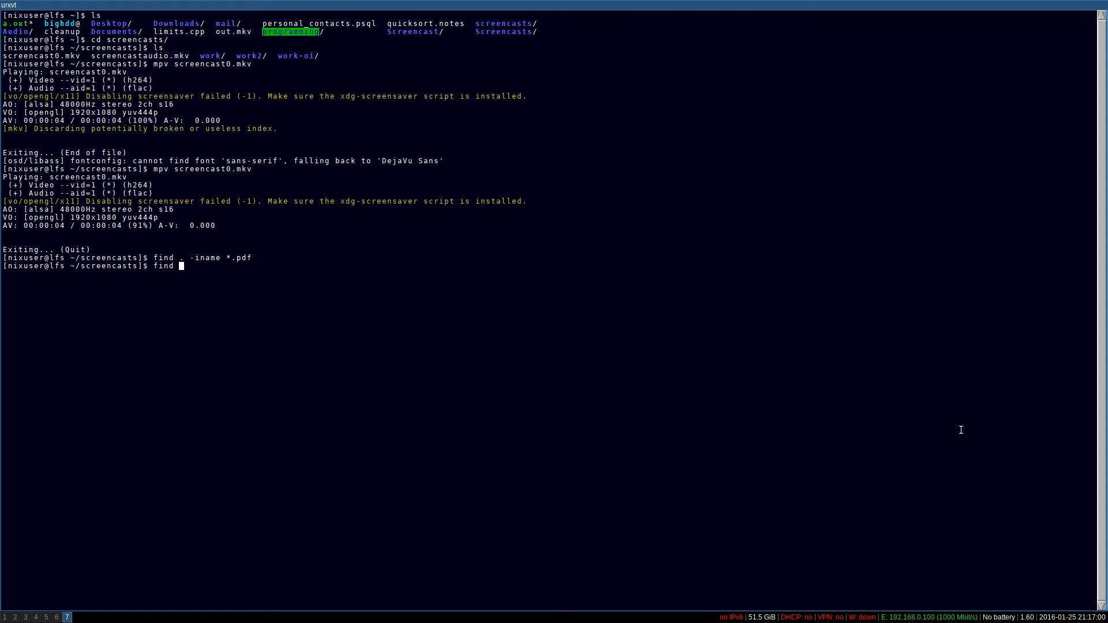
text(~)
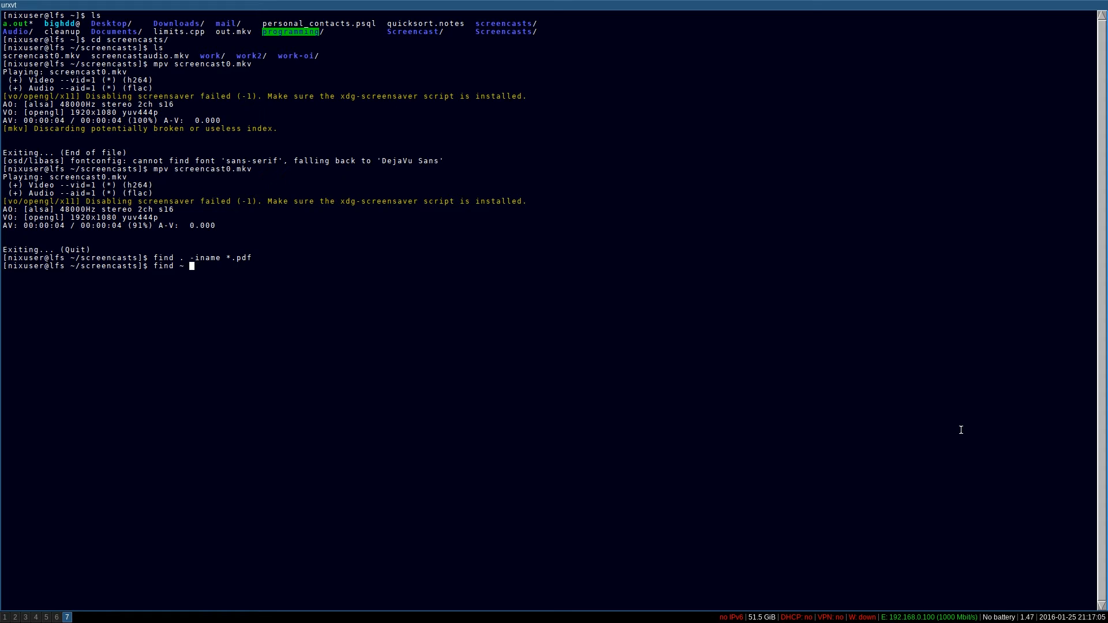
text(-iname *.pdf)
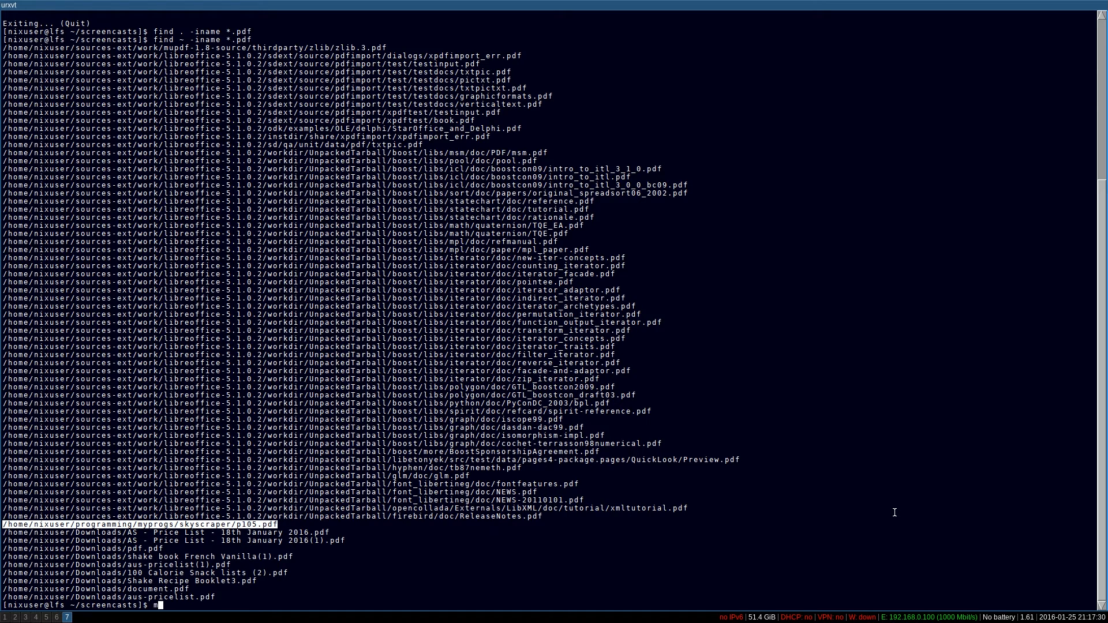
Start mupdf on one of the found PDF paths
text(updf)
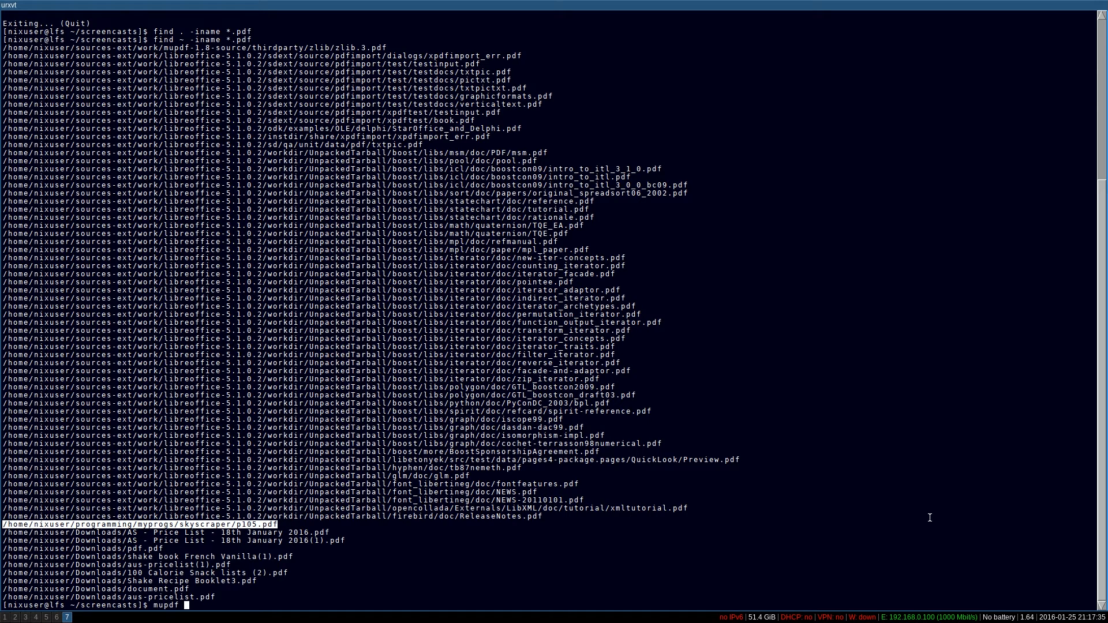
key(Return)
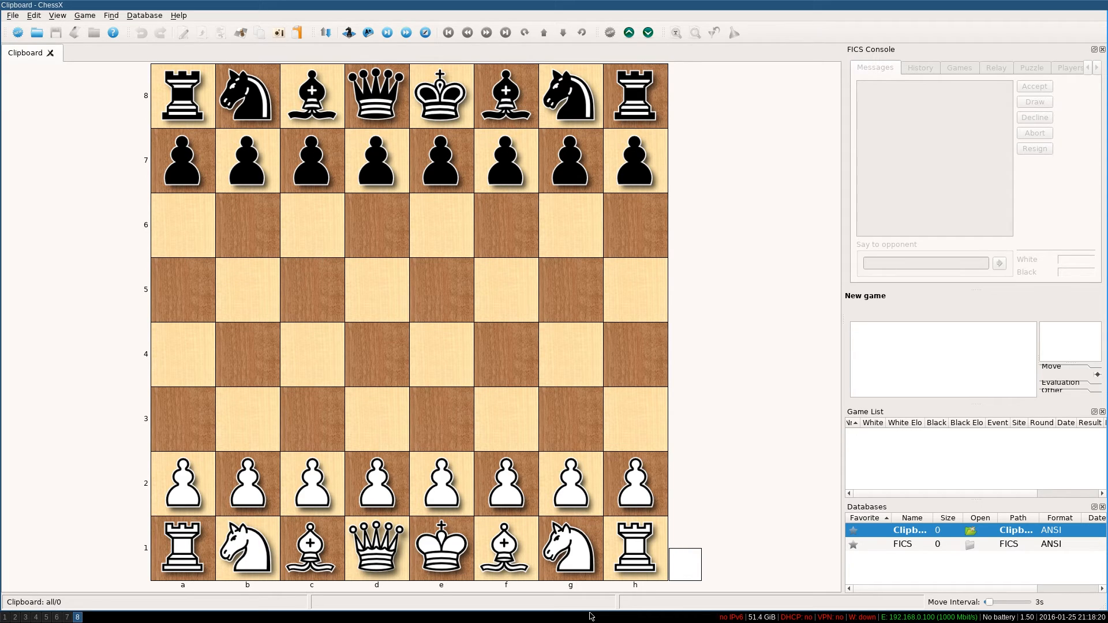
Quit ChessX via File > Quit, leaving only the wallpaper
click(11, 15)
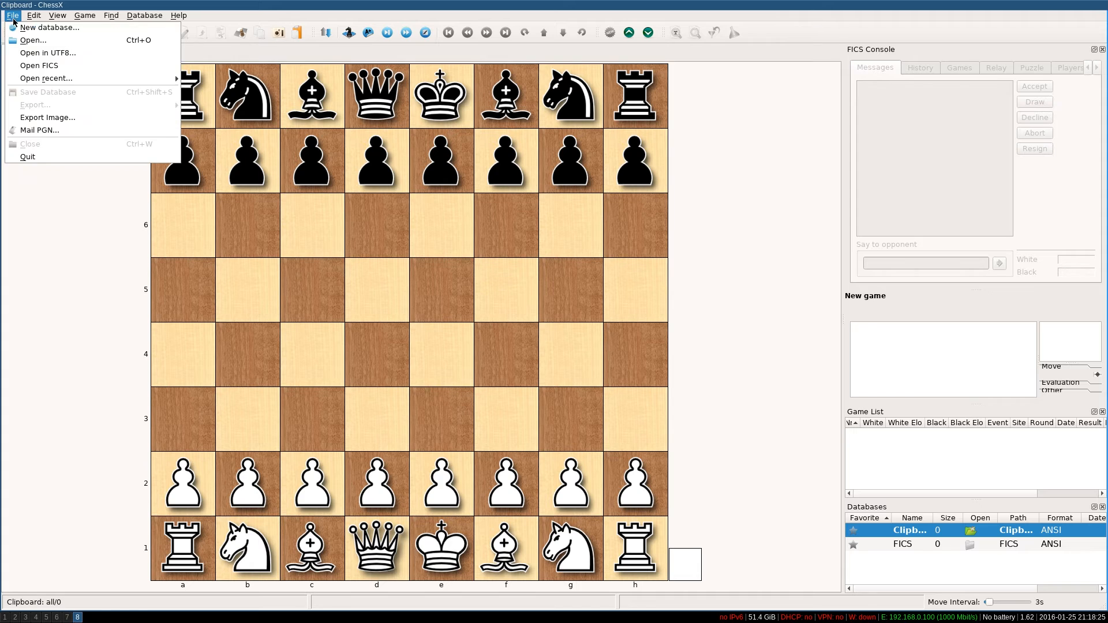
click(26, 156)
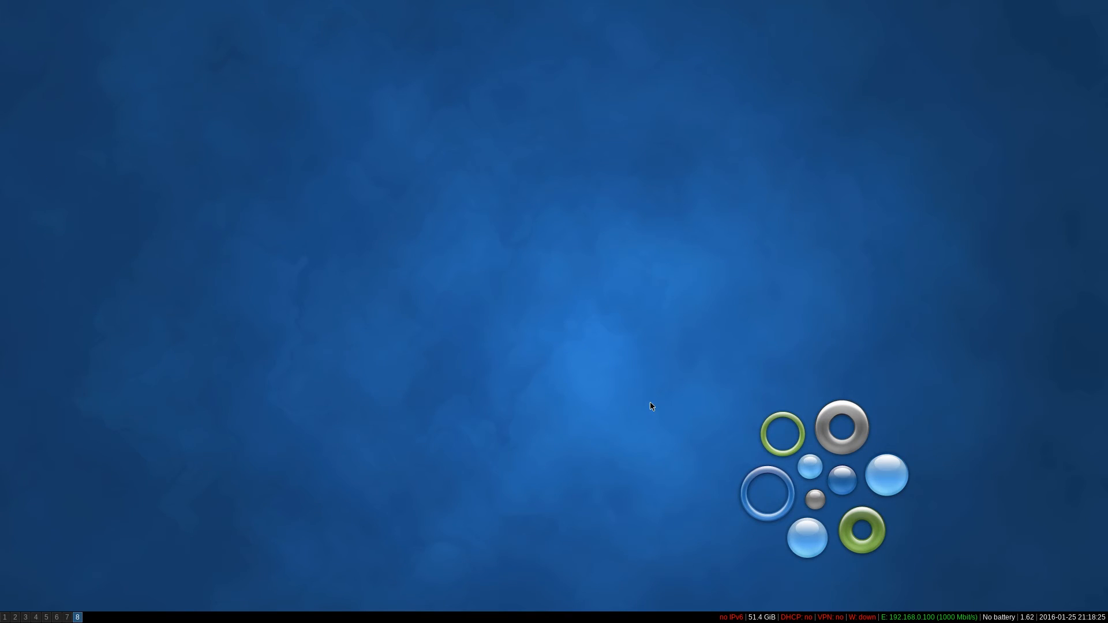